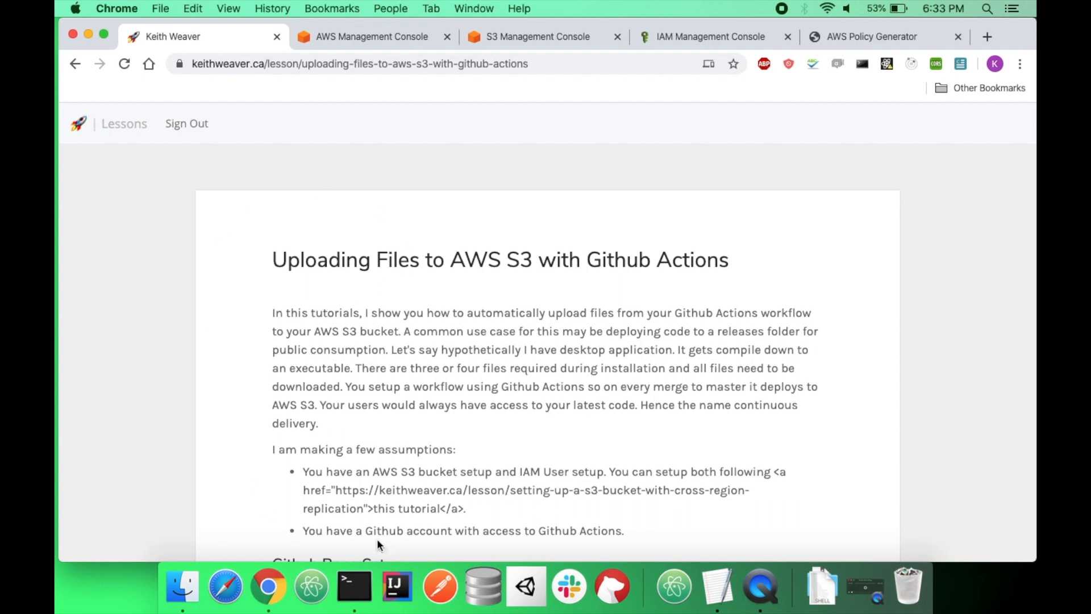
pyautogui.moveTo(439, 330)
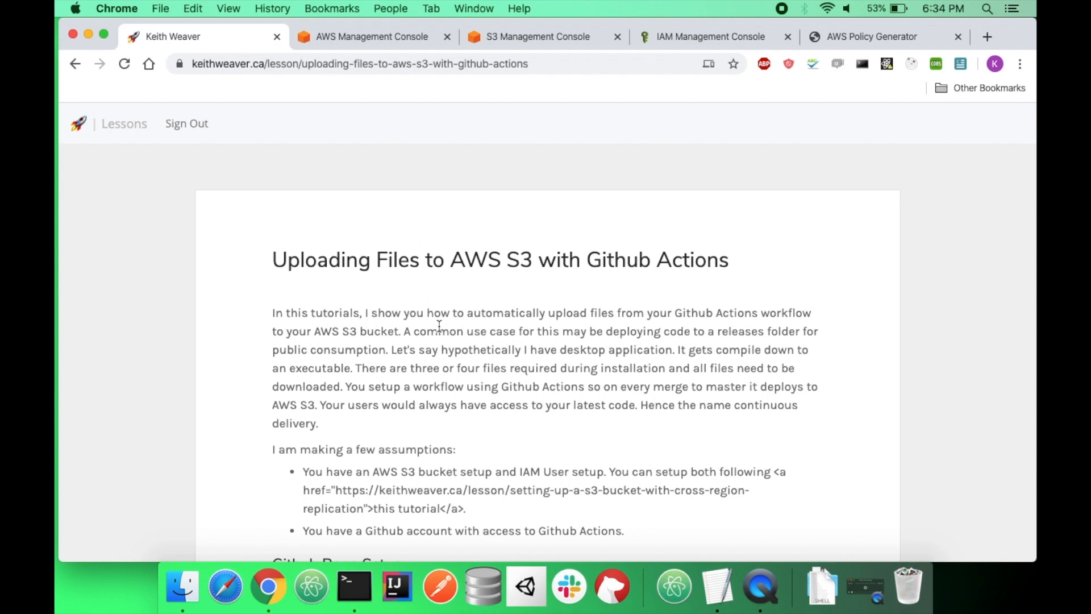
# Check the empty demo S3 bucket and scroll the tutorial article to the GitHub repo step
pyautogui.click(535, 37)
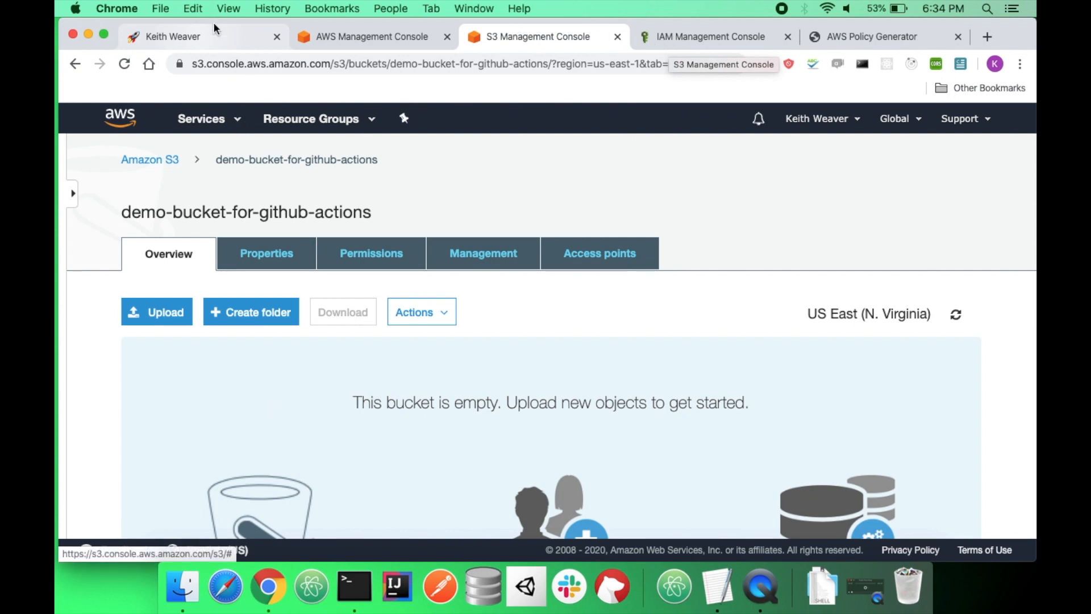
pyautogui.click(170, 36)
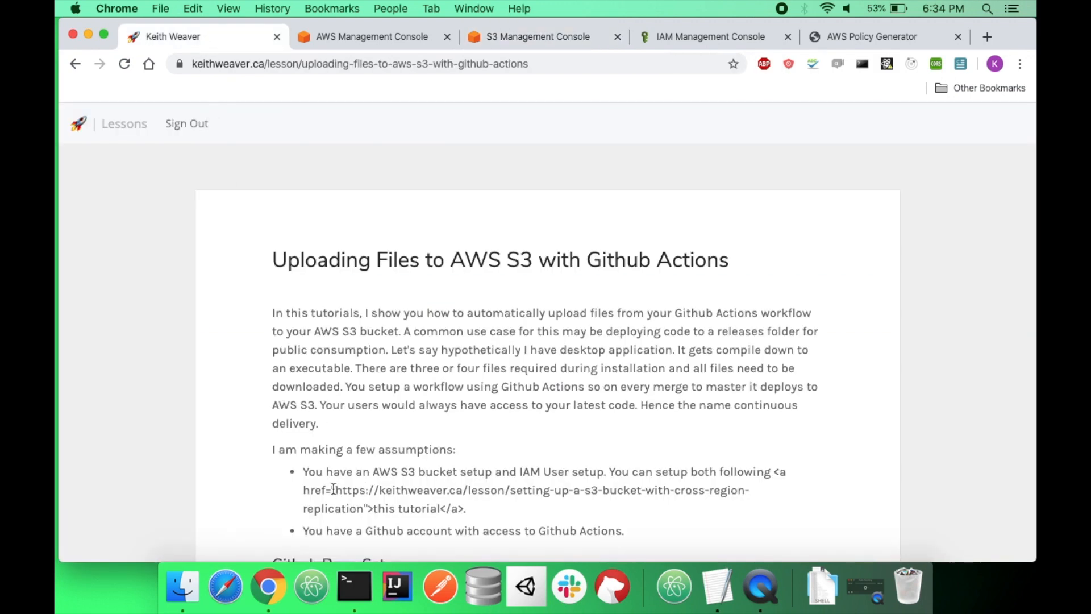
pyautogui.moveTo(333, 489); pyautogui.dragTo(367, 508)
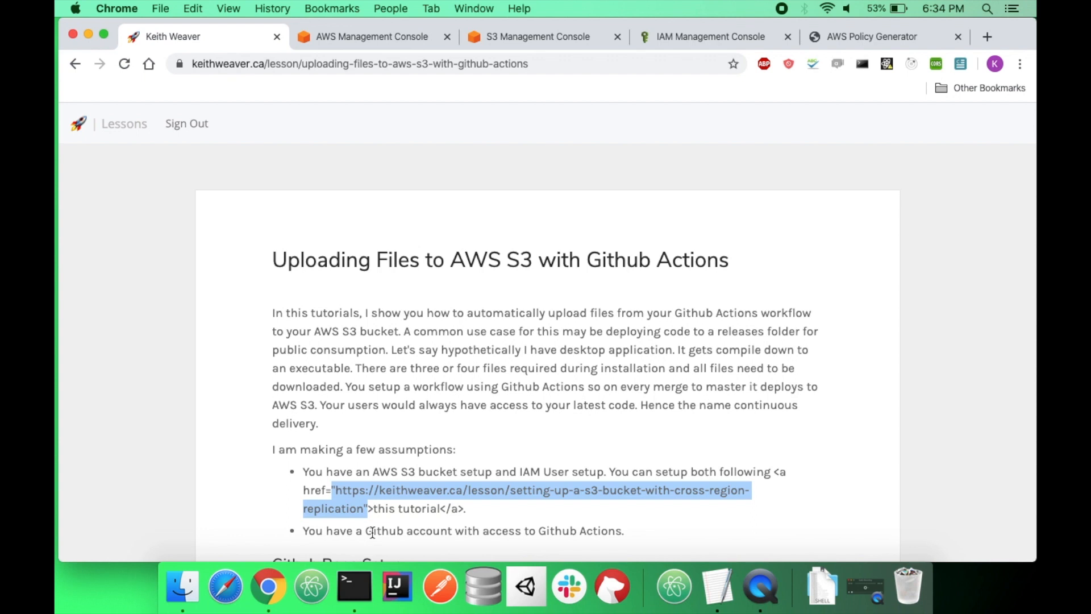
pyautogui.scroll(-3)
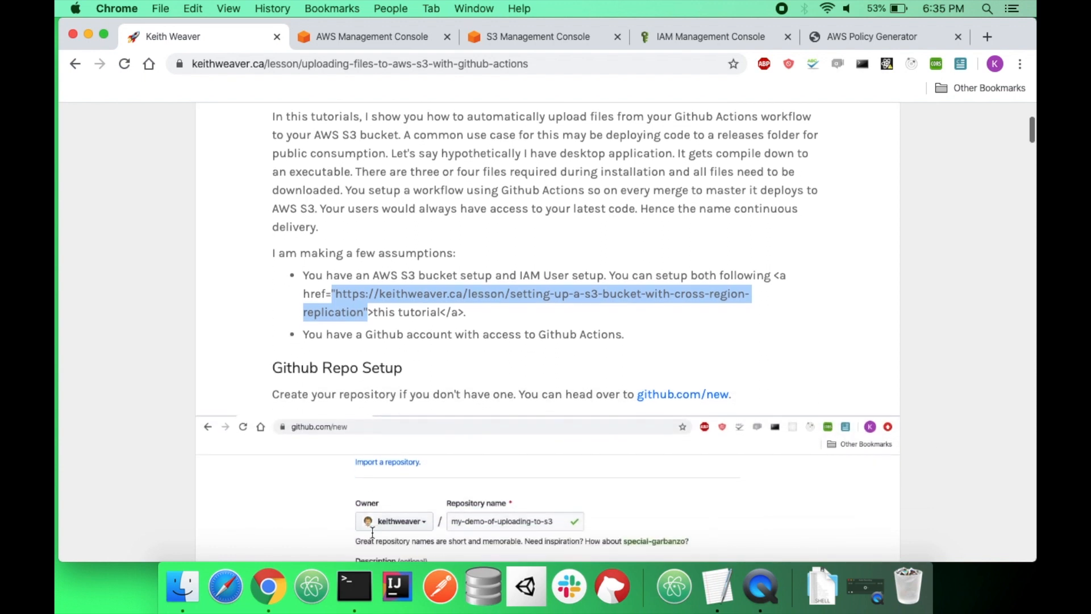
pyautogui.scroll(-3)
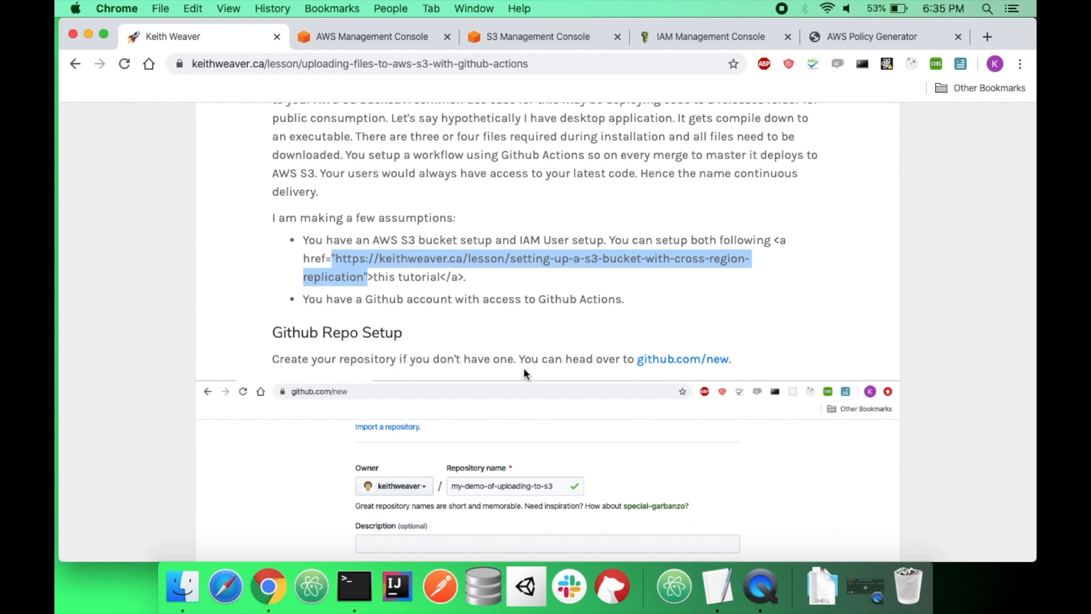
# Create a new private GitHub repository named demo-s3-gh-actions from github.com/new
pyautogui.rightClick(682, 358)
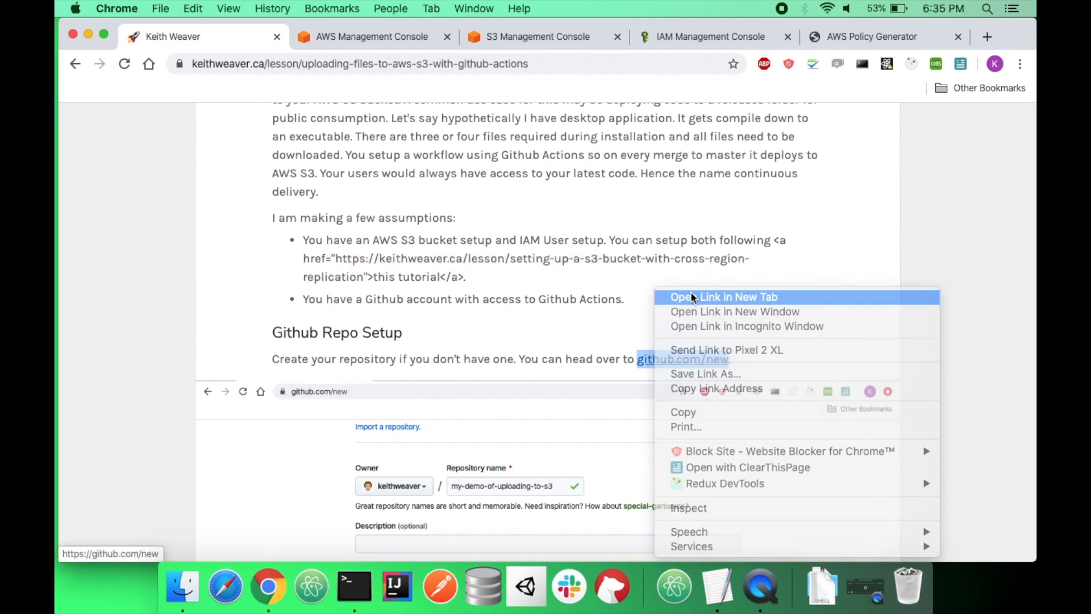
pyautogui.click(723, 298)
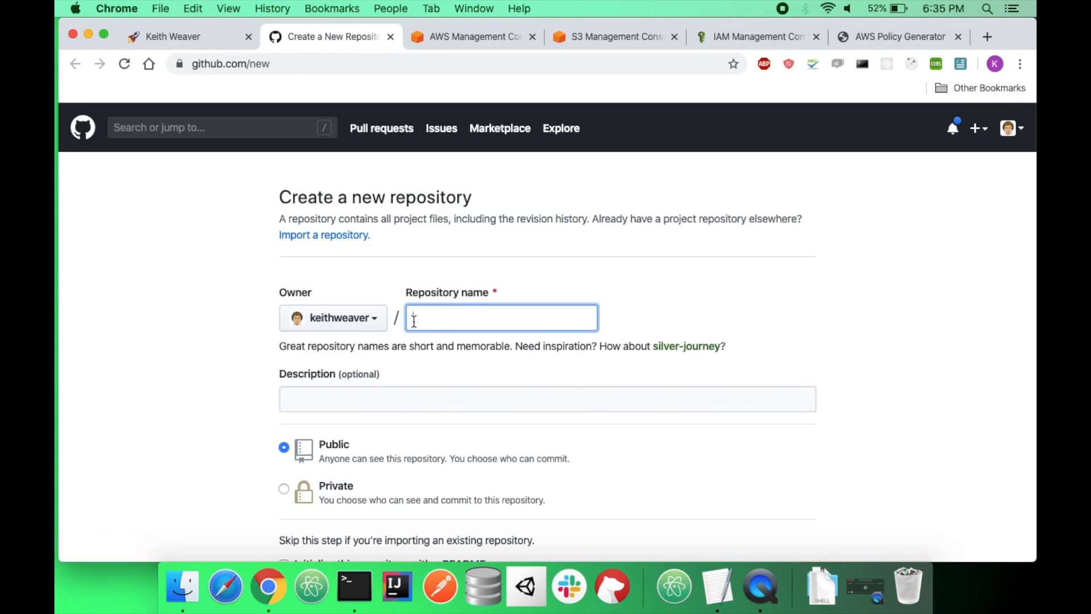
pyautogui.write('demo-')
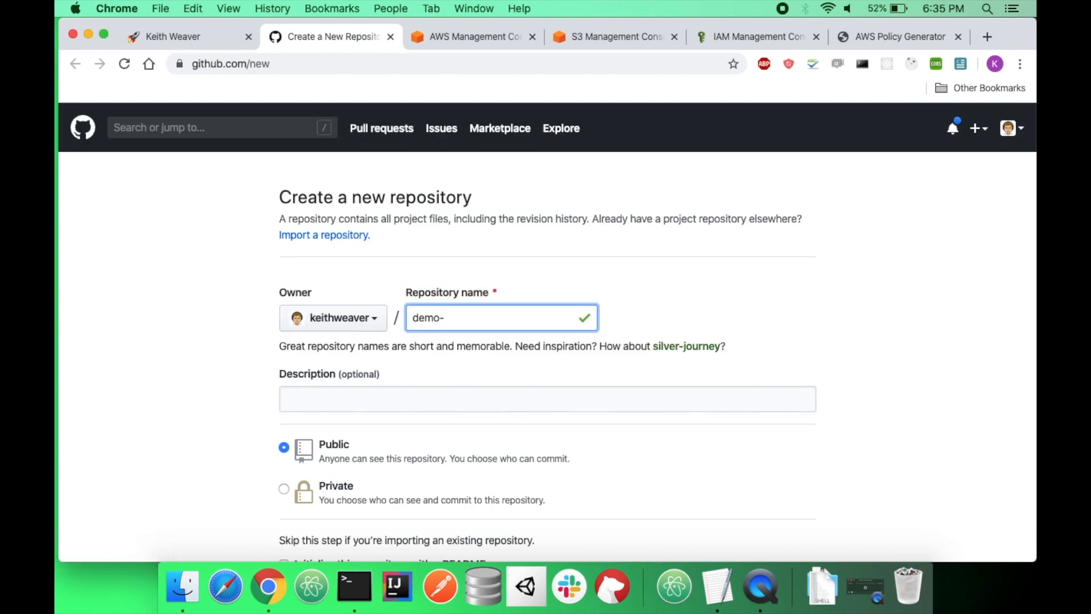
pyautogui.write('s3-gh-ac')
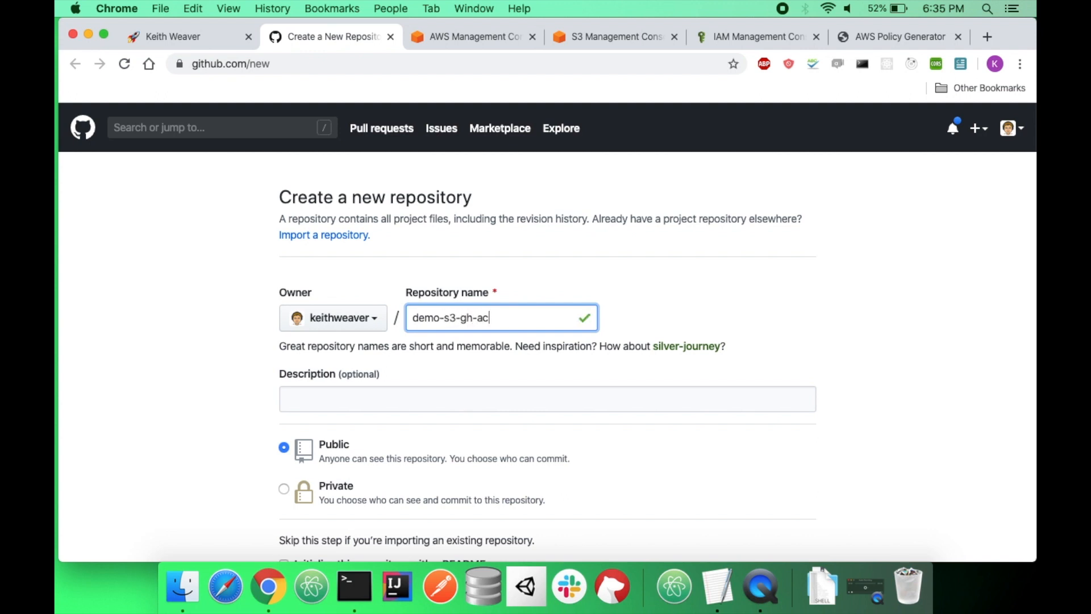
pyautogui.click(284, 489)
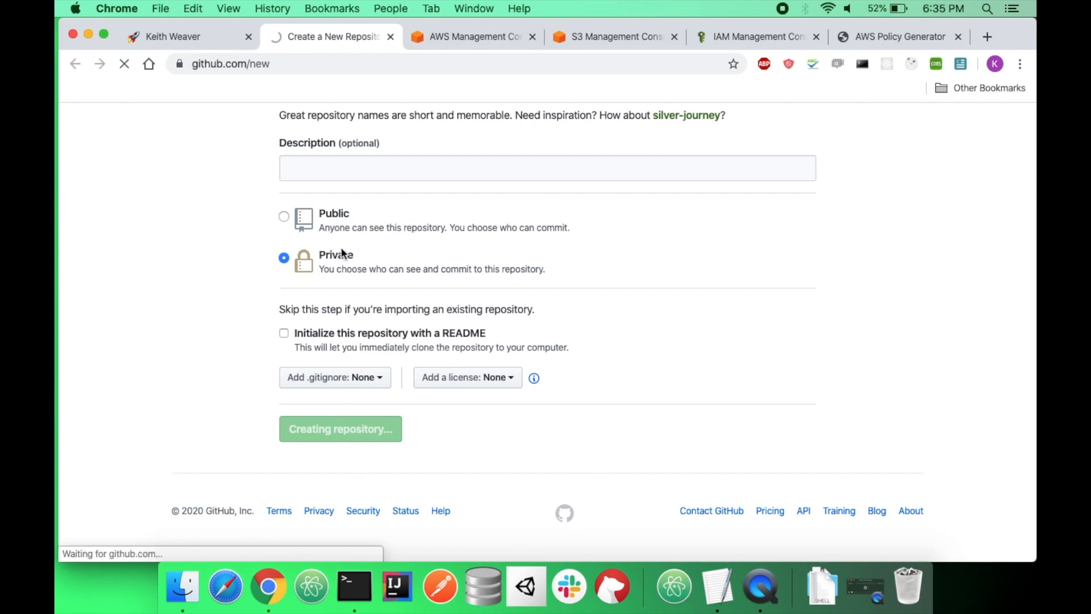
pyautogui.click(339, 428)
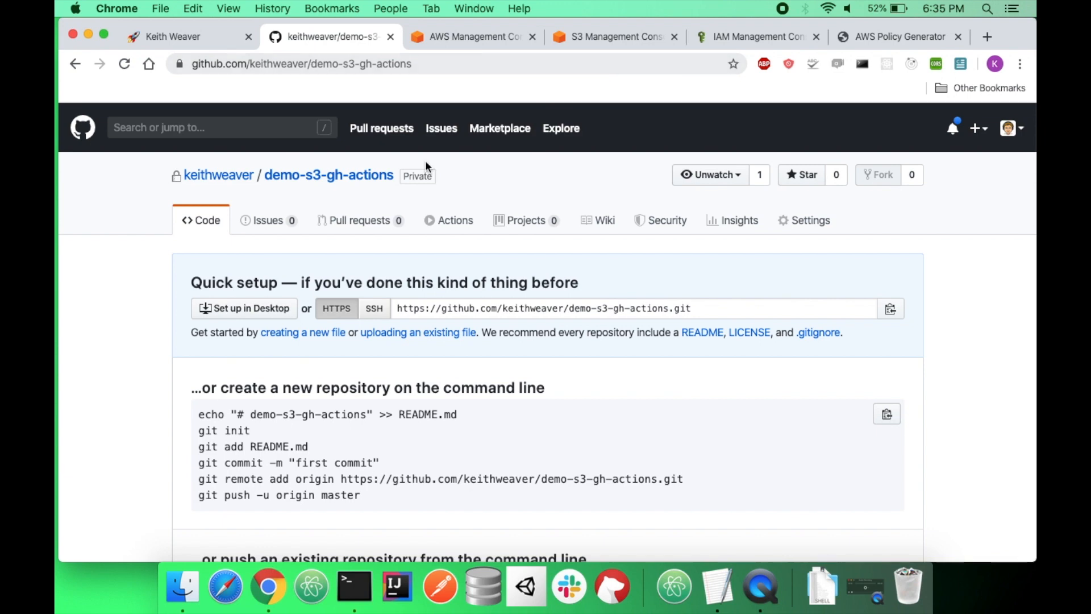
pyautogui.moveTo(809, 227)
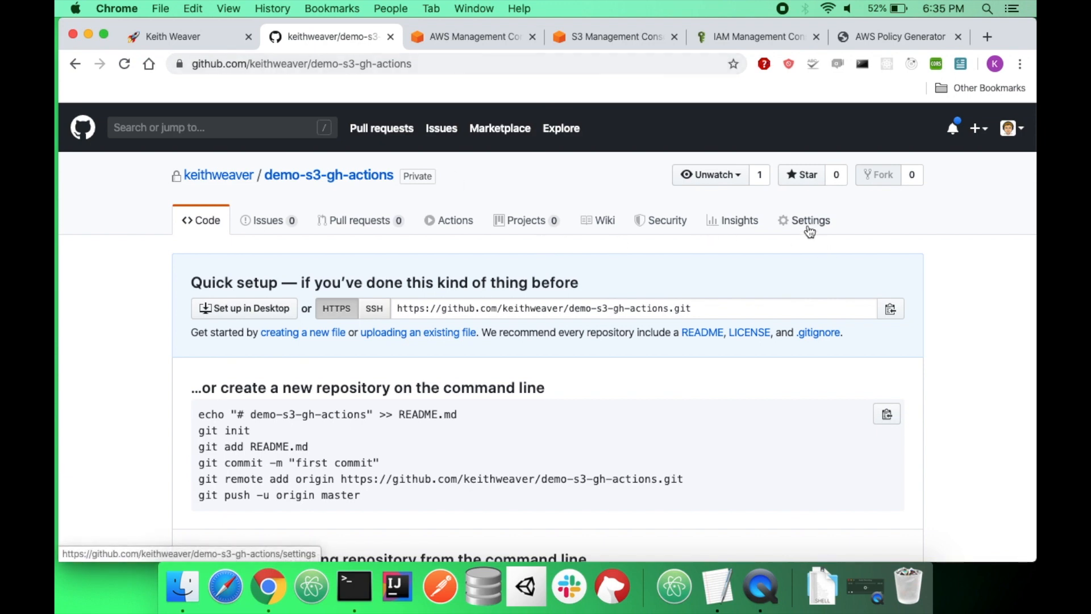
# Add an AWS_Access_Key secret in the repository's Settings > Secrets
pyautogui.click(809, 220)
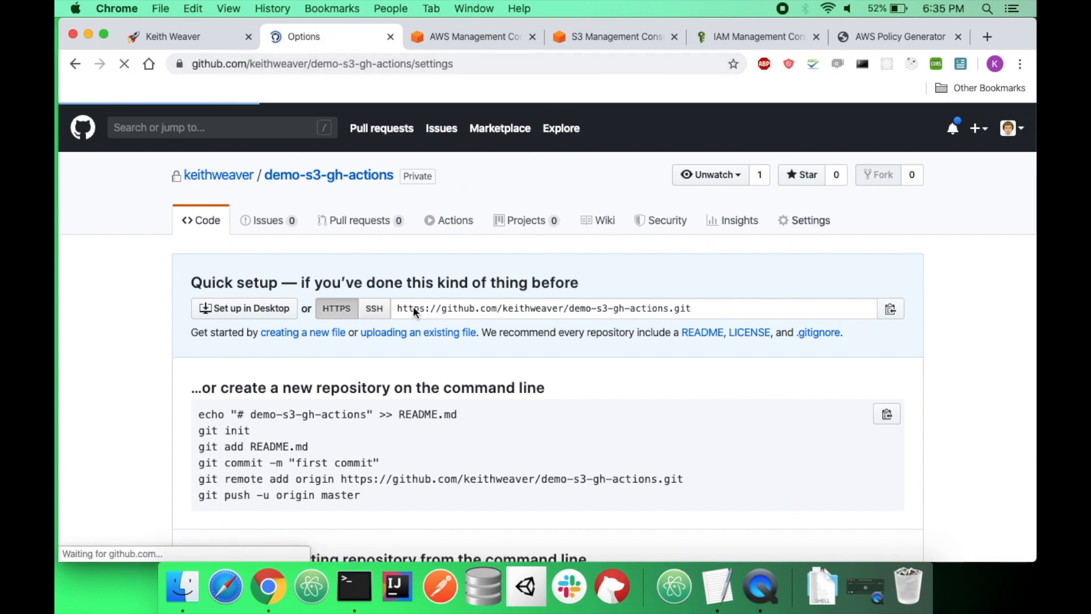
pyautogui.click(810, 220)
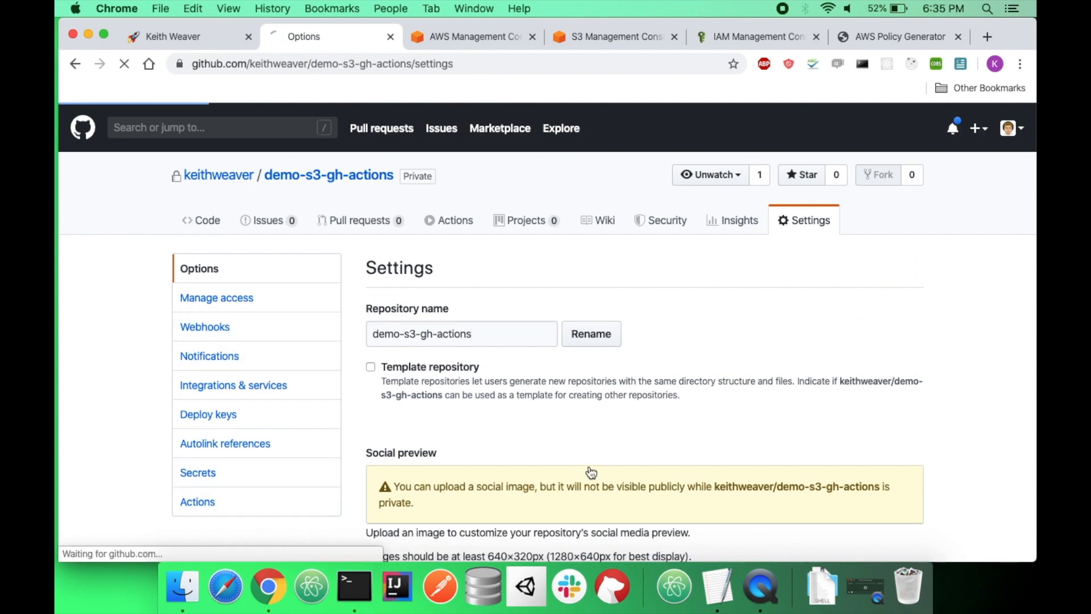
pyautogui.click(198, 472)
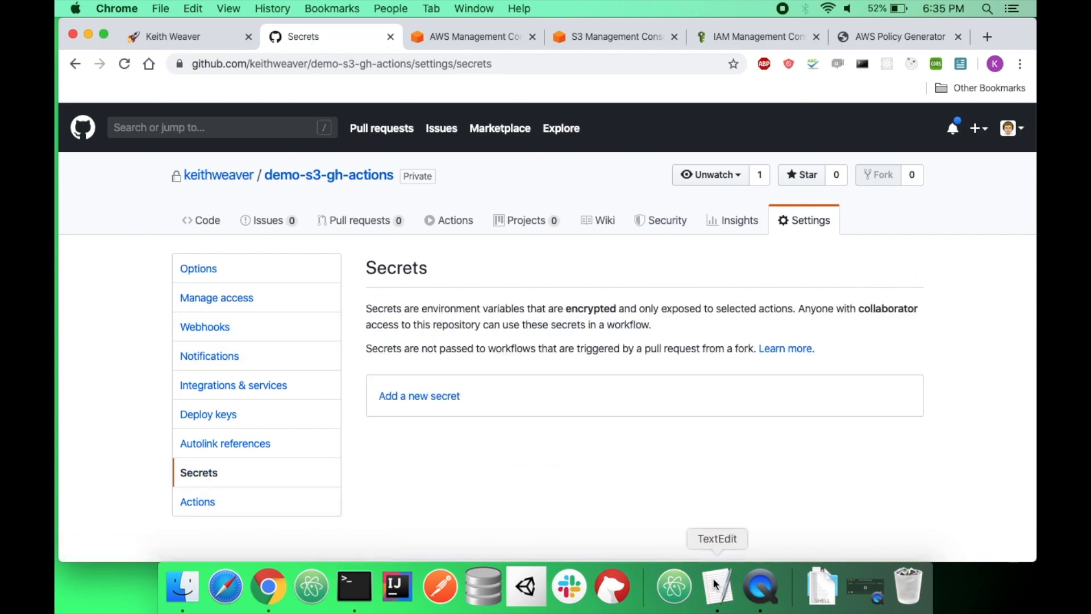
pyautogui.click(718, 588)
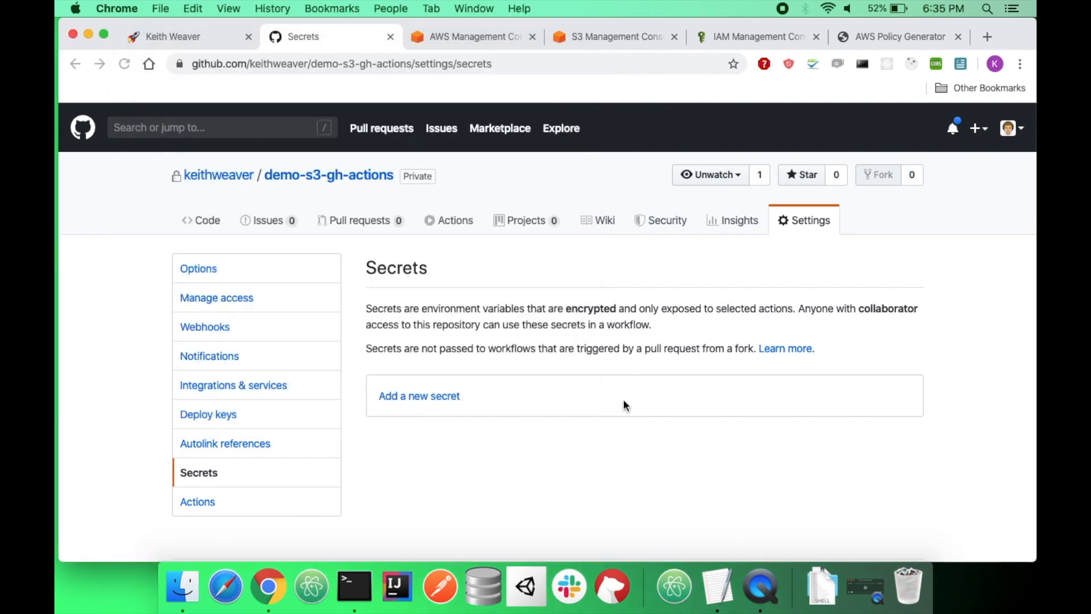
pyautogui.write('AWS_Ac')
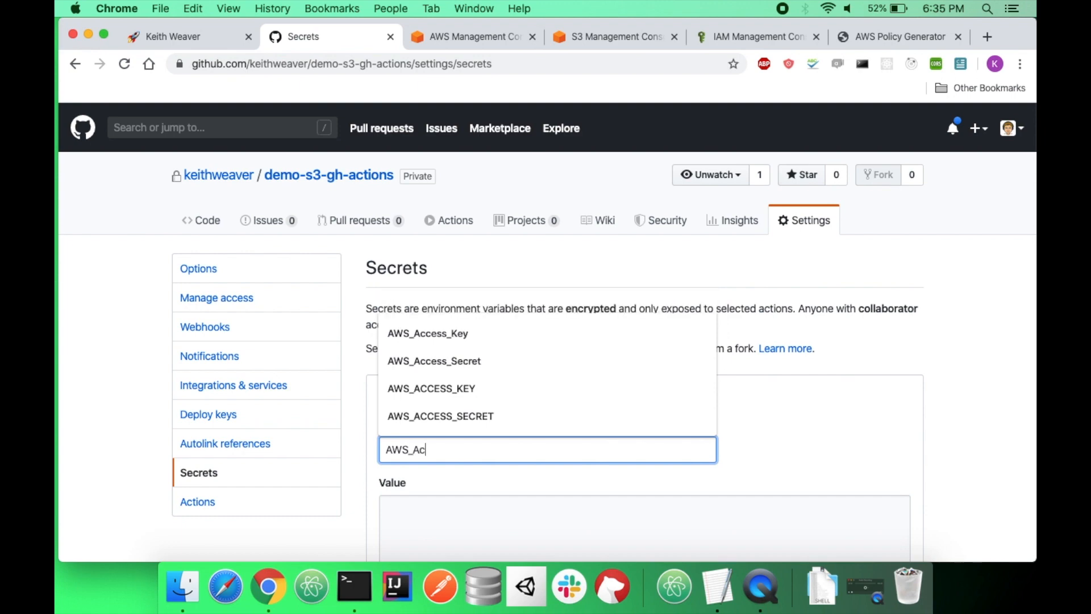
pyautogui.click(427, 334)
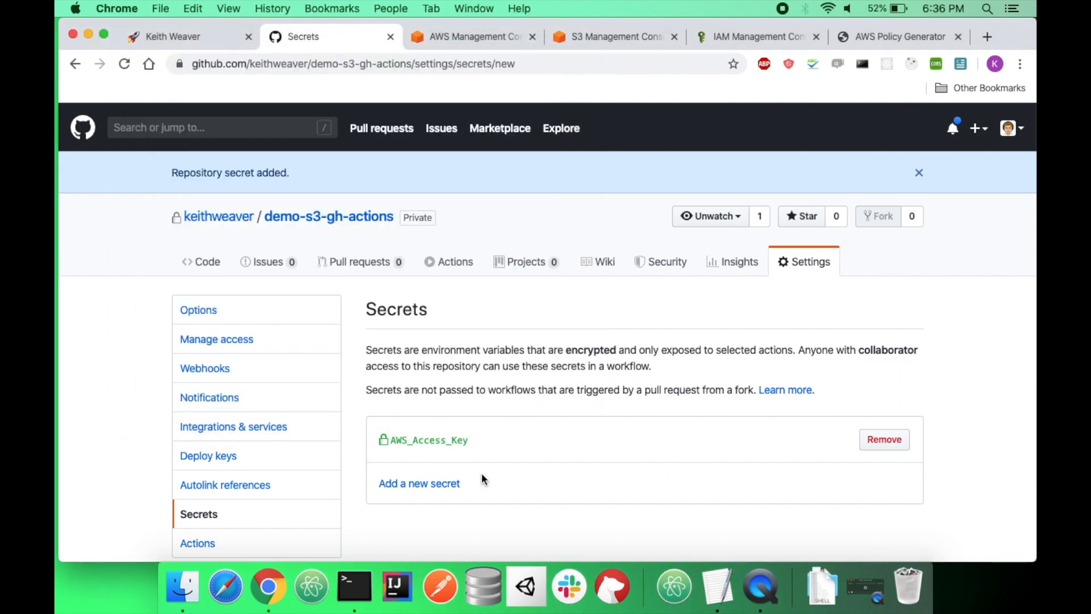
# Add the AWS_Access_Secret secret and return to the repository's Code page
pyautogui.click(418, 483)
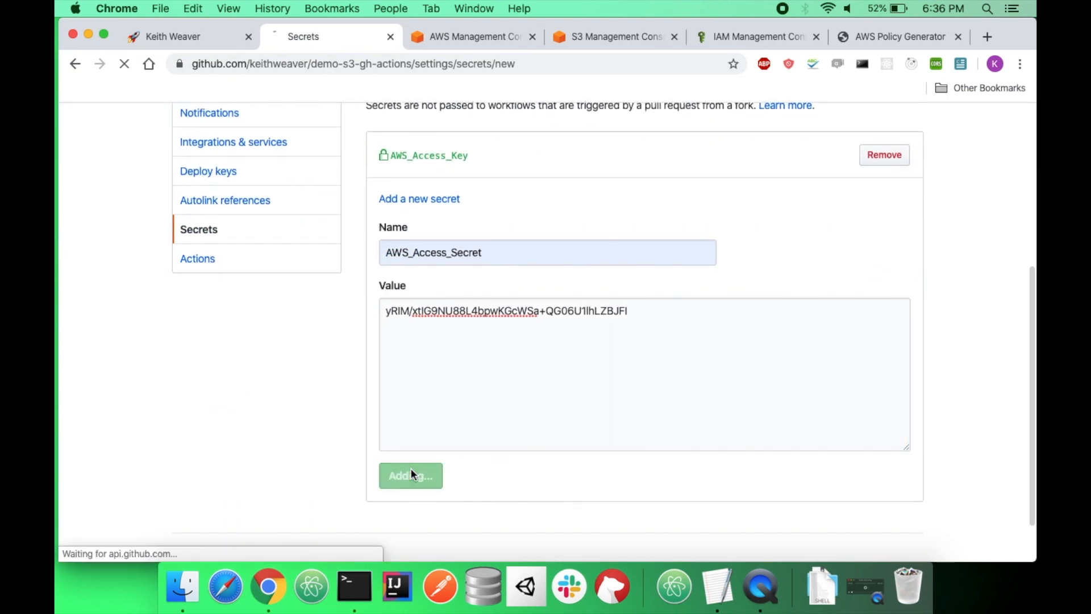
pyautogui.click(410, 475)
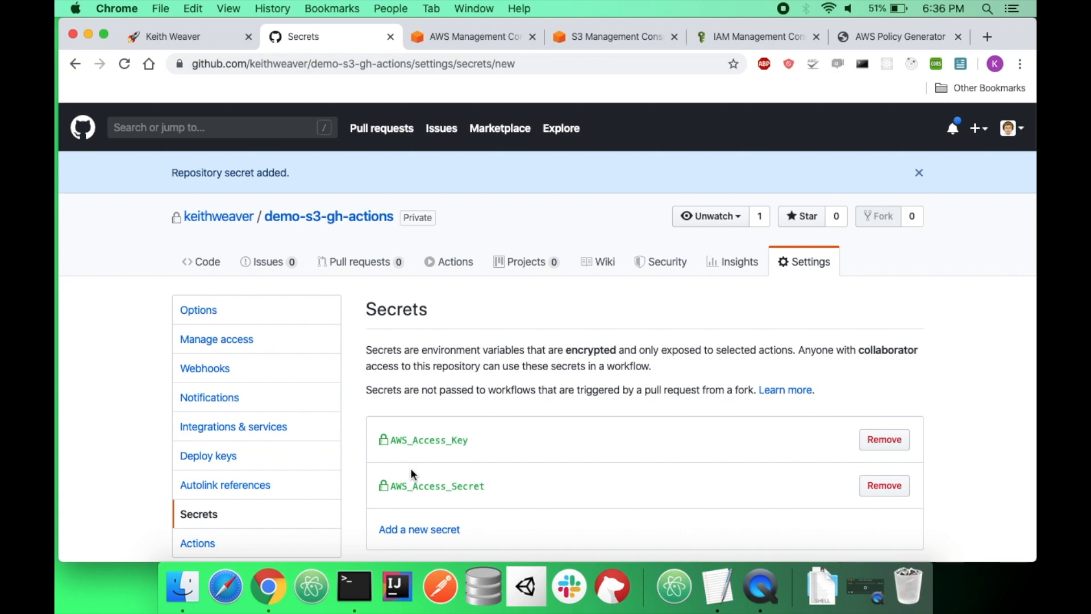
pyautogui.moveTo(182, 257)
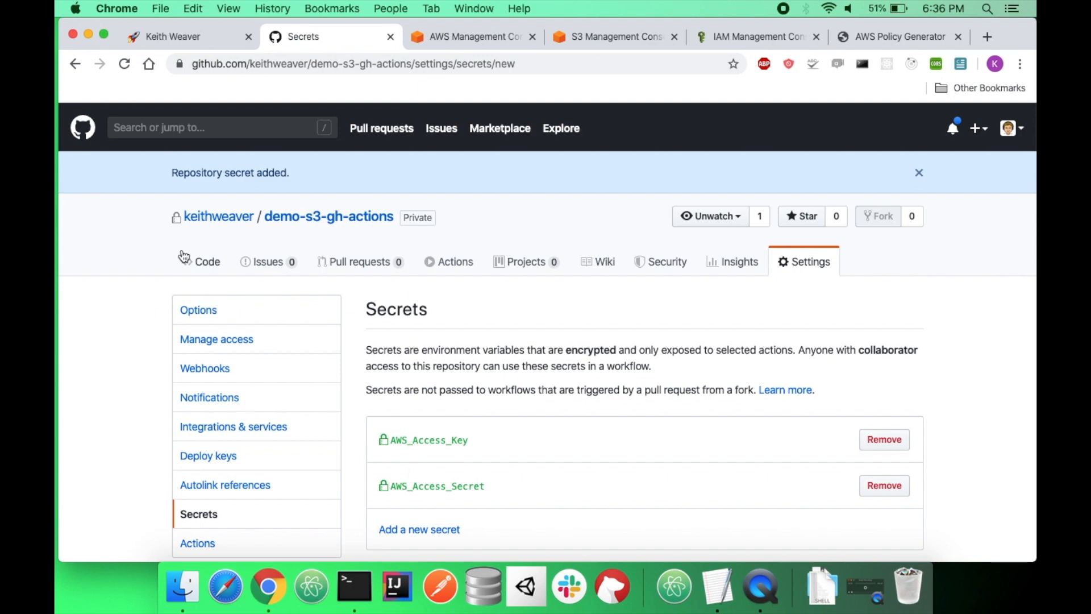
pyautogui.click(207, 262)
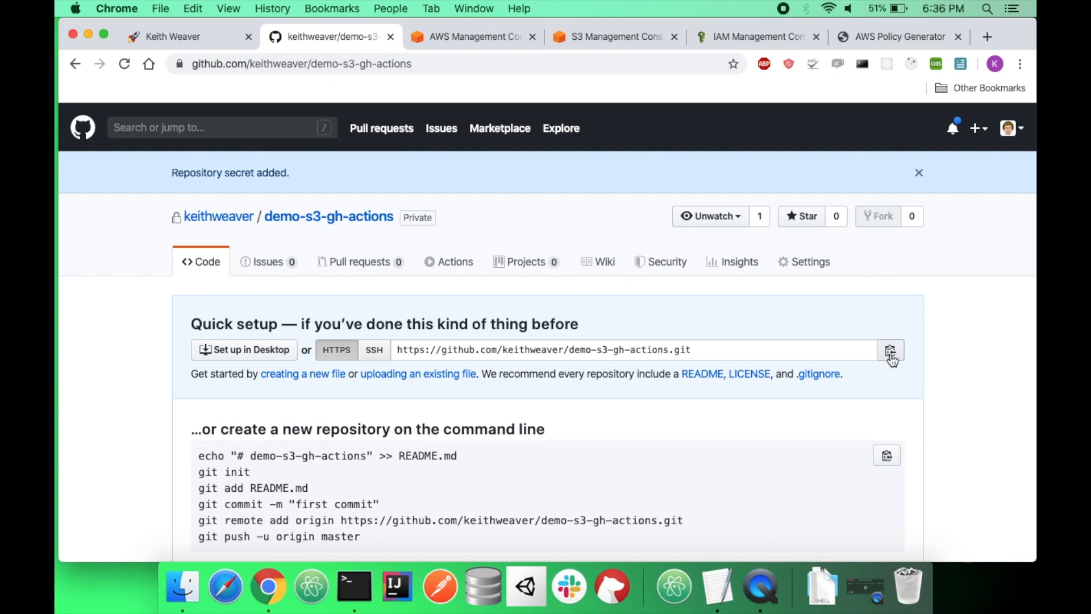
pyautogui.moveTo(353, 588)
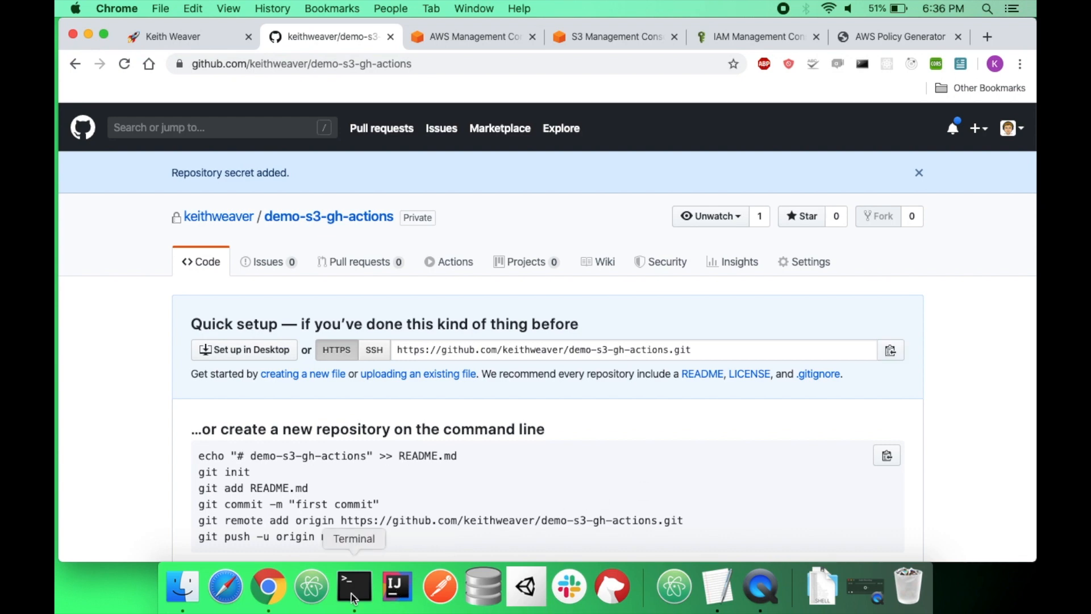
# Clone demo-s3-gh-actions to the Desktop, cd into it and run atom . to open it in Atom
pyautogui.click(353, 588)
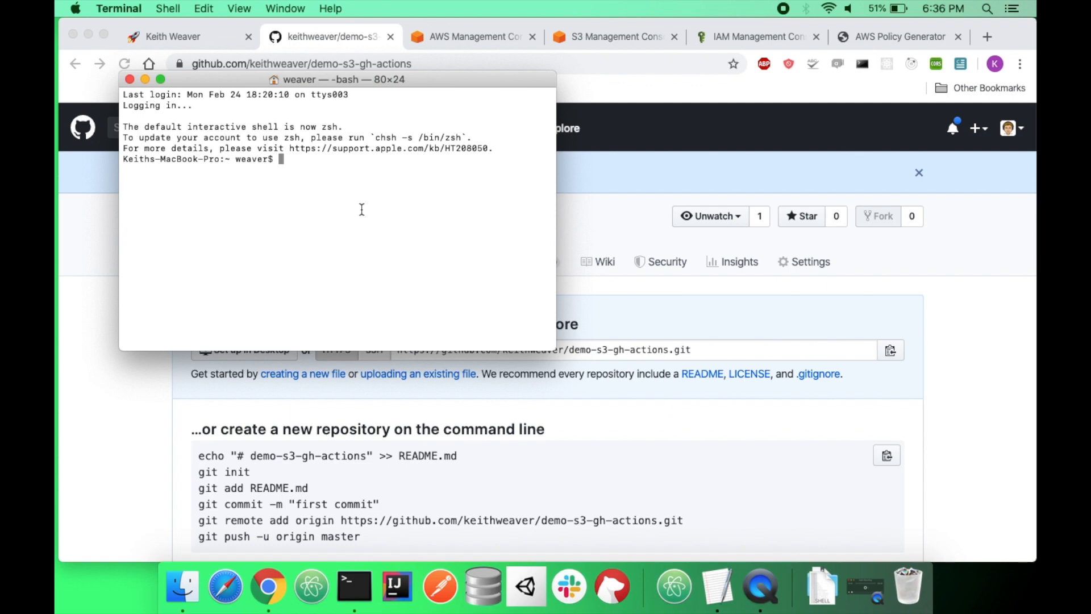
pyautogui.write('cd Desktop/')
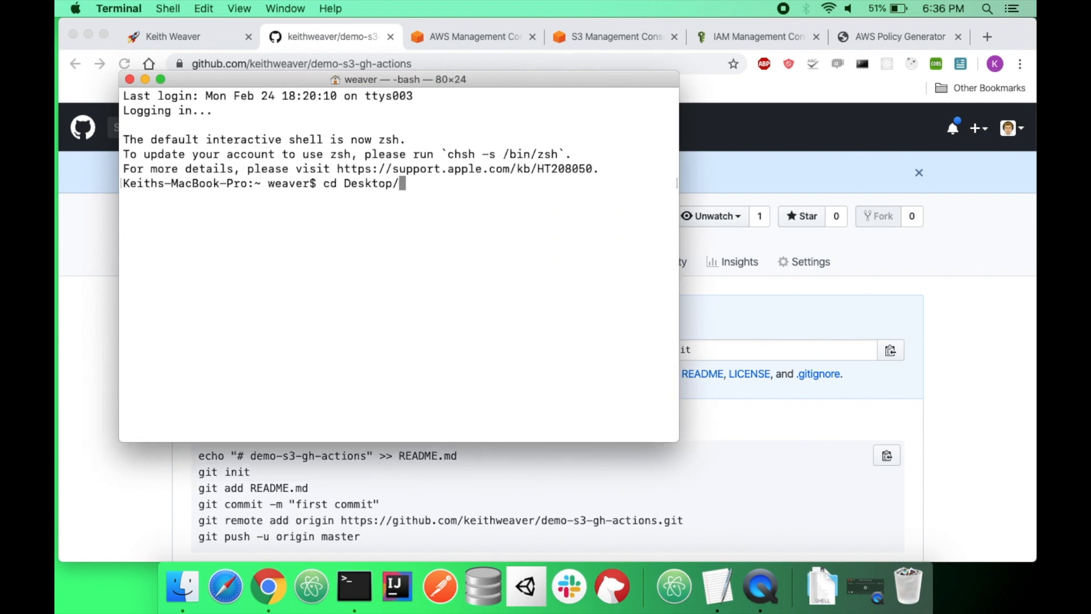
pyautogui.write('git clone https://github.com/keithweaver/demo-s3-gh-actions.git')
pyautogui.write('cd ')
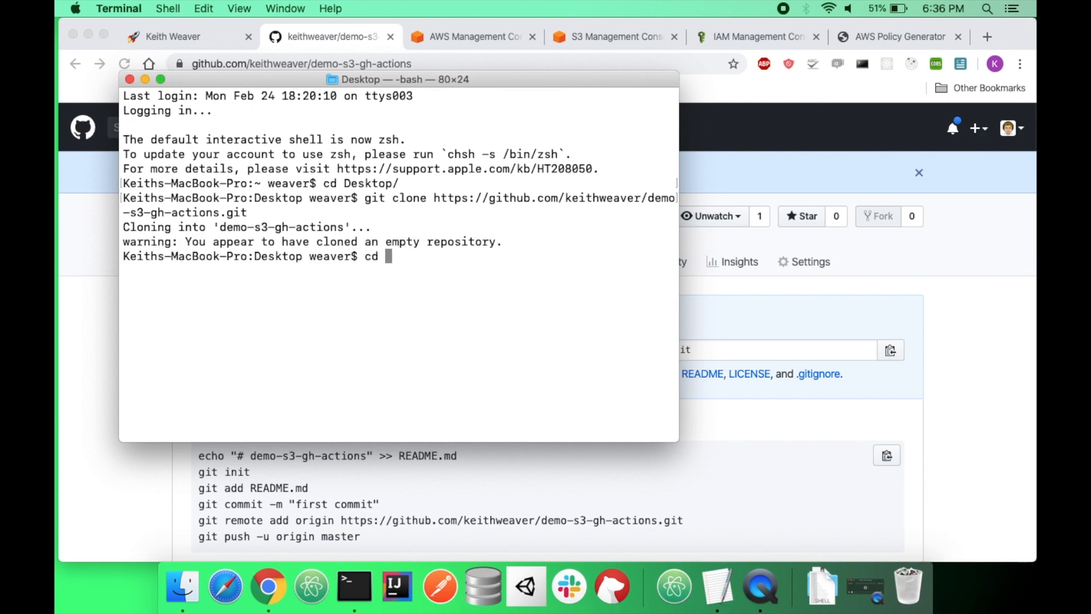
pyautogui.write('demo-s3-gh-actions/')
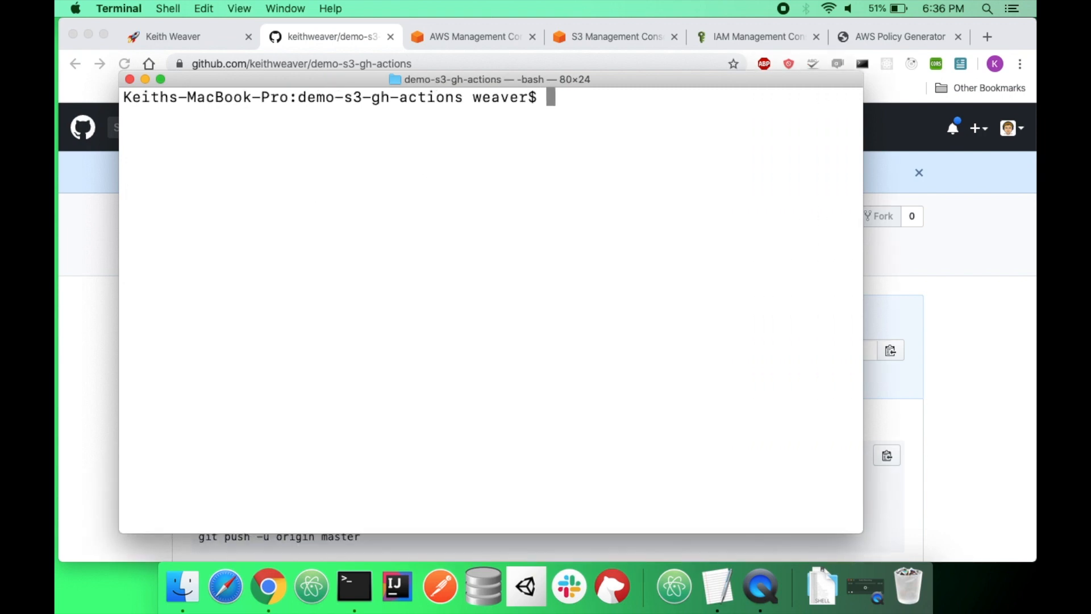
pyautogui.write('atom .')
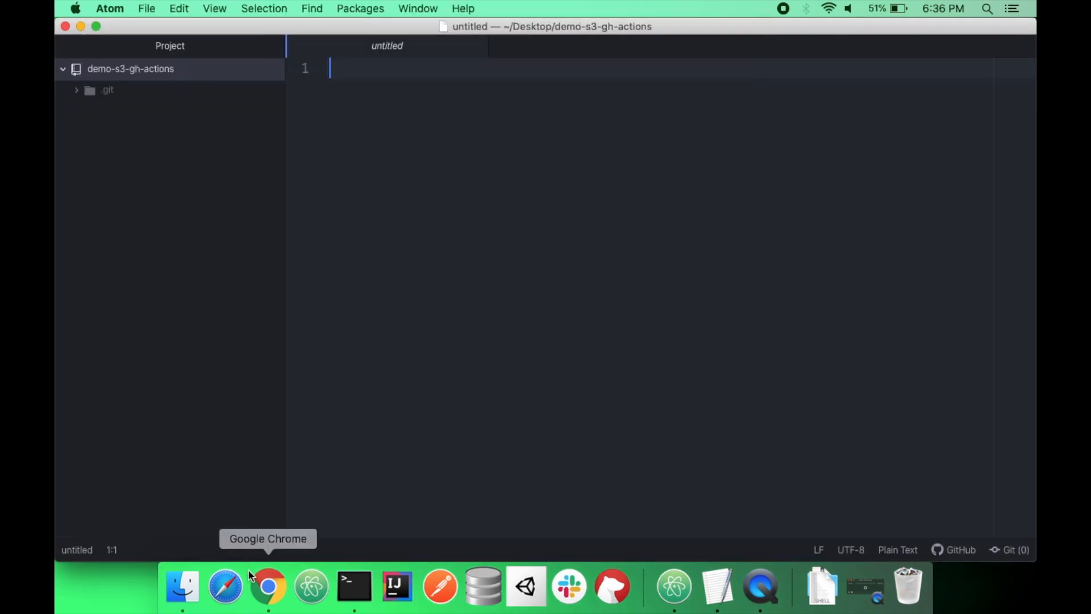
# Create README.md in the Atom project with the heading '# Demo'
pyautogui.click(268, 586)
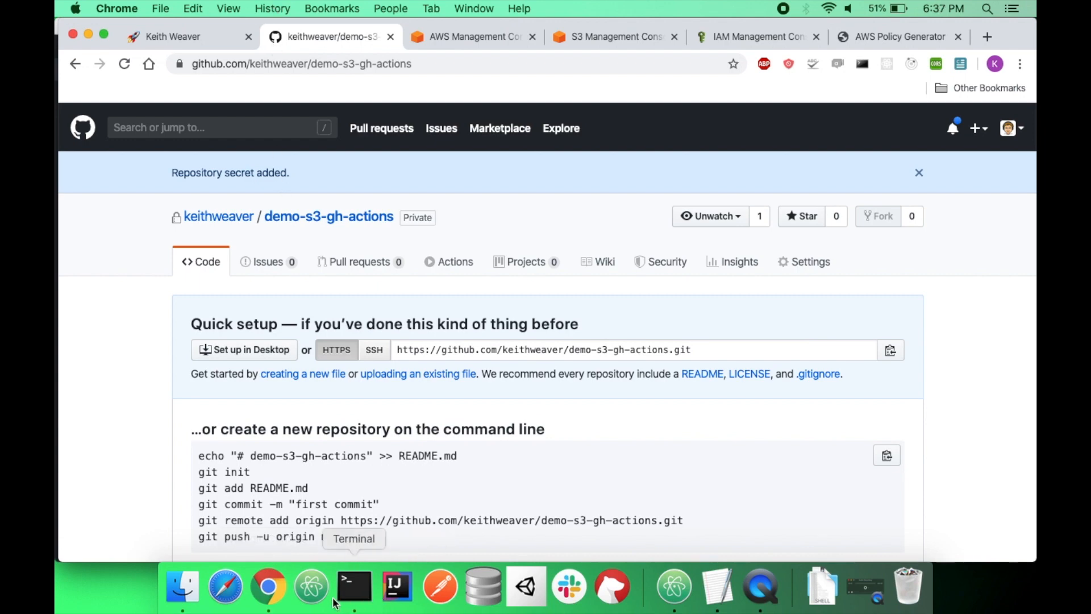
pyautogui.click(311, 587)
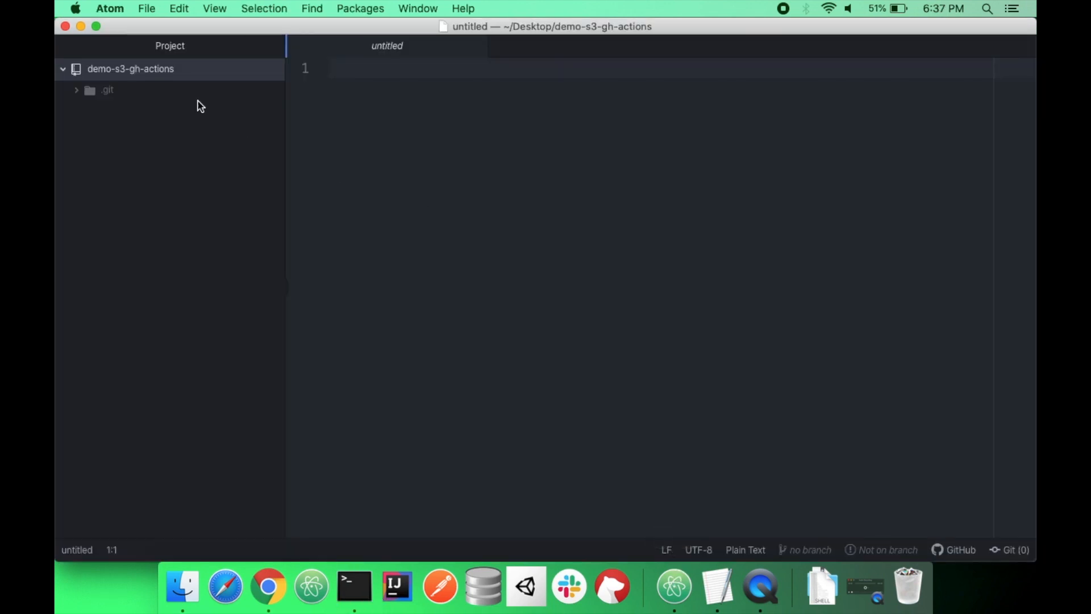
pyautogui.write('REA')
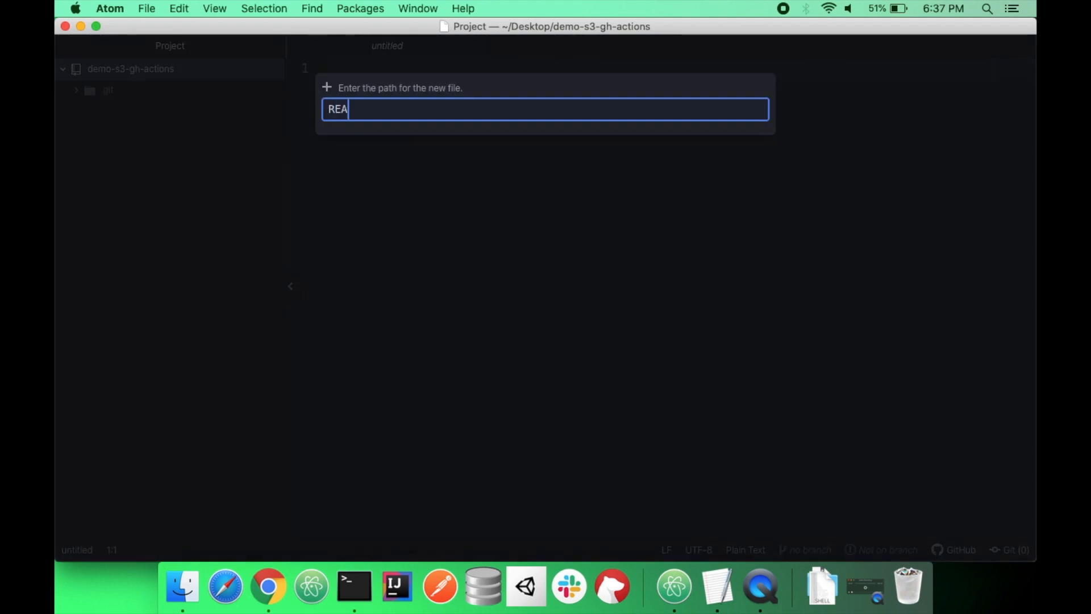
pyautogui.press('Enter')
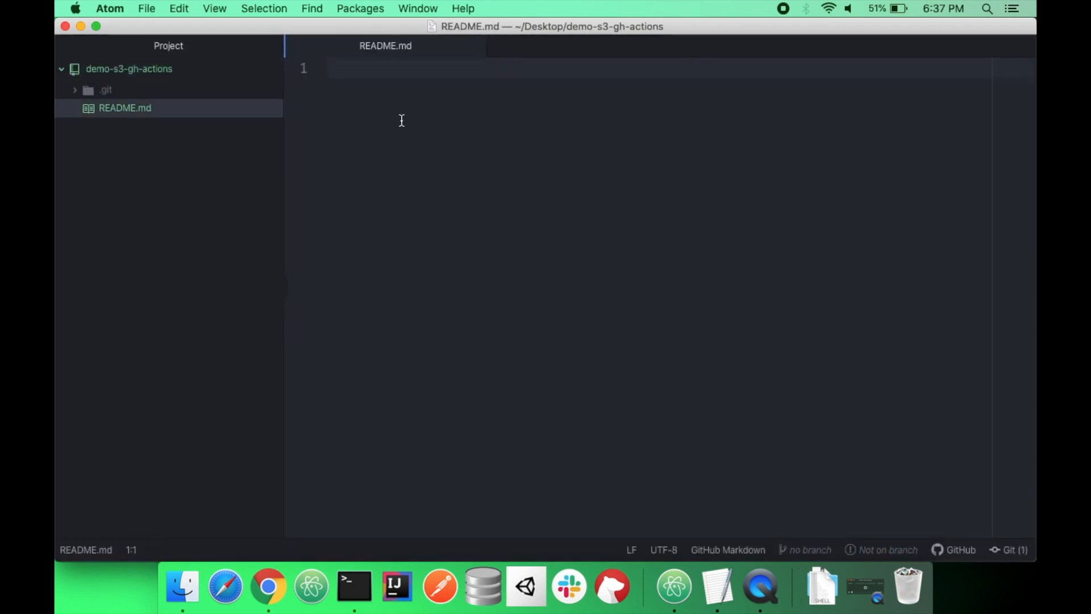
pyautogui.write('# Demo')
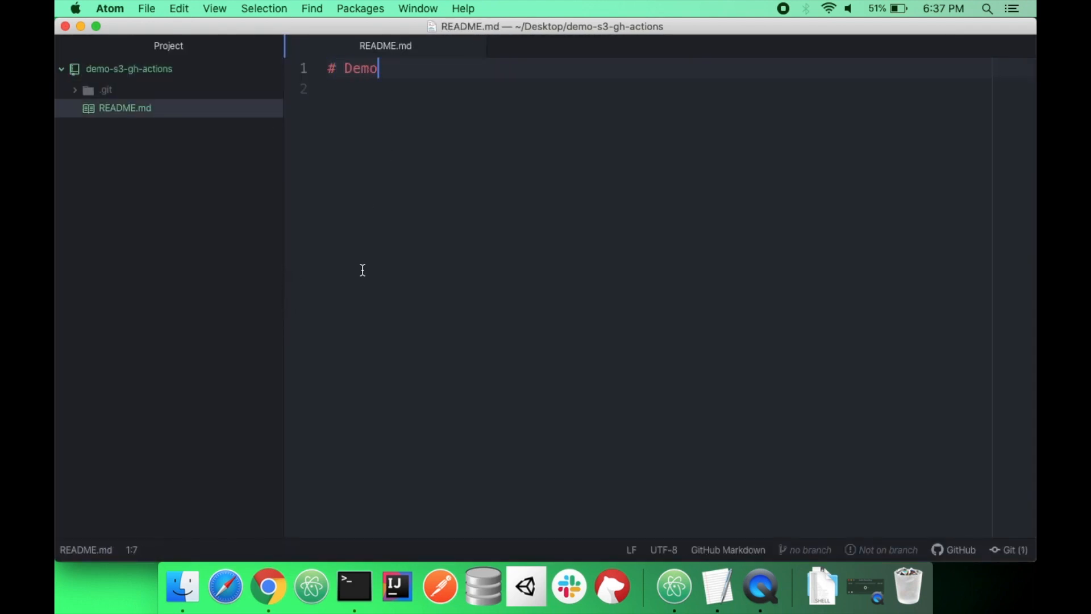
pyautogui.click(354, 589)
pyautogui.write('git comm')
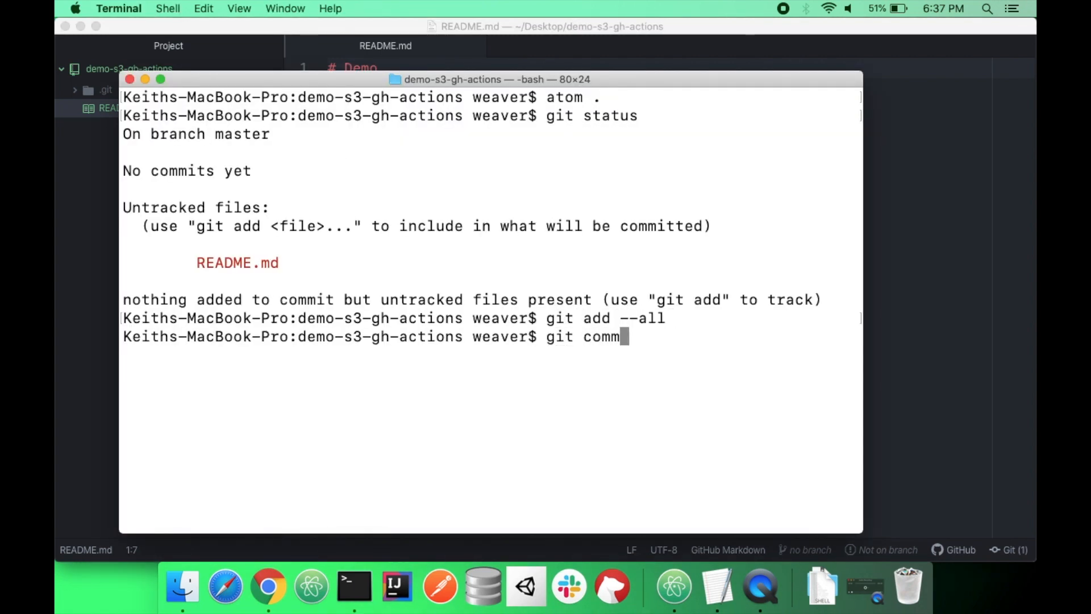
# Commit README.md with the message "let there be light" and push it to master
pyautogui.write('it -m "let there be light')
pyautogui.write('git push')
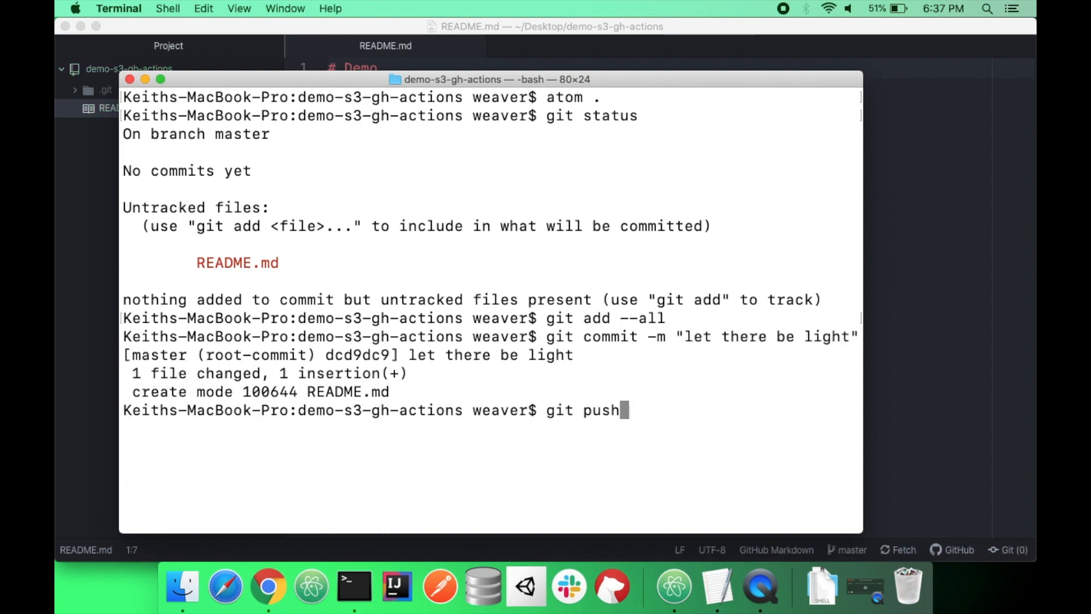
pyautogui.press('Return')
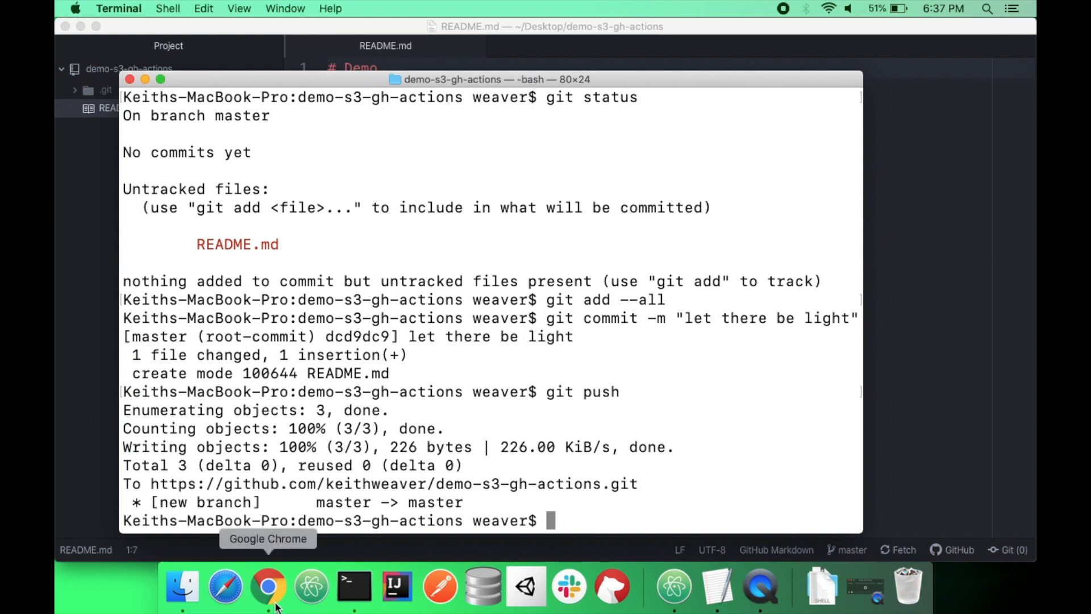
pyautogui.click(269, 587)
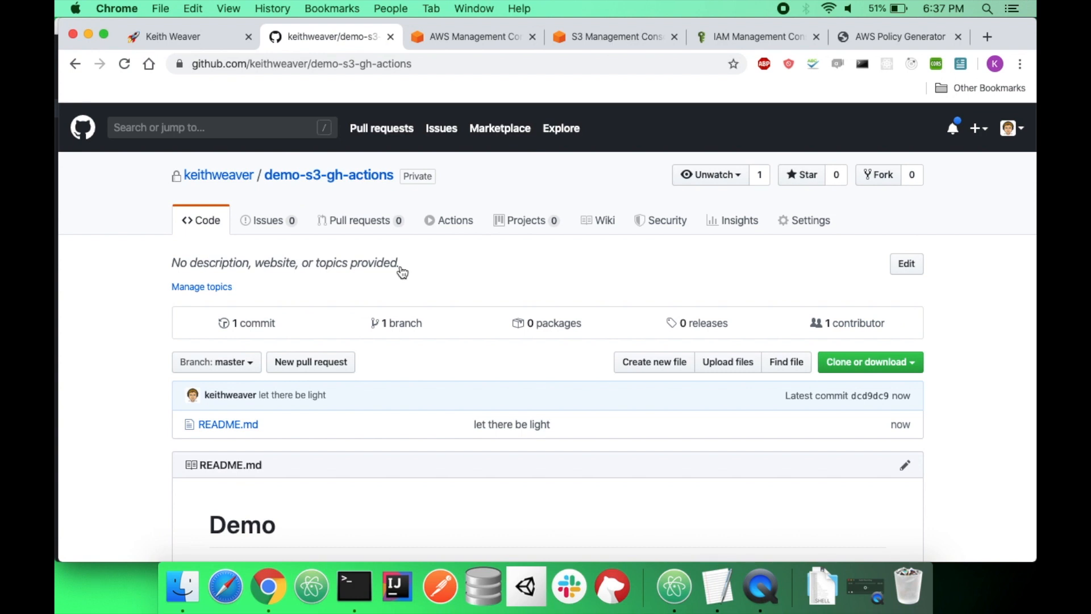
pyautogui.moveTo(193, 47)
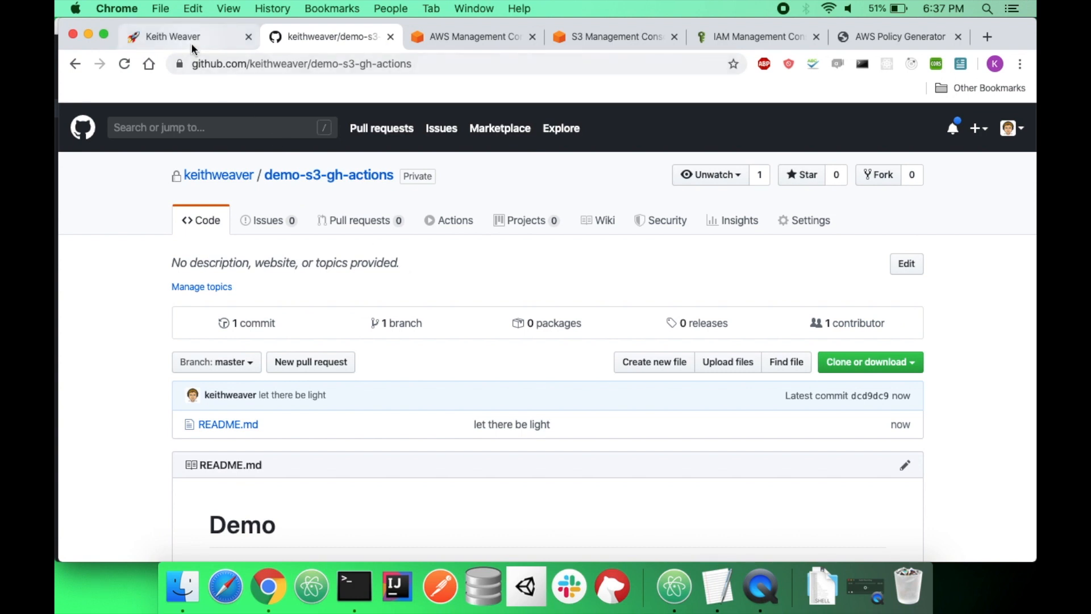
pyautogui.moveTo(192, 50)
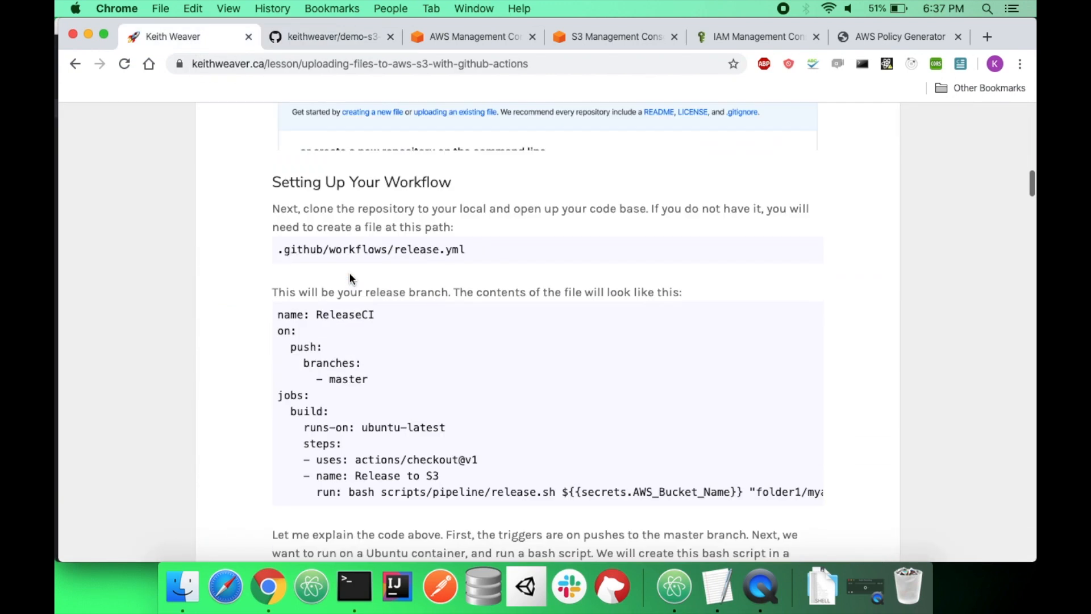
# Select the .github/workflows/release.yml path in the tutorial's workflow setup section
pyautogui.scroll(-3)
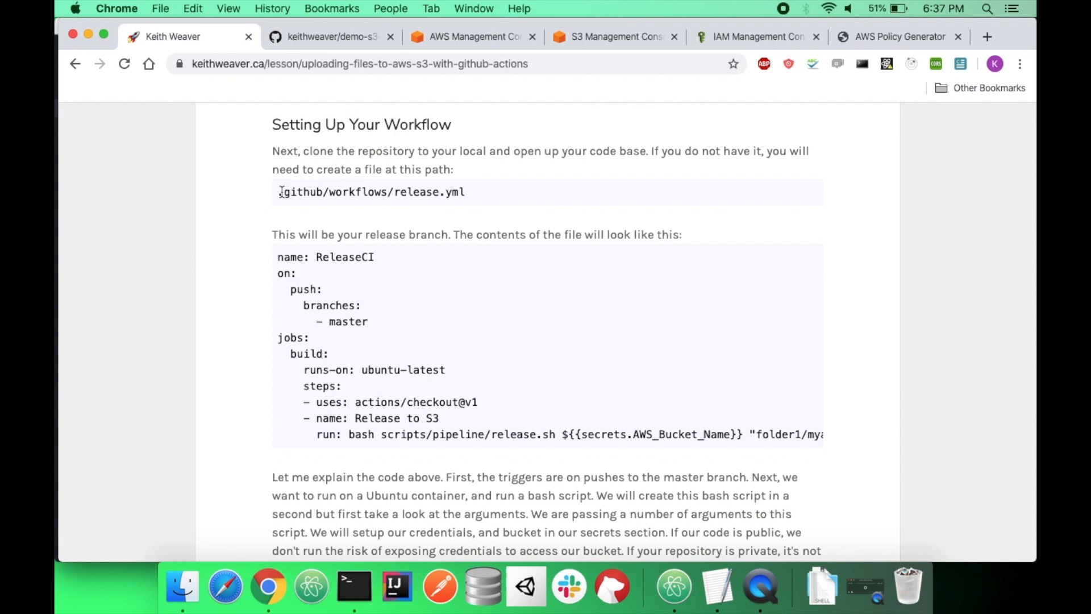
pyautogui.doubleClick(370, 192)
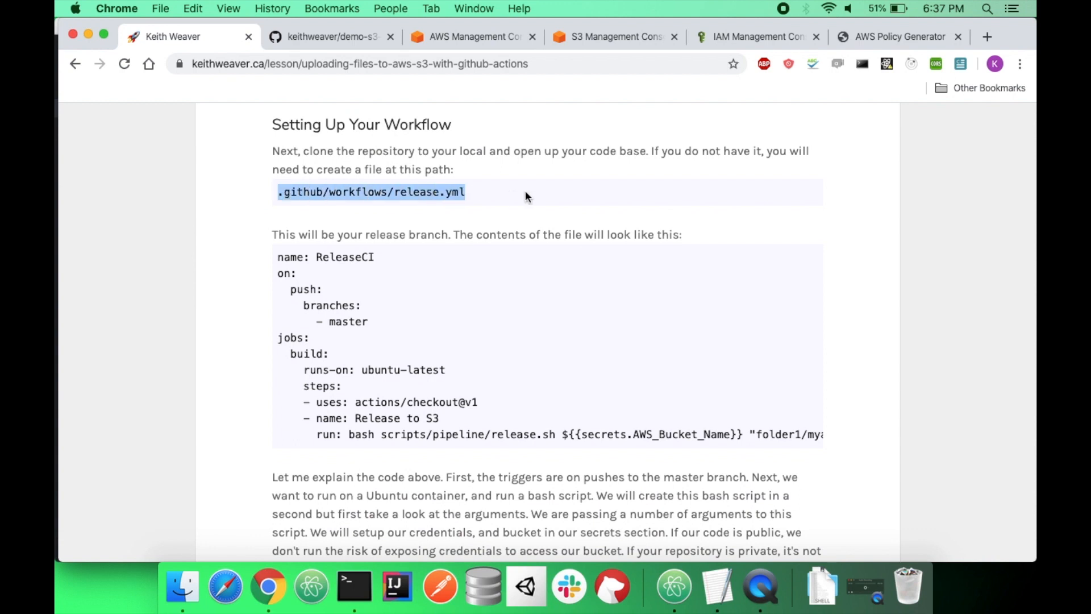
pyautogui.moveTo(439, 588)
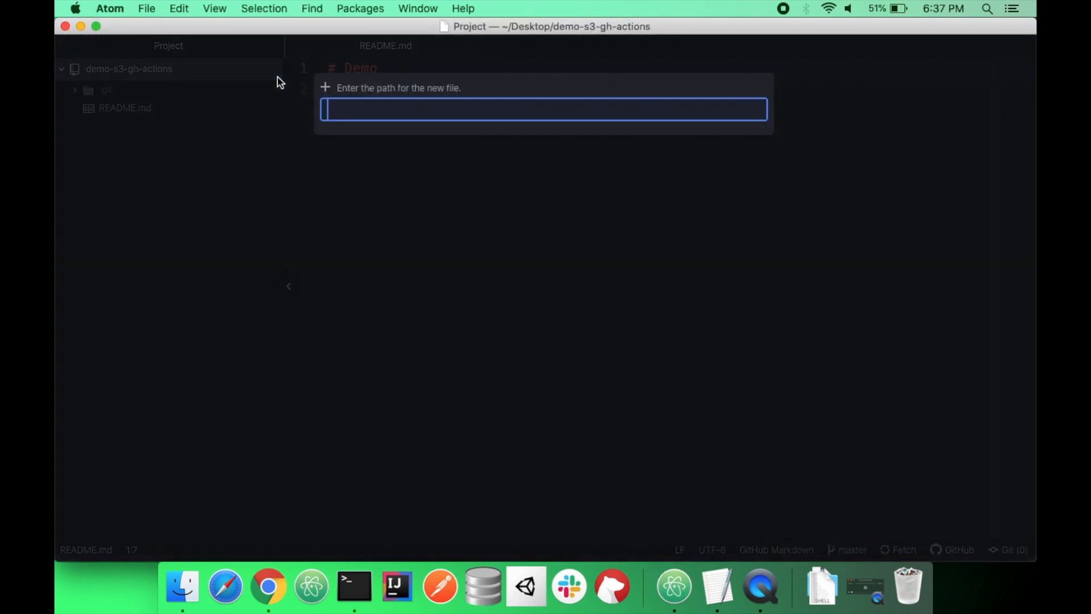
# Create an empty .github/workflows/release.yml in Atom and leave only it open
pyautogui.write('.github/workflows/release.yml')
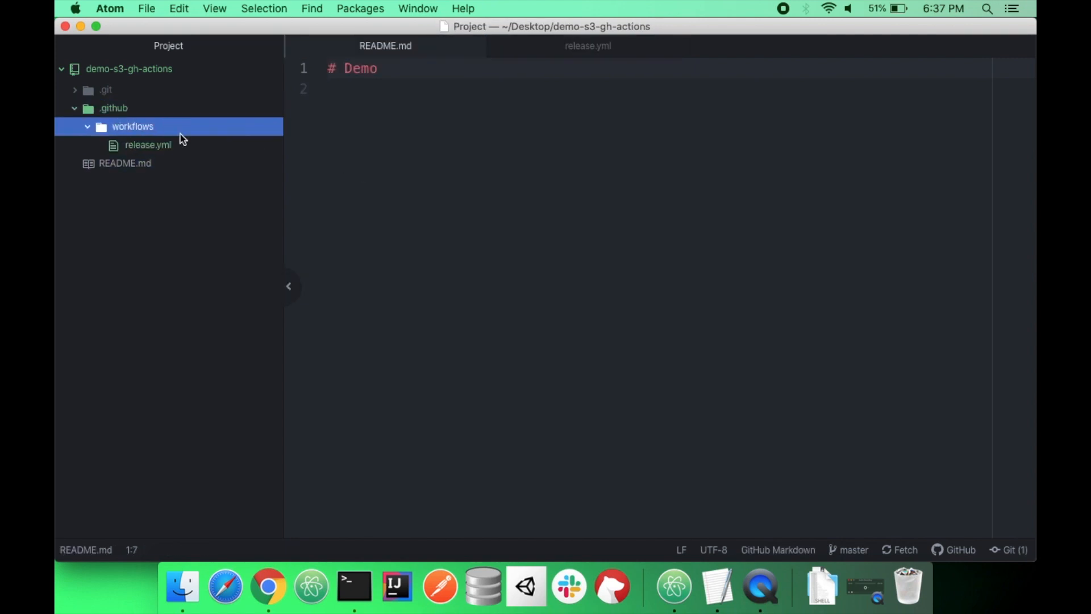
pyautogui.moveTo(140, 128)
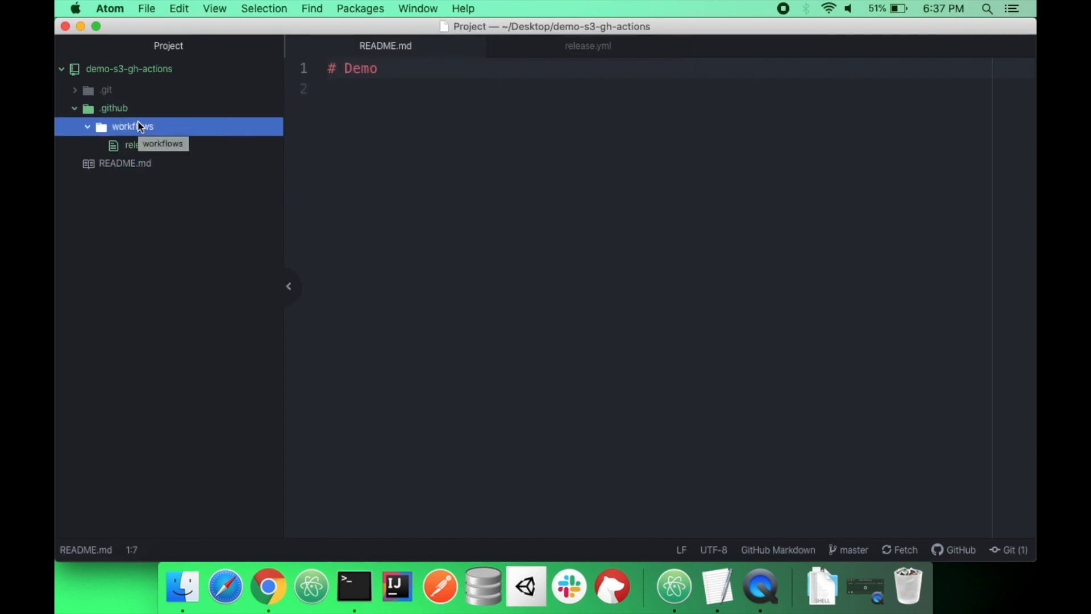
pyautogui.click(148, 144)
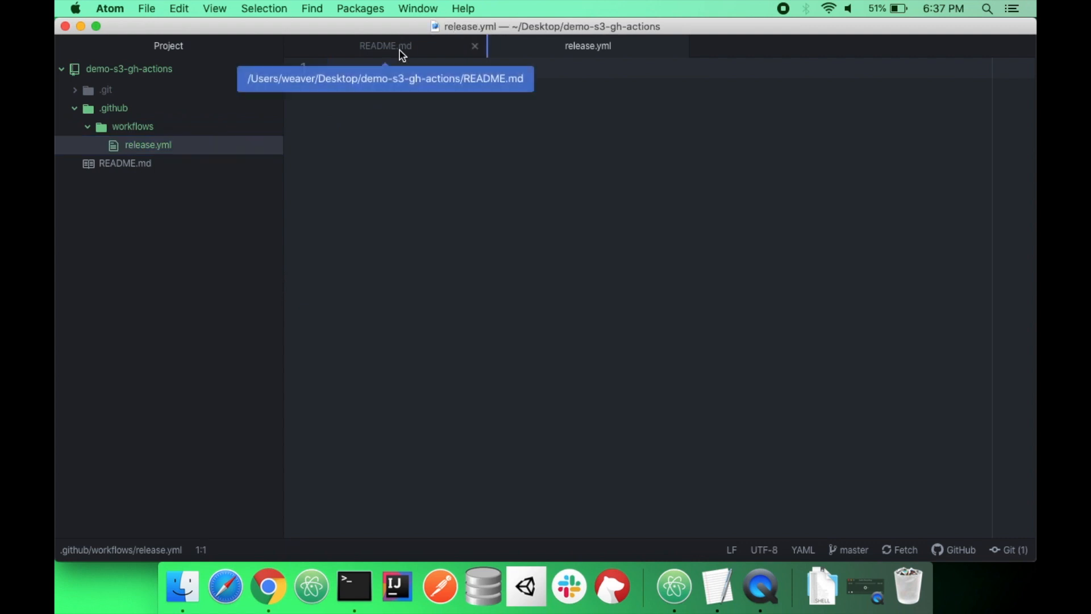
pyautogui.click(475, 45)
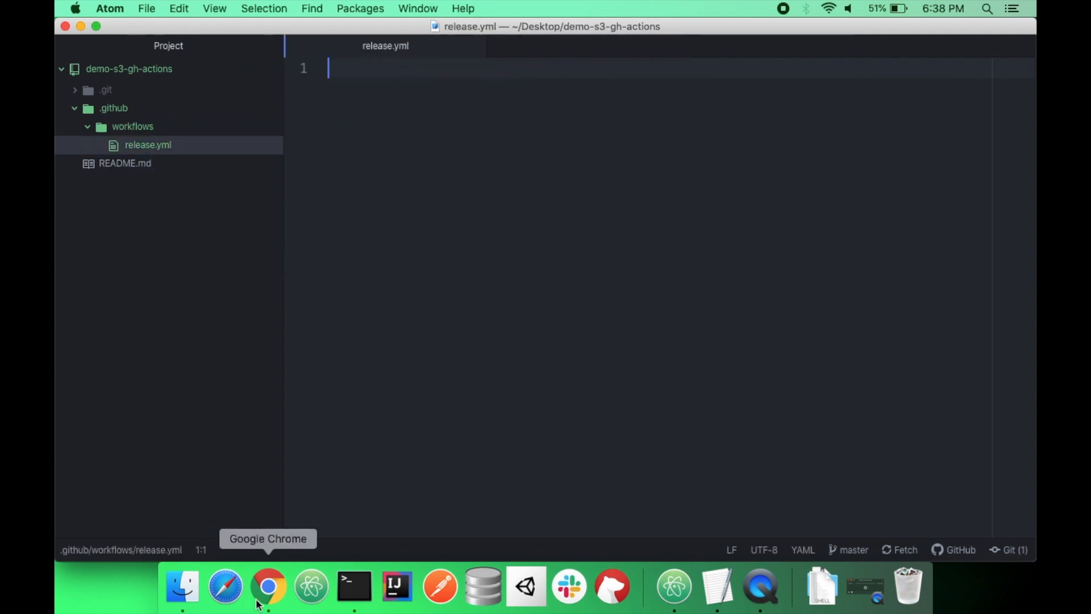
pyautogui.click(269, 586)
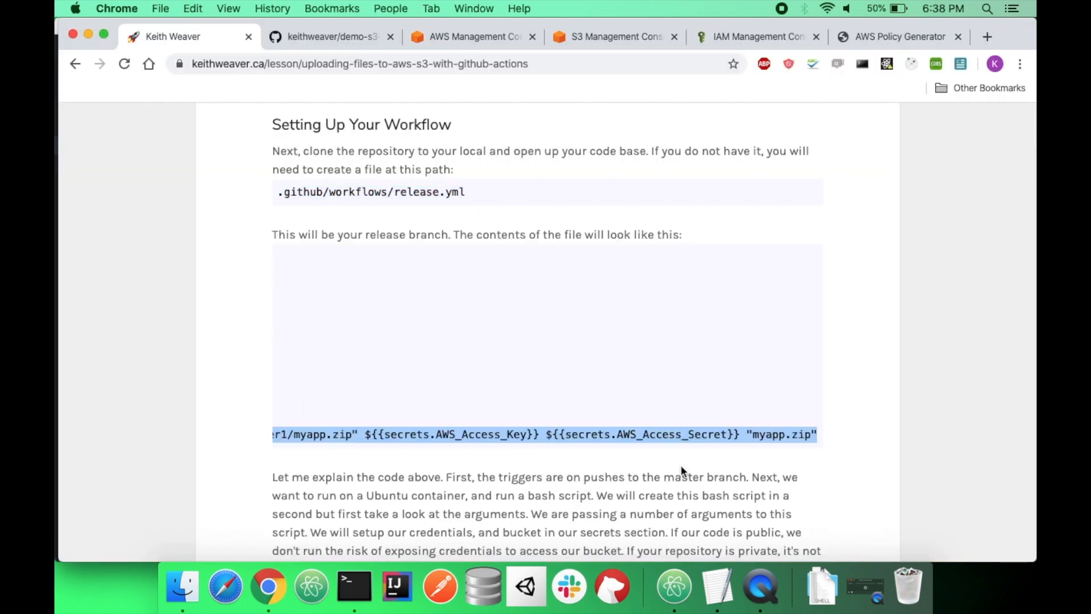
pyautogui.moveTo(483, 587)
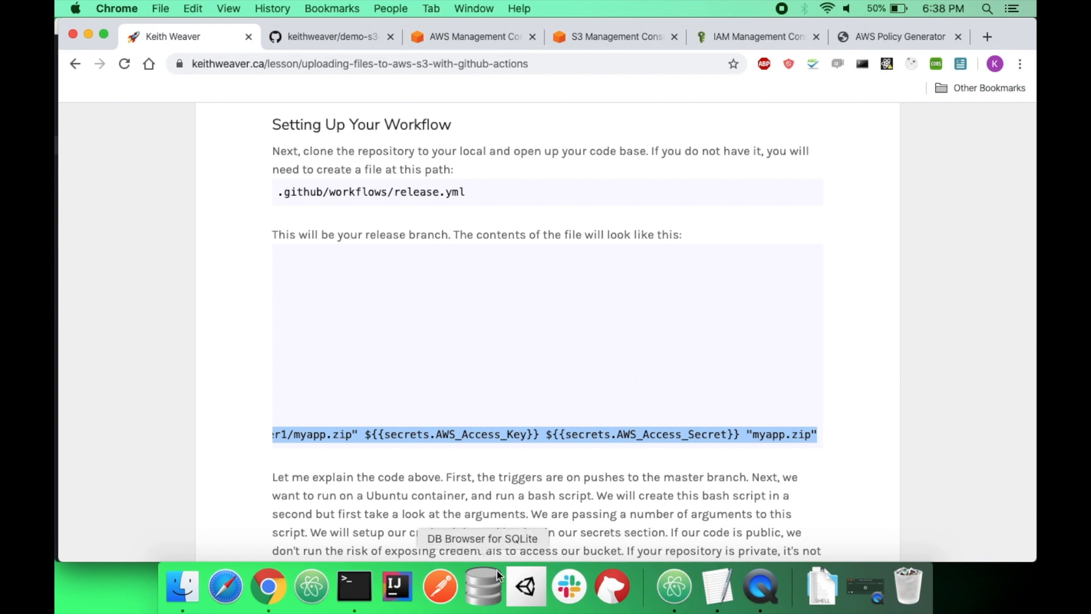
pyautogui.moveTo(673, 586)
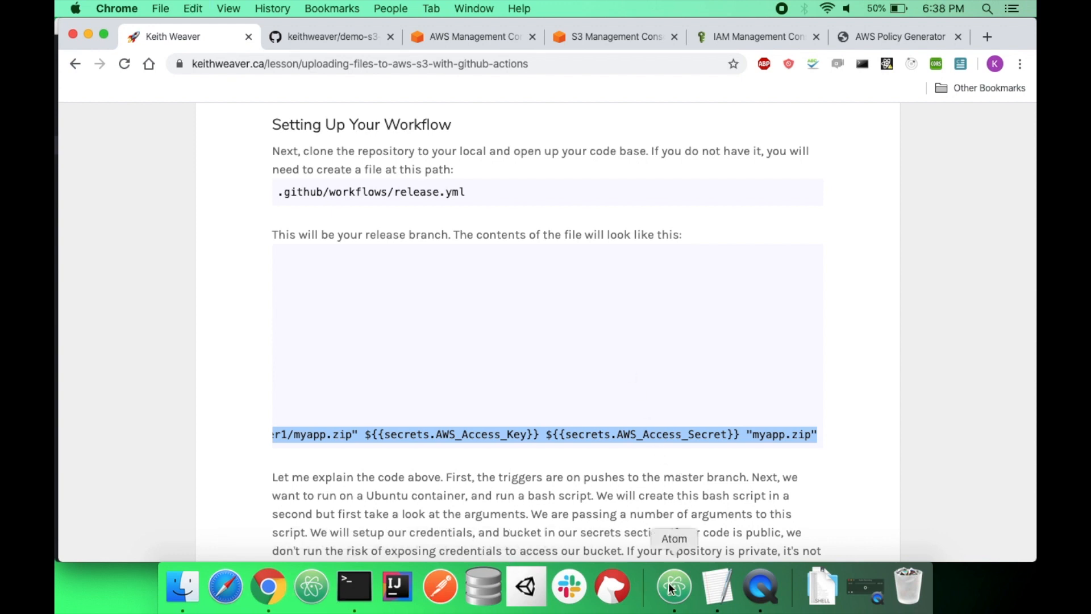
# Paste the tutorial's ReleaseCI workflow into release.yml in Atom
pyautogui.click(672, 588)
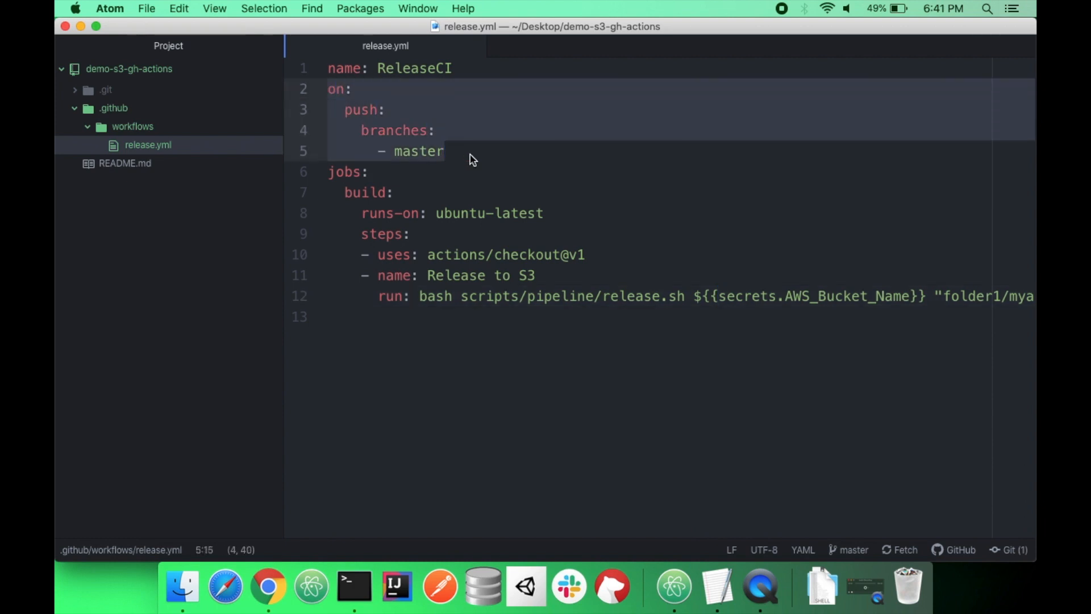
# Create an empty scripts/pipeline/release.sh from the path in the workflow's run line
pyautogui.click(493, 214)
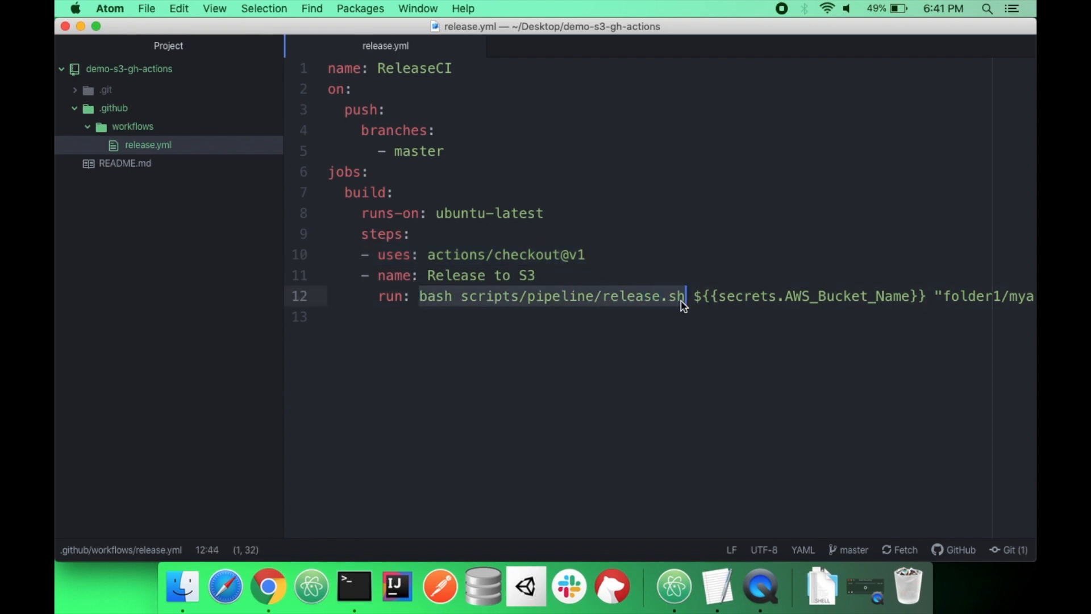
pyautogui.hscroll(3)
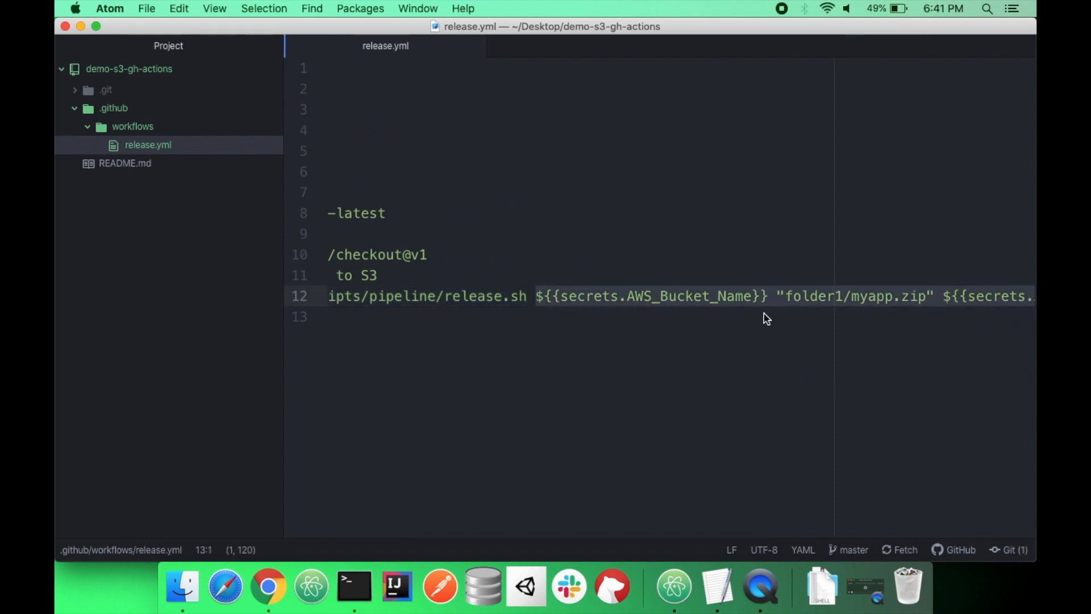
pyautogui.click(768, 298)
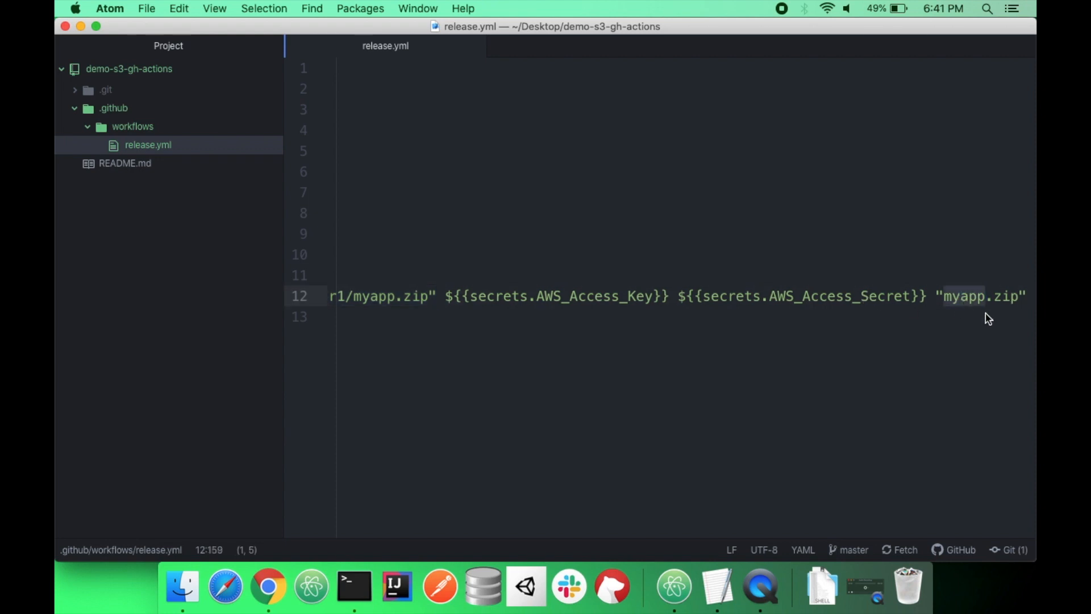
pyautogui.hscroll(-3)
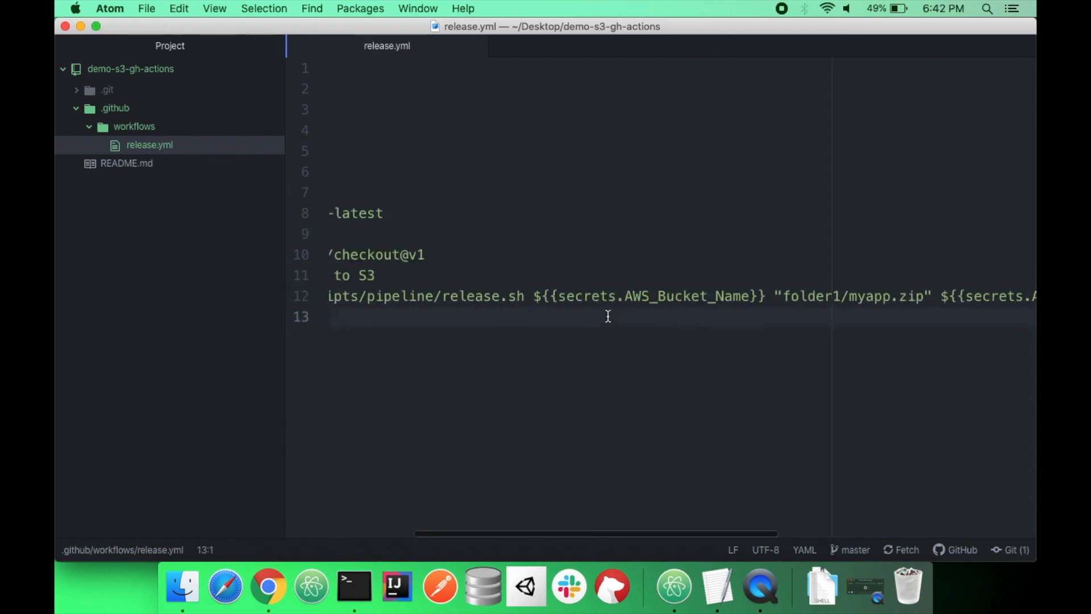
pyautogui.hscroll(-3)
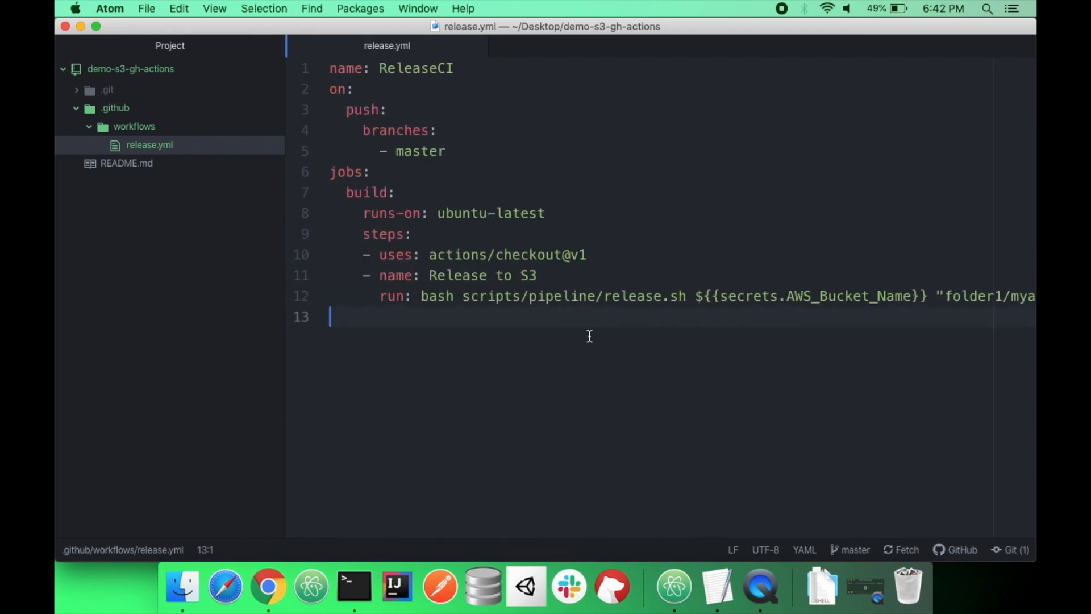
pyautogui.doubleClick(632, 296)
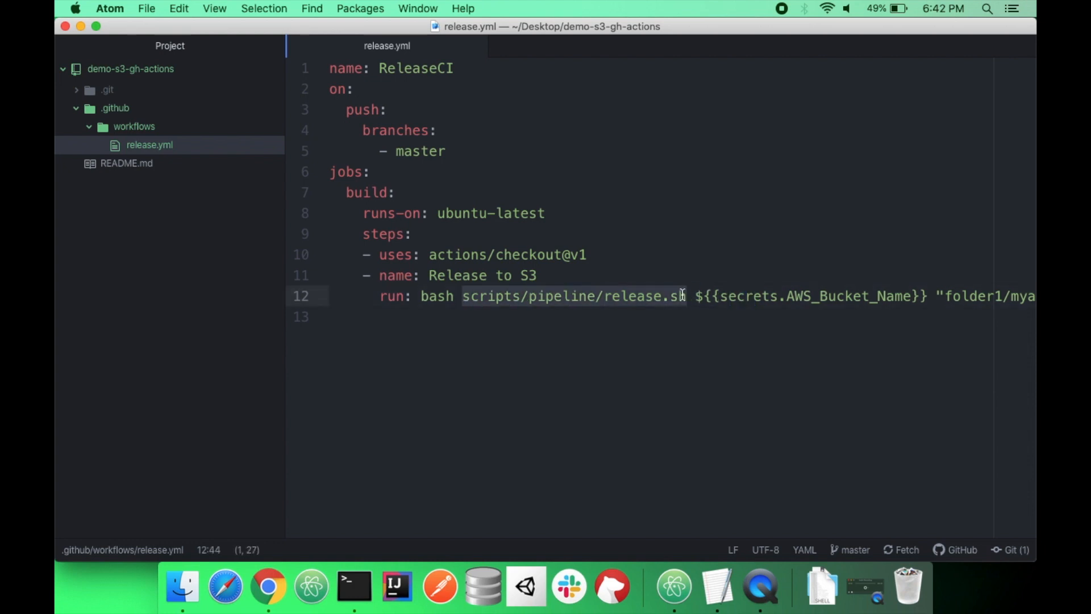
pyautogui.rightClick(129, 69)
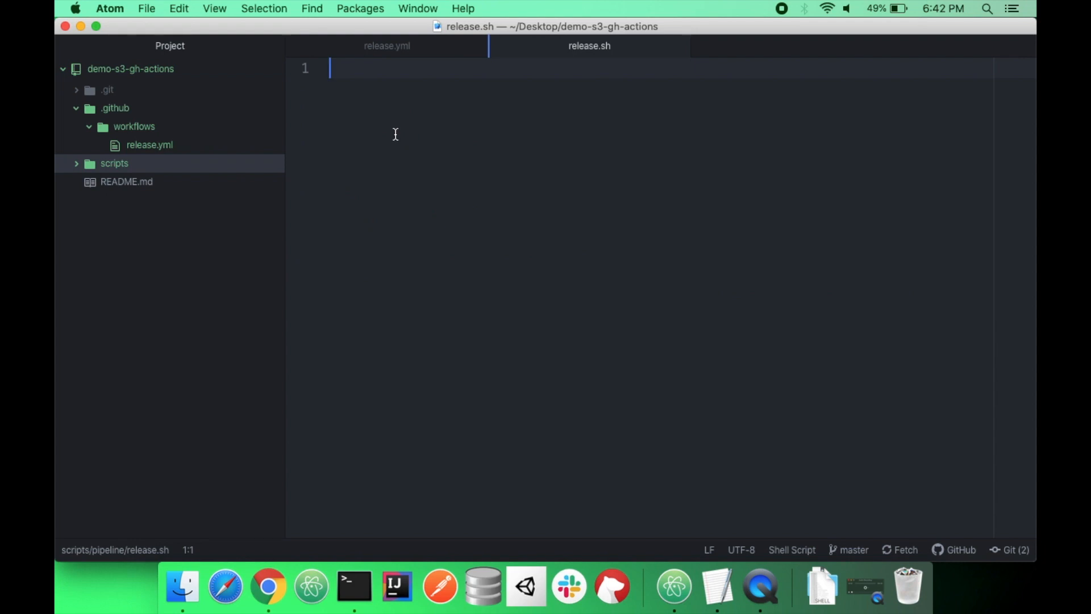
# Close release.sh and README.md, leaving only release.yml open in Atom
pyautogui.click(126, 182)
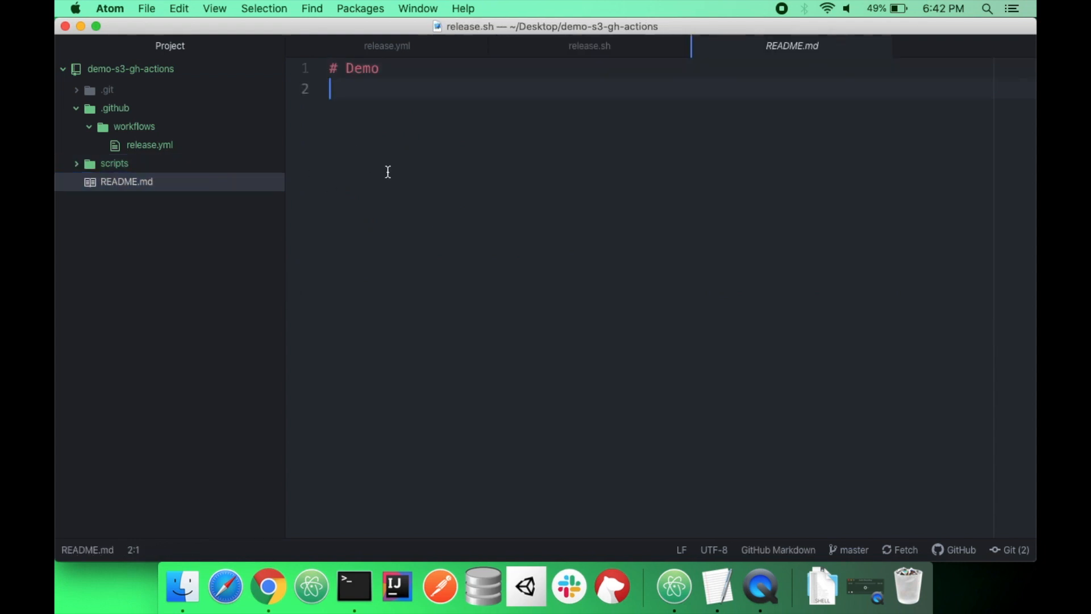
pyautogui.click(149, 145)
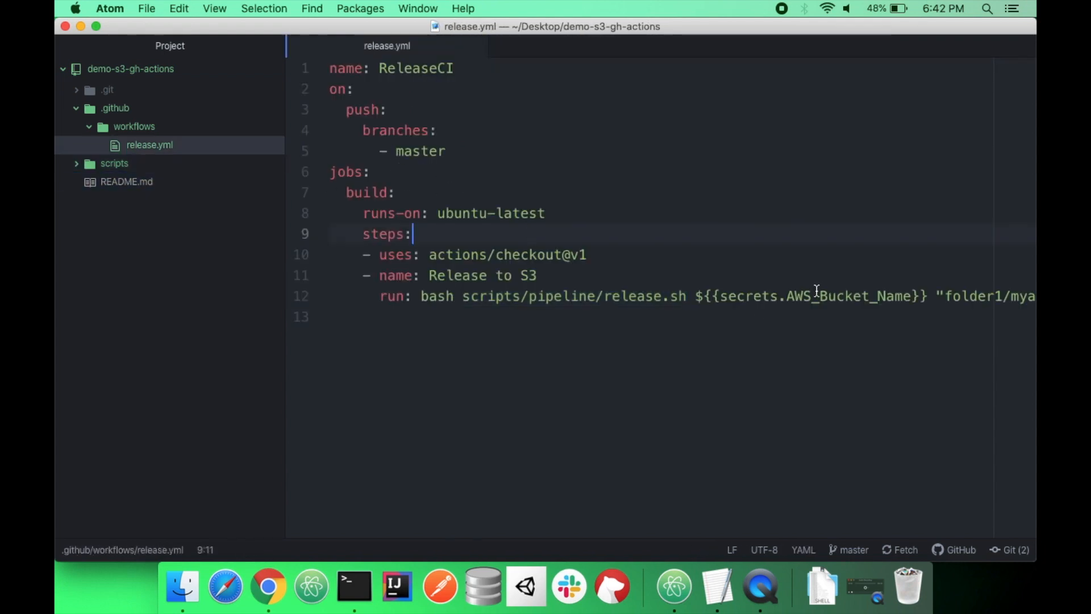
pyautogui.doubleClick(845, 296)
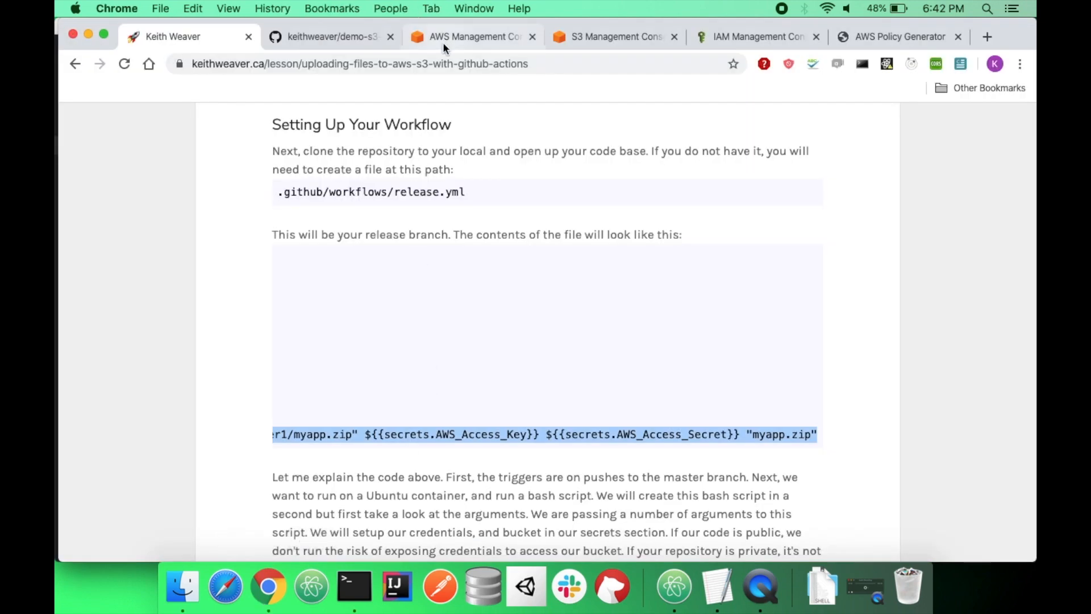
# Check the empty demo-bucket-for-github-actions S3 bucket in Chrome and return to release.yml in Atom
pyautogui.click(472, 36)
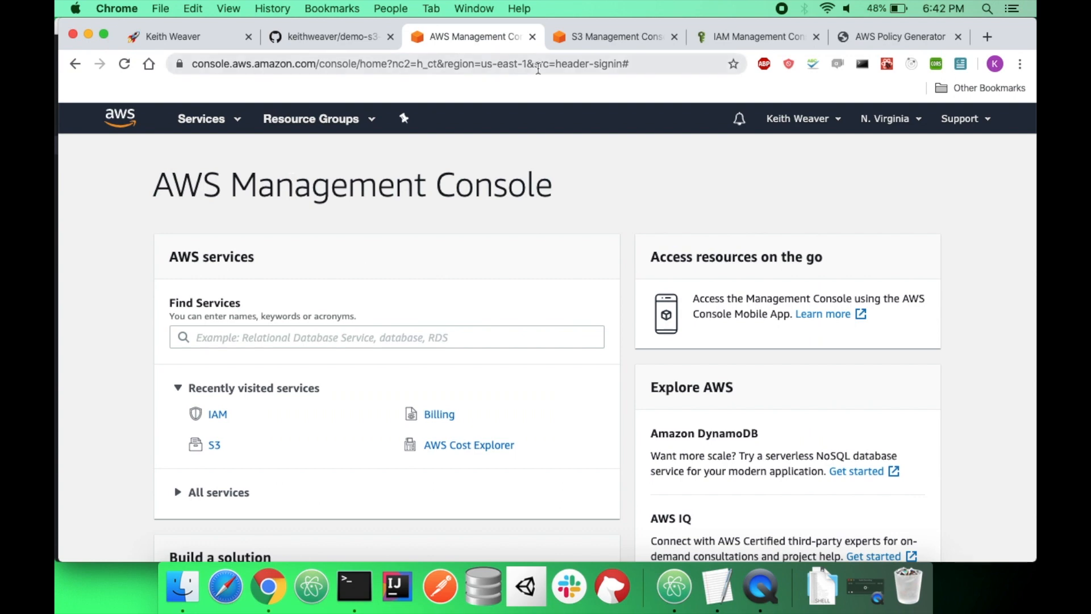
pyautogui.click(611, 36)
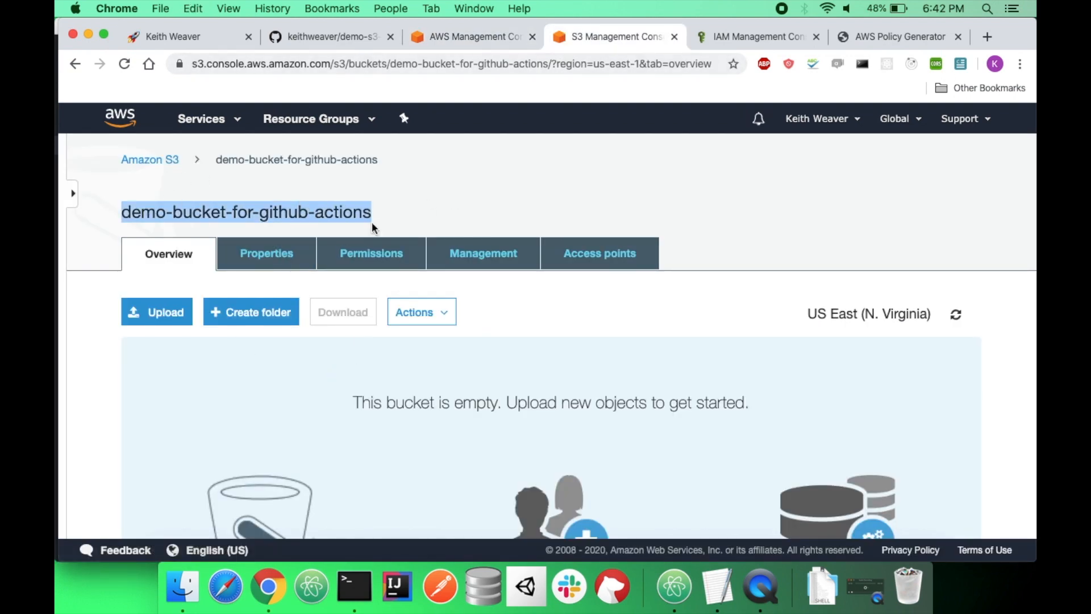
pyautogui.moveTo(675, 588)
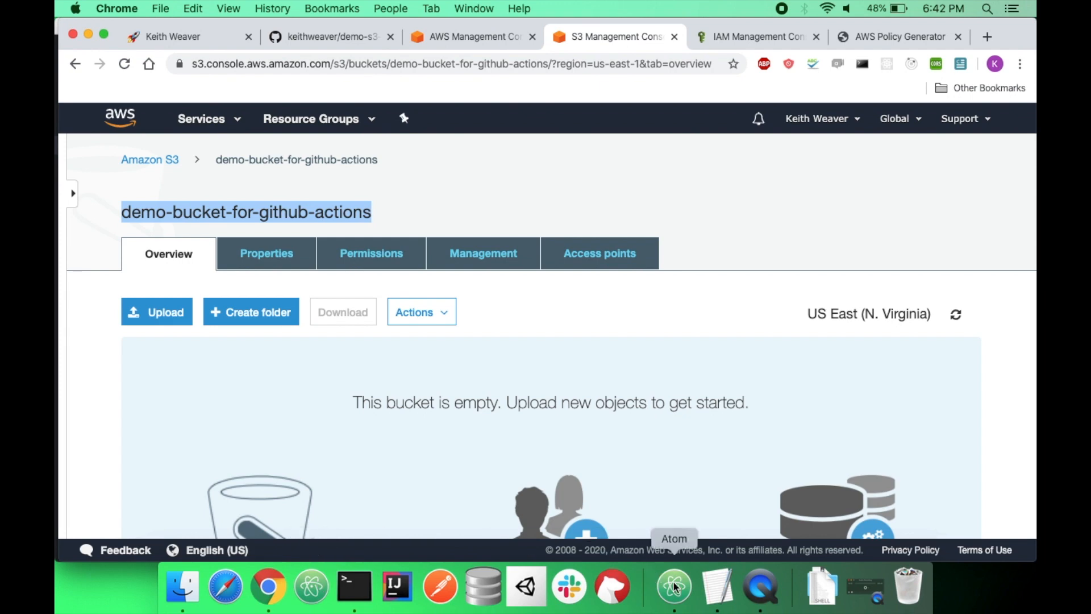
pyautogui.click(672, 589)
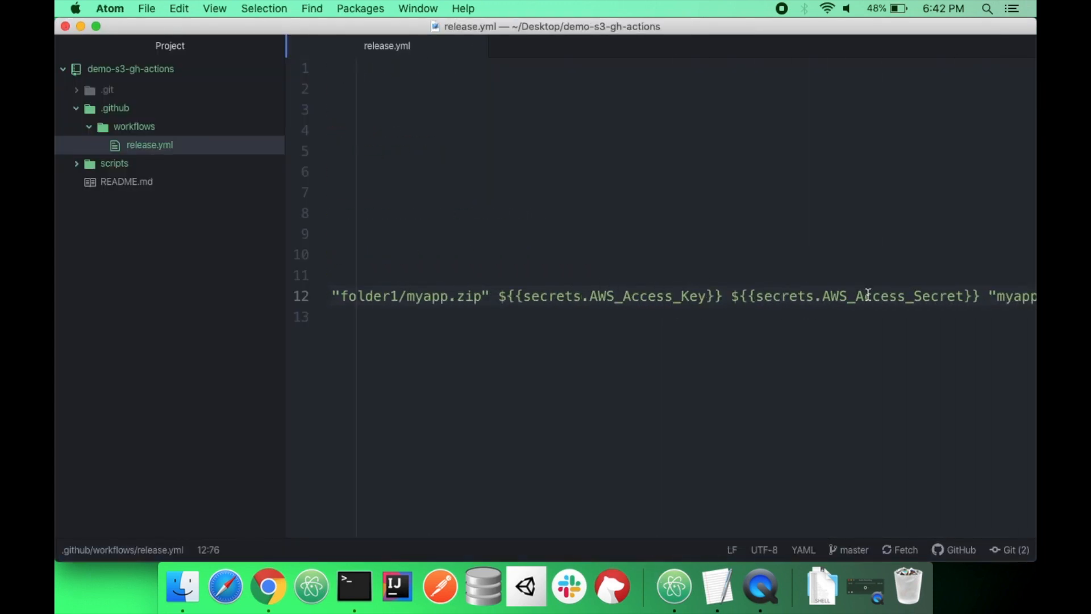
# Select the myapp.zip output name on the release.yml run line and switch to the Terminal
pyautogui.doubleClick(972, 296)
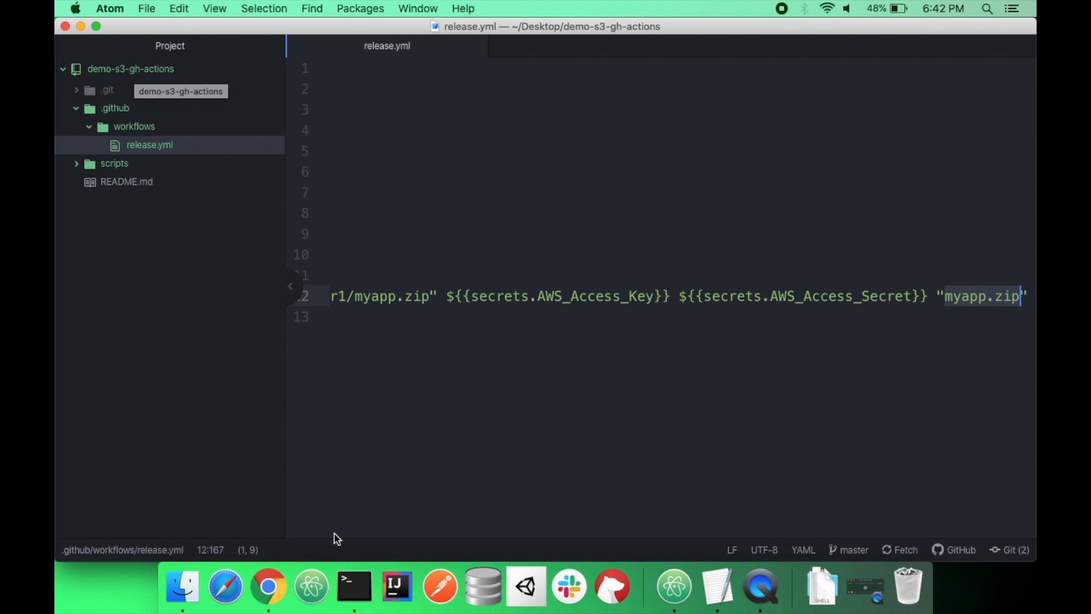
pyautogui.click(355, 593)
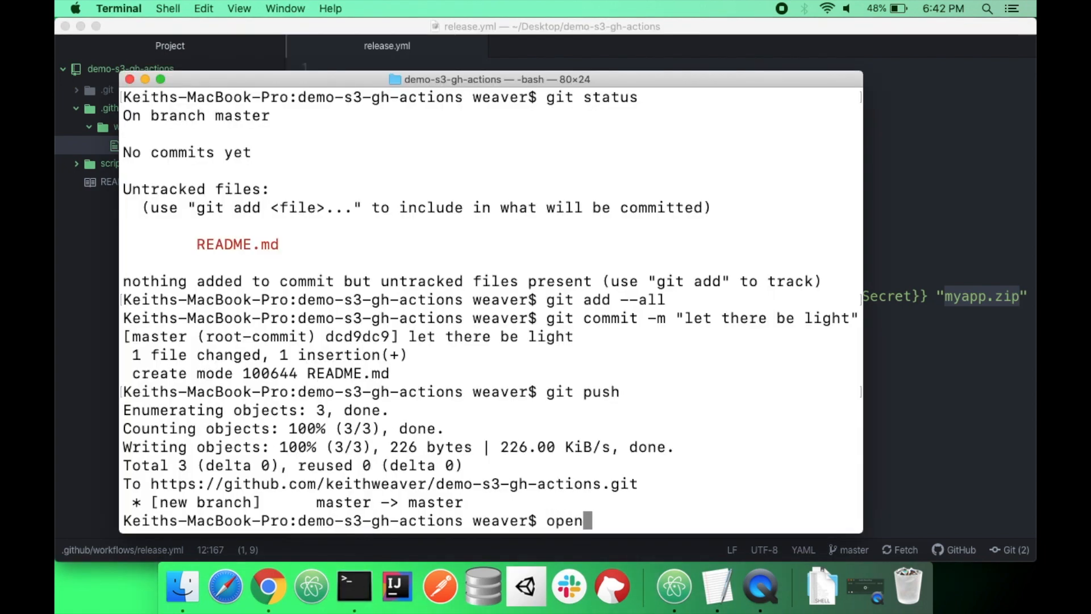
# Open the project folder in Finder, duplicate README.md as a placeholder myapp.zip, and return to Atom
pyautogui.press('Return')
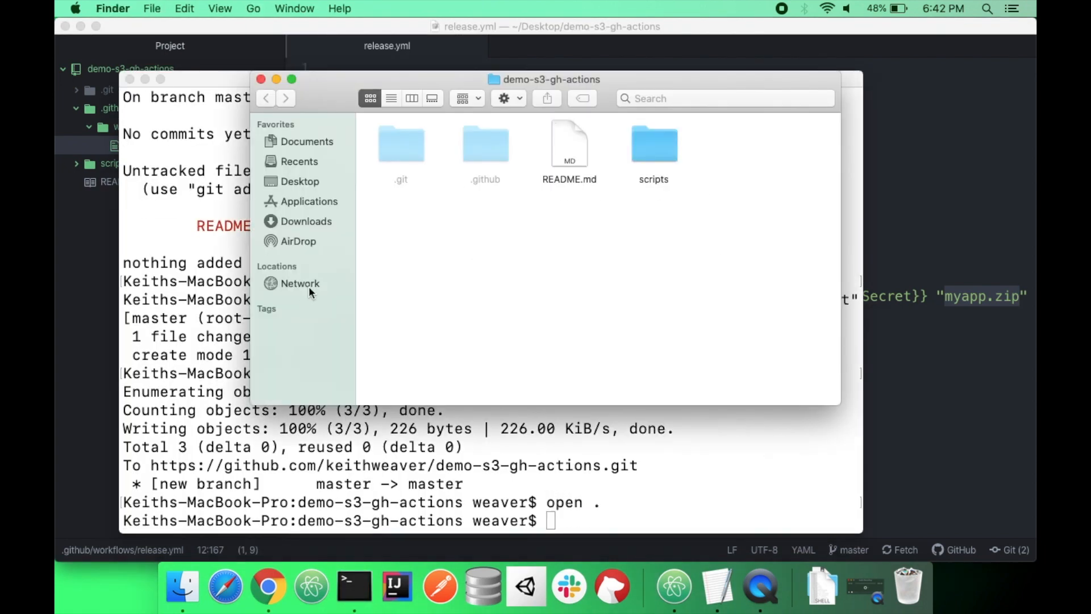
pyautogui.rightClick(568, 142)
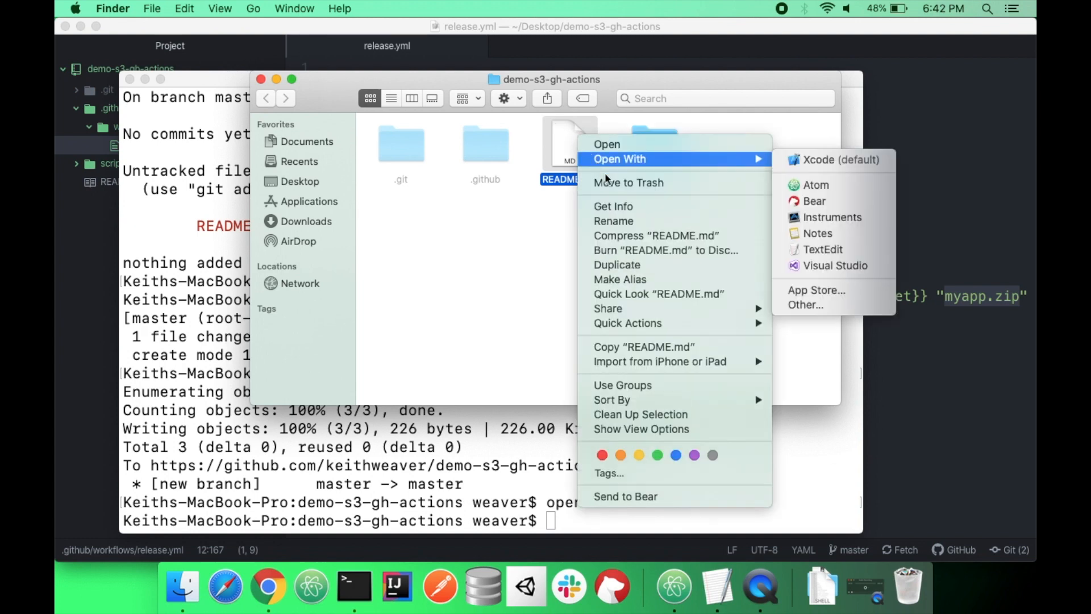
pyautogui.moveTo(671, 267)
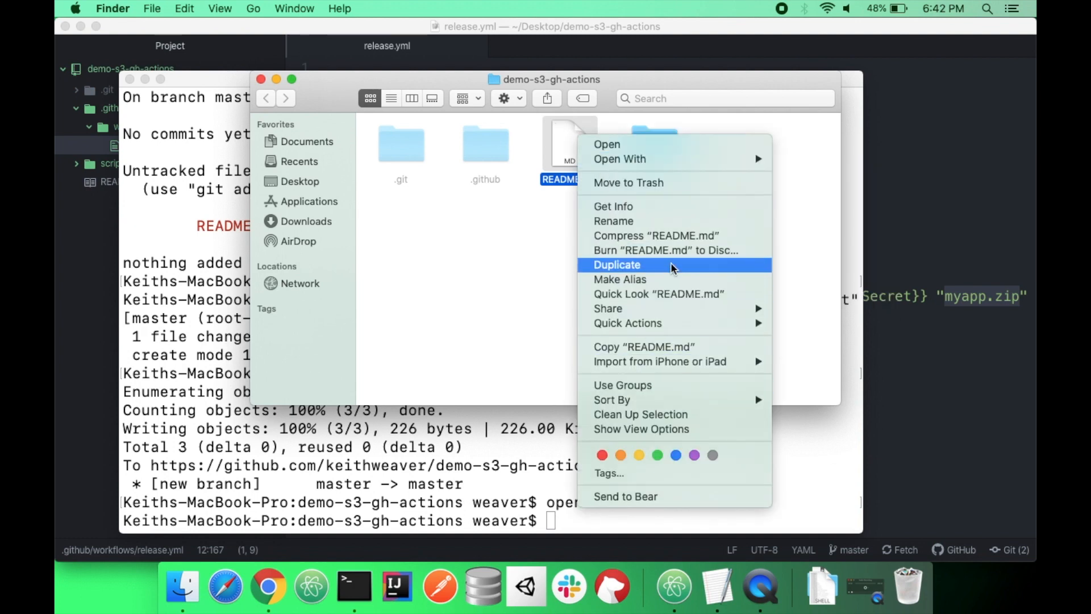
pyautogui.click(655, 235)
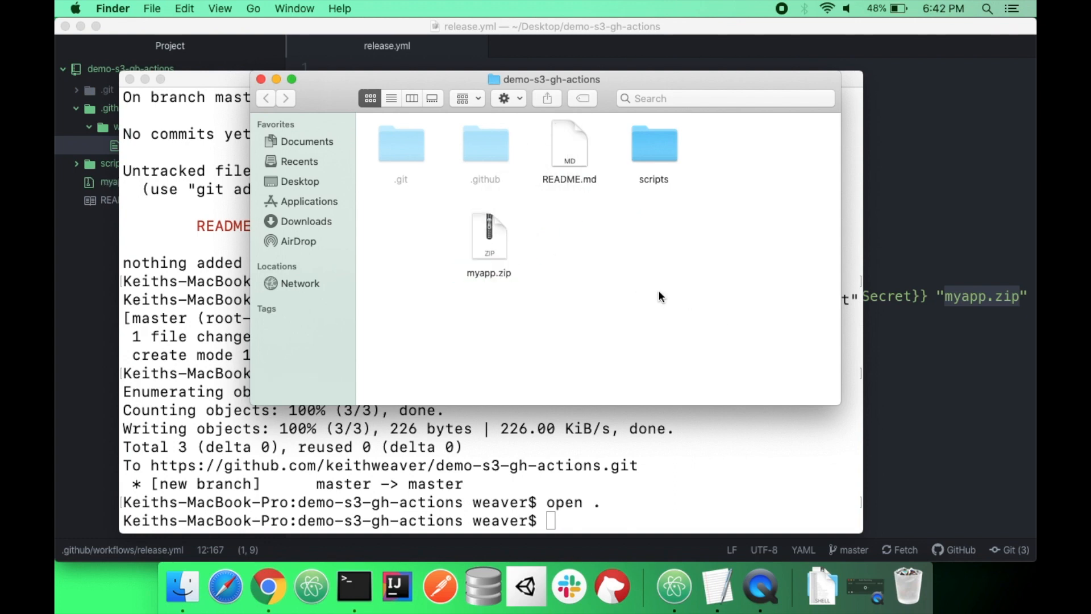
pyautogui.click(353, 587)
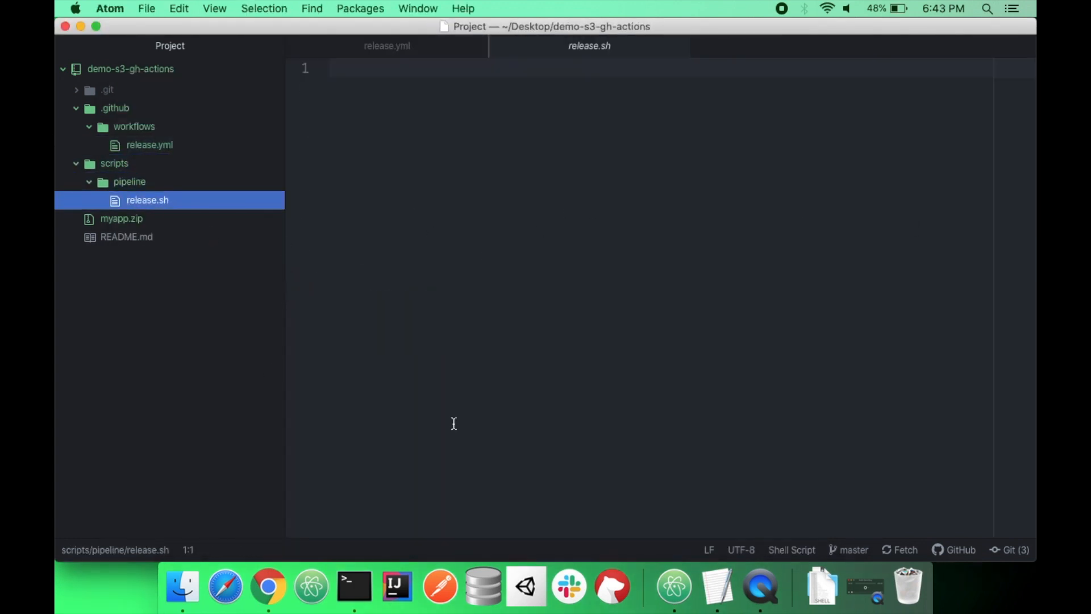
# Grab the tutorial's release.sh code block from Chrome and bring it back into Atom's release.sh
pyautogui.click(267, 586)
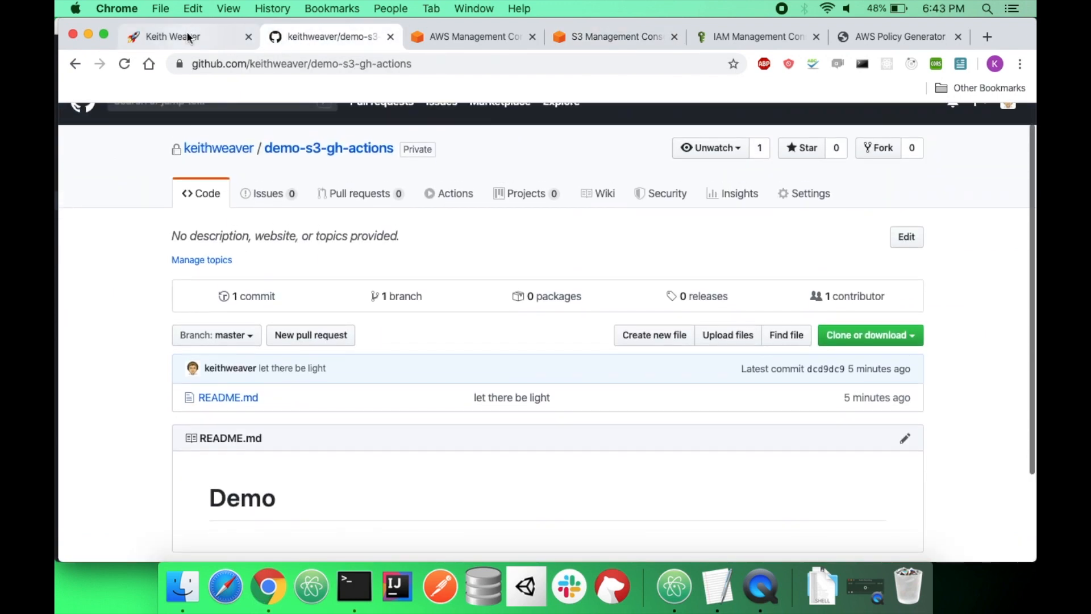
pyautogui.click(171, 35)
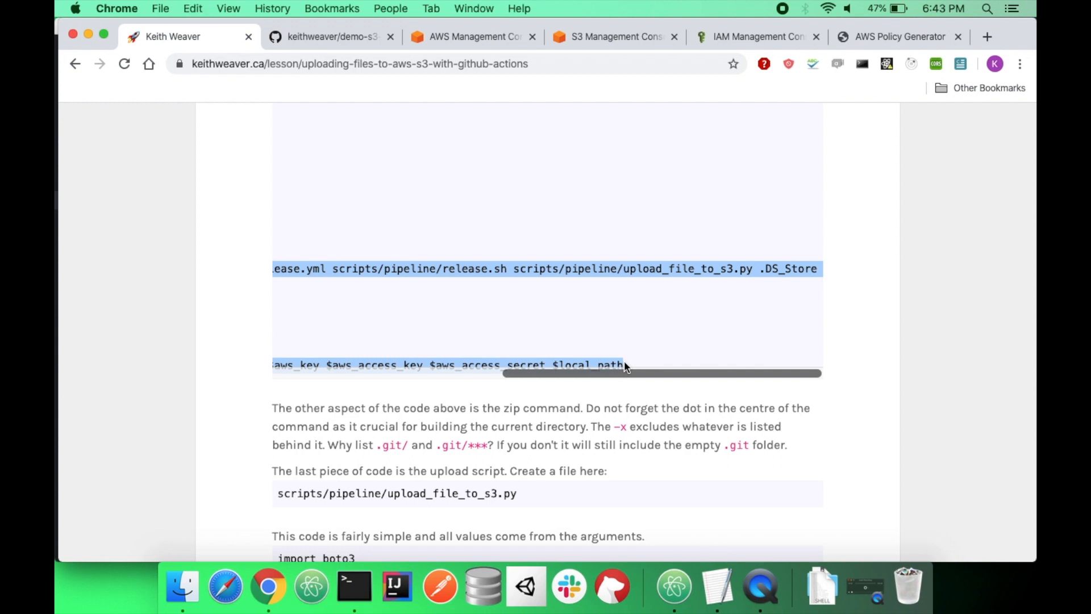
pyautogui.moveTo(673, 586)
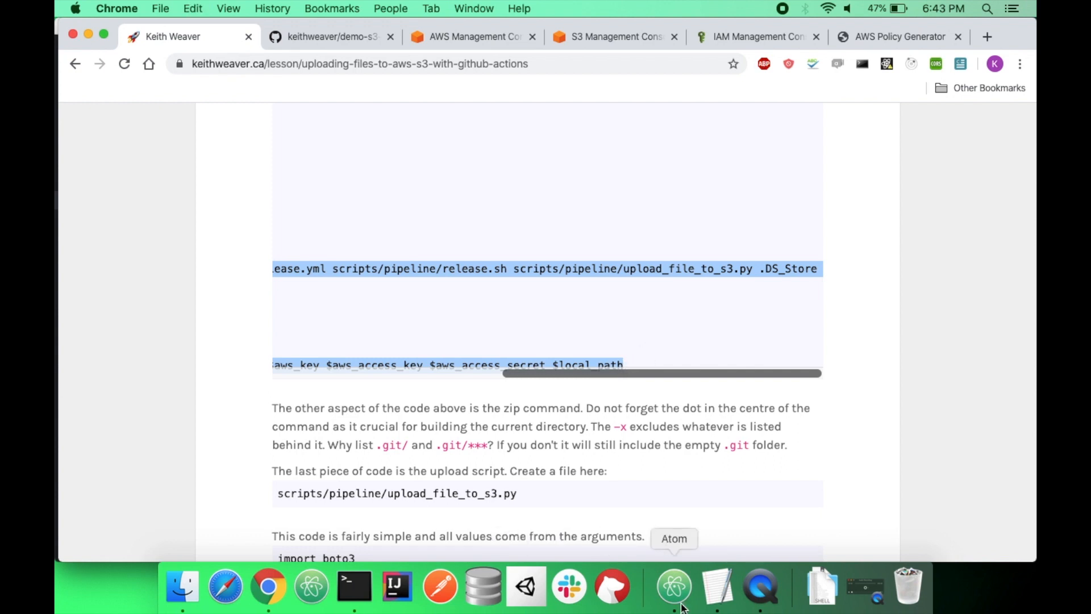
pyautogui.click(673, 586)
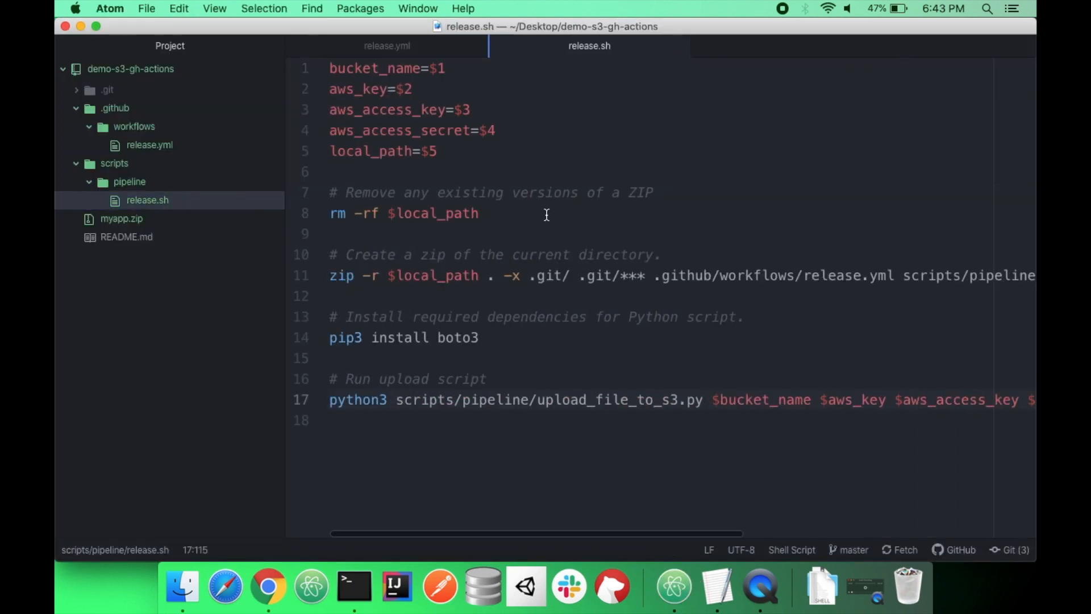
pyautogui.moveTo(466, 254)
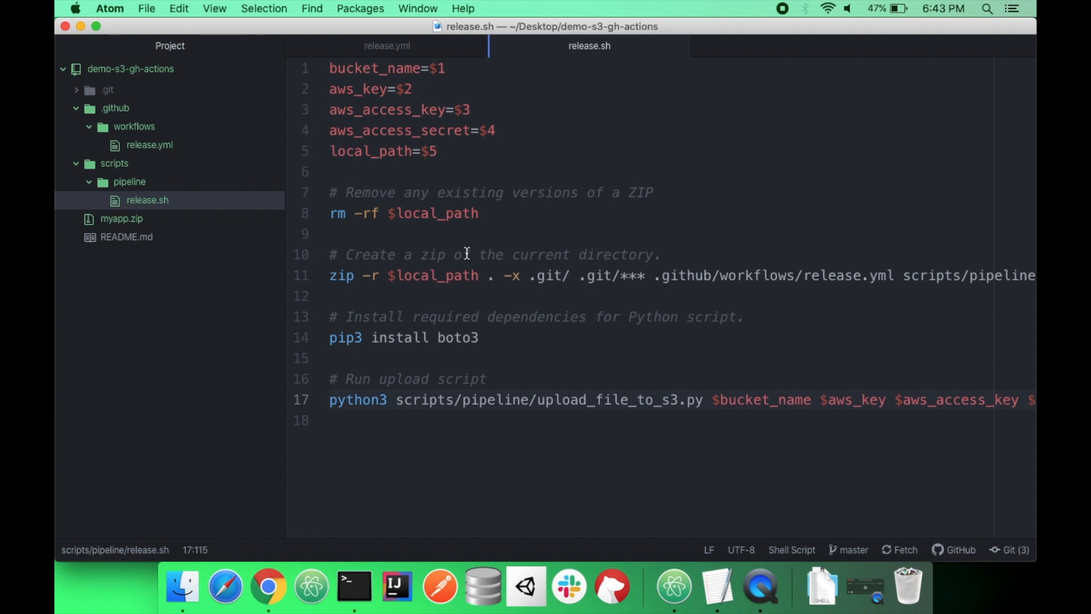
# Move the placeholder myapp.zip to the Trash from Atom's tree view
pyautogui.rightClick(121, 219)
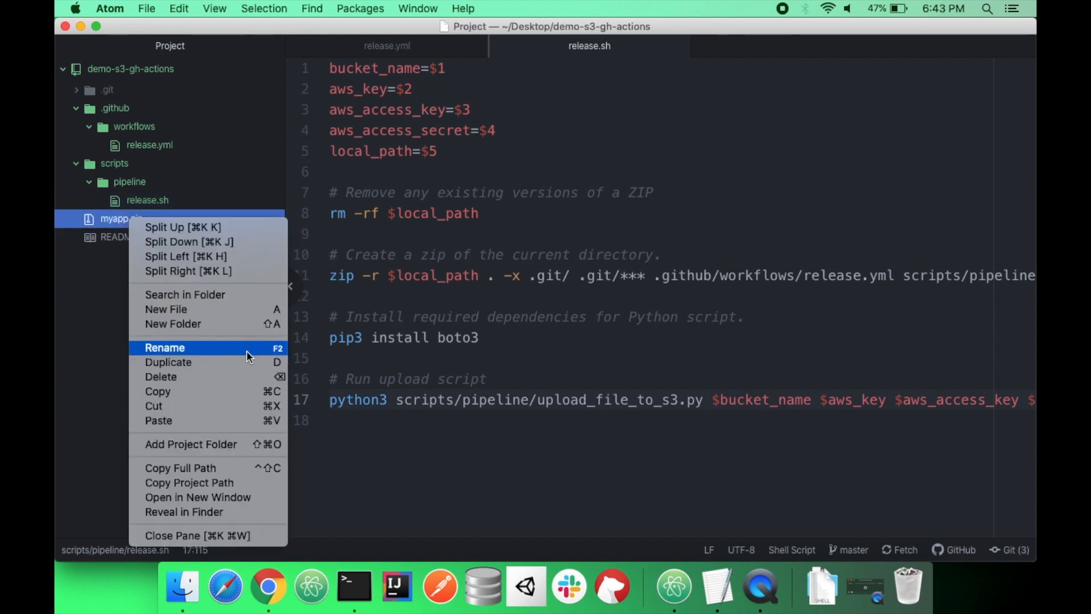
pyautogui.click(161, 377)
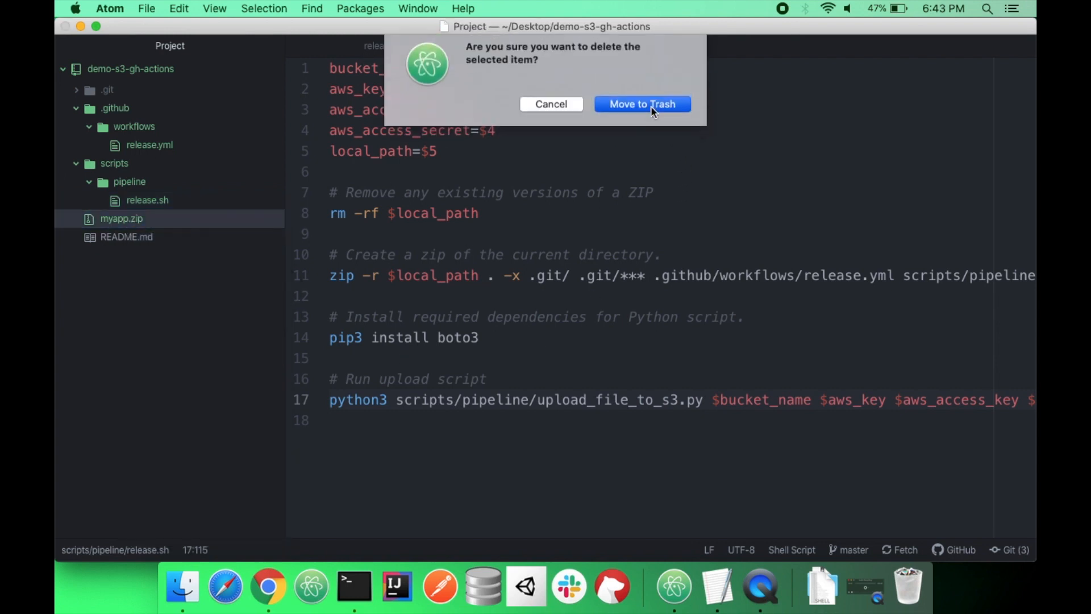
pyautogui.click(642, 104)
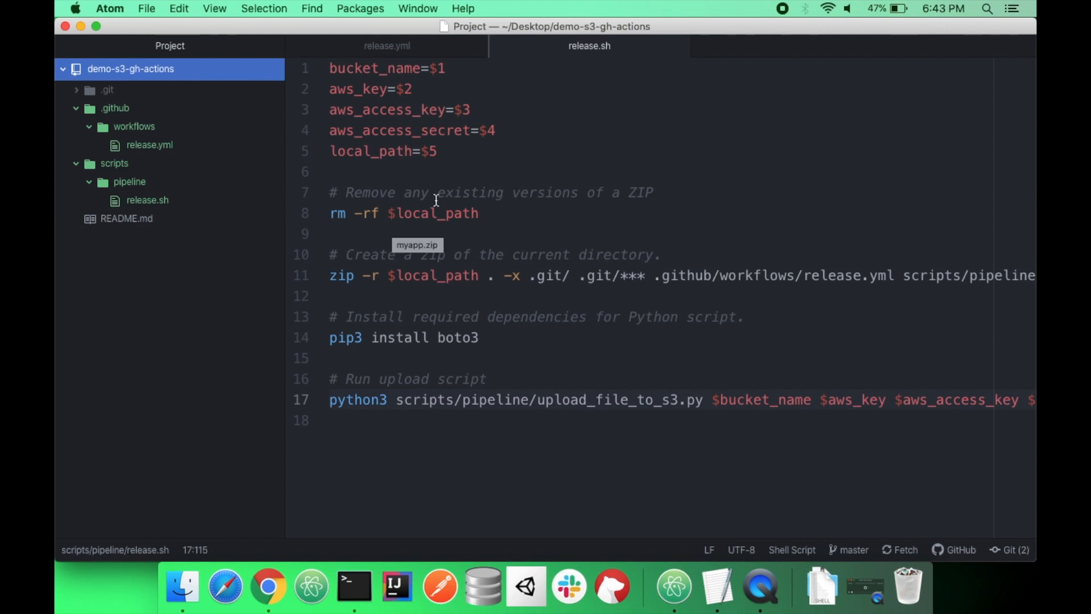
pyautogui.moveTo(492, 275)
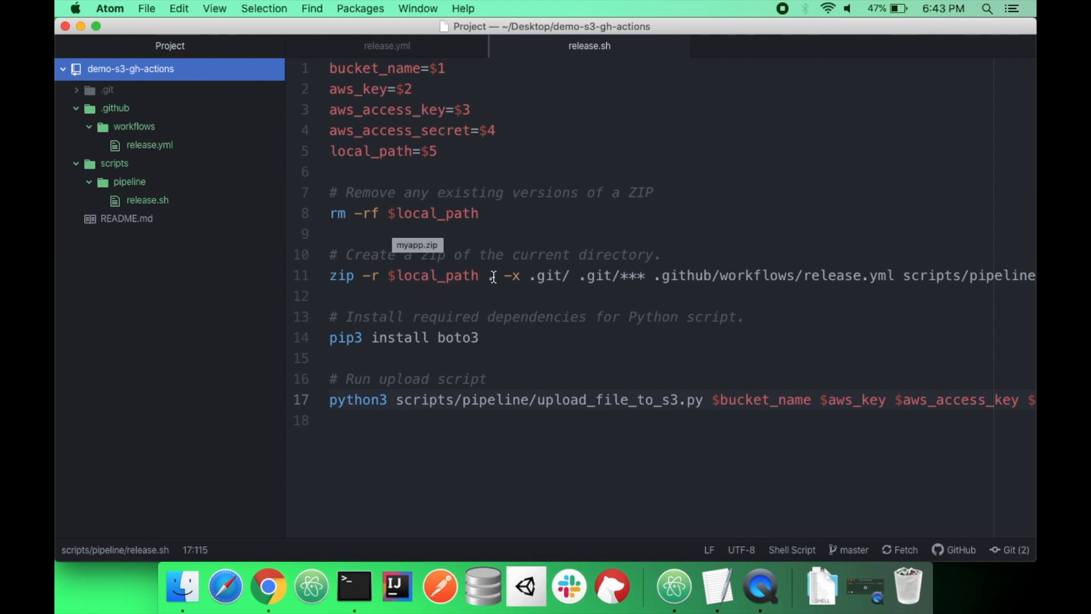
# Pick the upload_file_to_s3.py name from release.sh and start a new file in scripts/pipeline
pyautogui.hscroll(3)
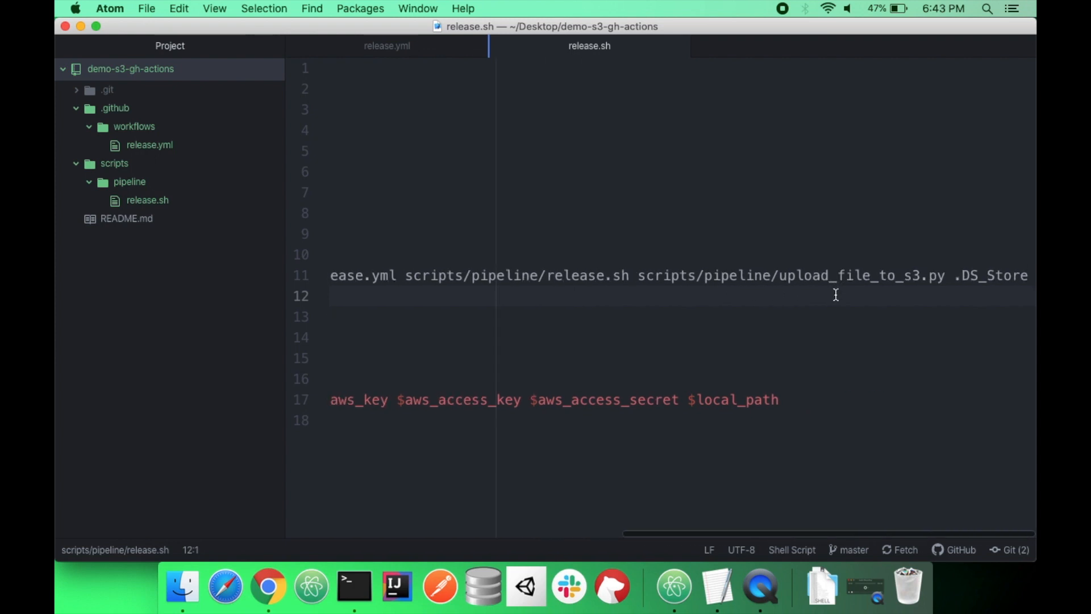
pyautogui.doubleClick(875, 275)
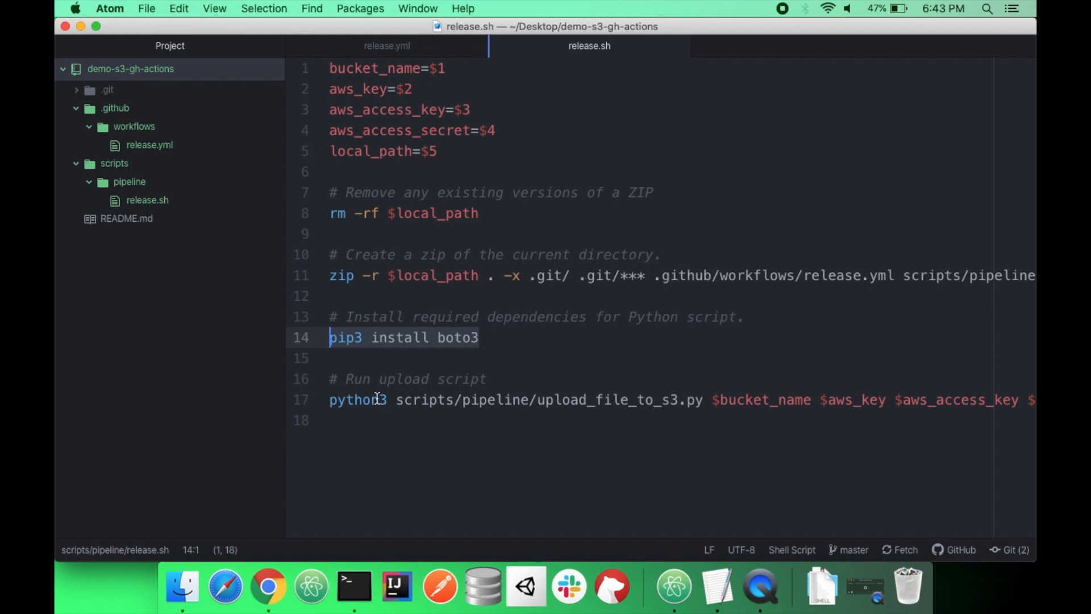
pyautogui.doubleClick(604, 400)
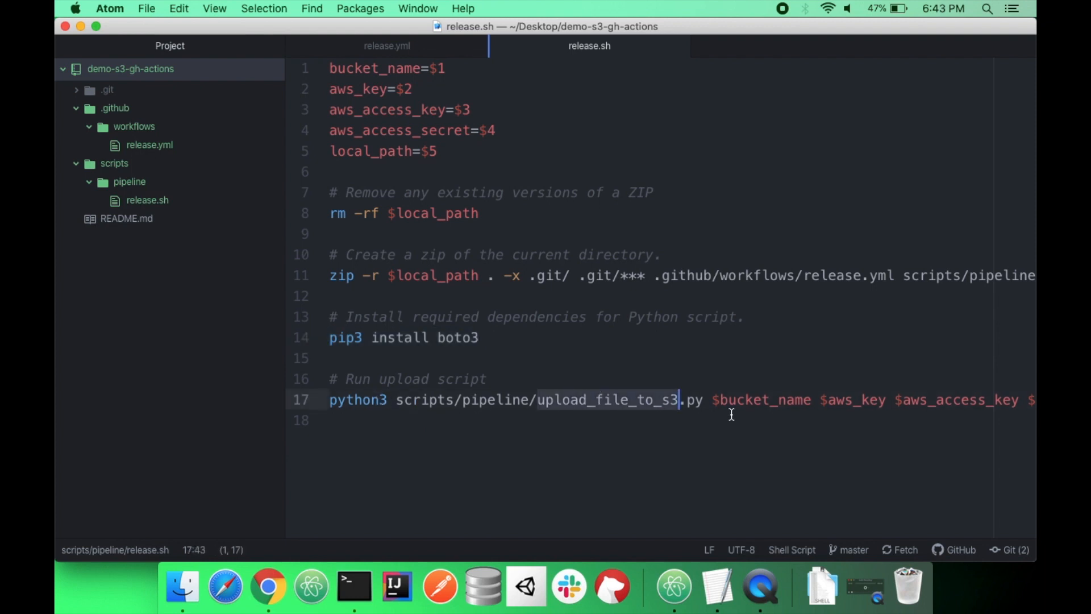
pyautogui.hscroll(3)
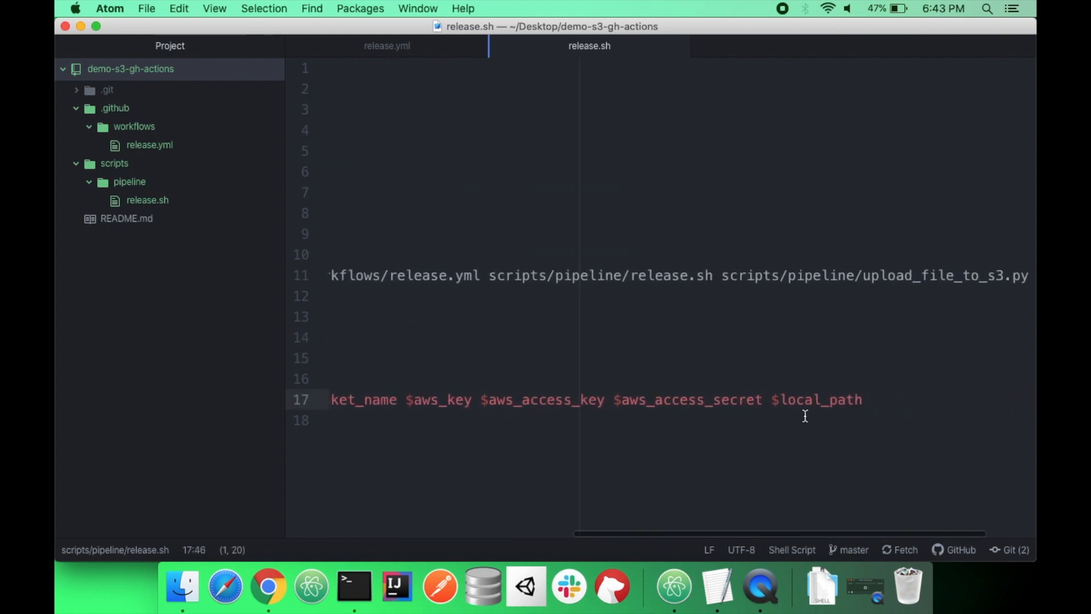
pyautogui.rightClick(129, 182)
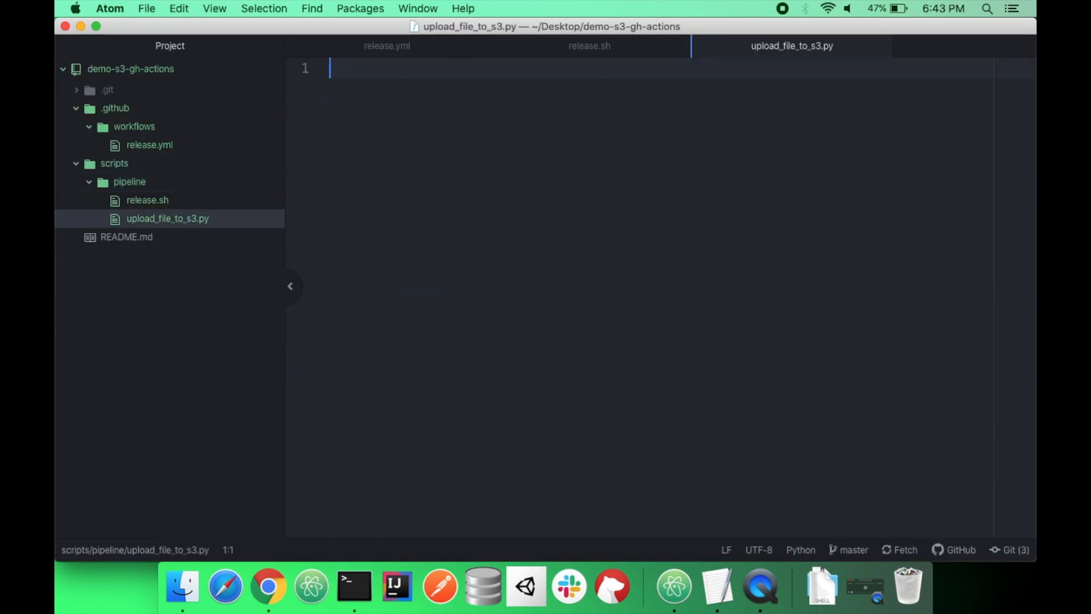
# Copy the tutorial's boto3 upload script into upload_file_to_s3.py, save, and close all editor tabs
pyautogui.click(268, 586)
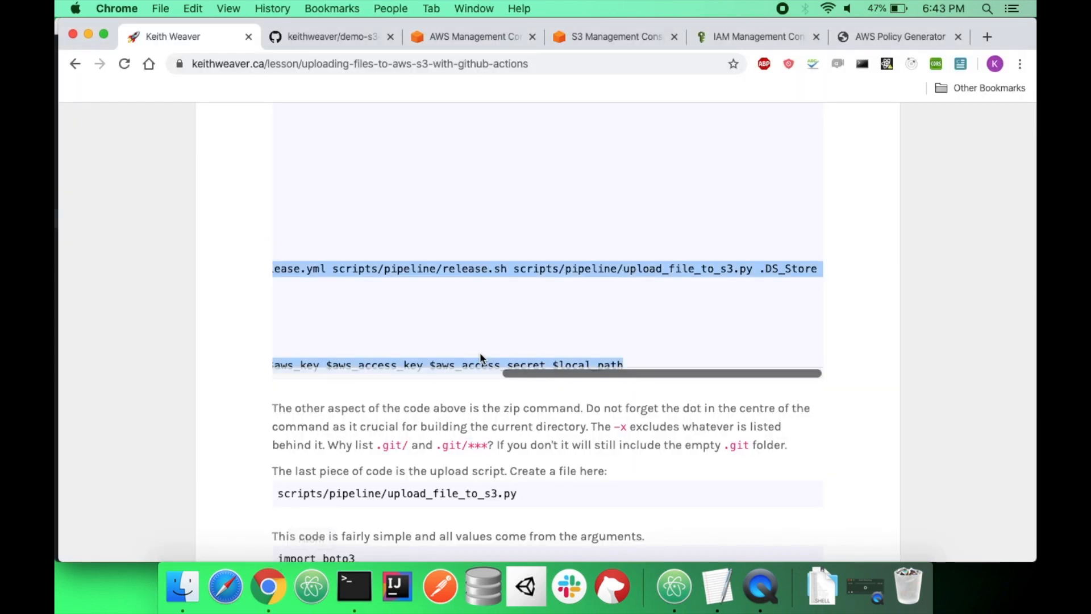
pyautogui.scroll(-3)
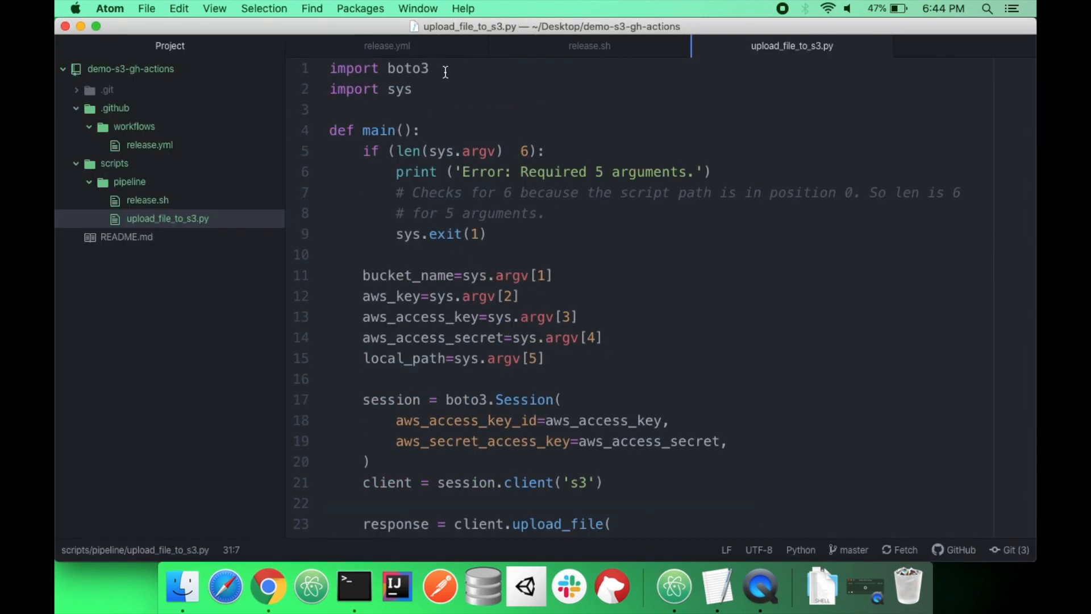
pyautogui.scroll(-3)
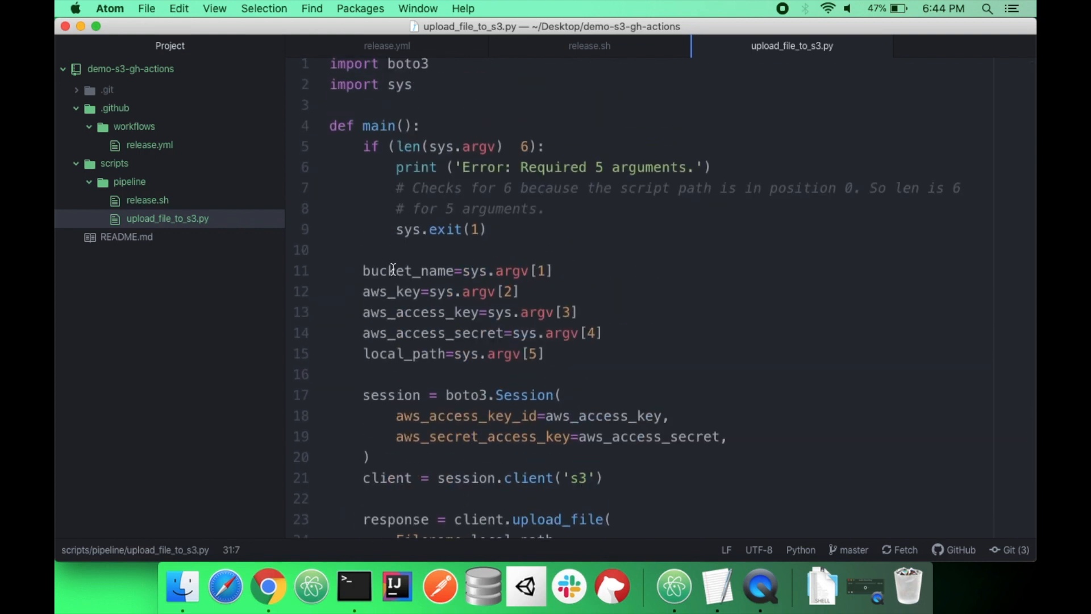
pyautogui.moveTo(566, 418)
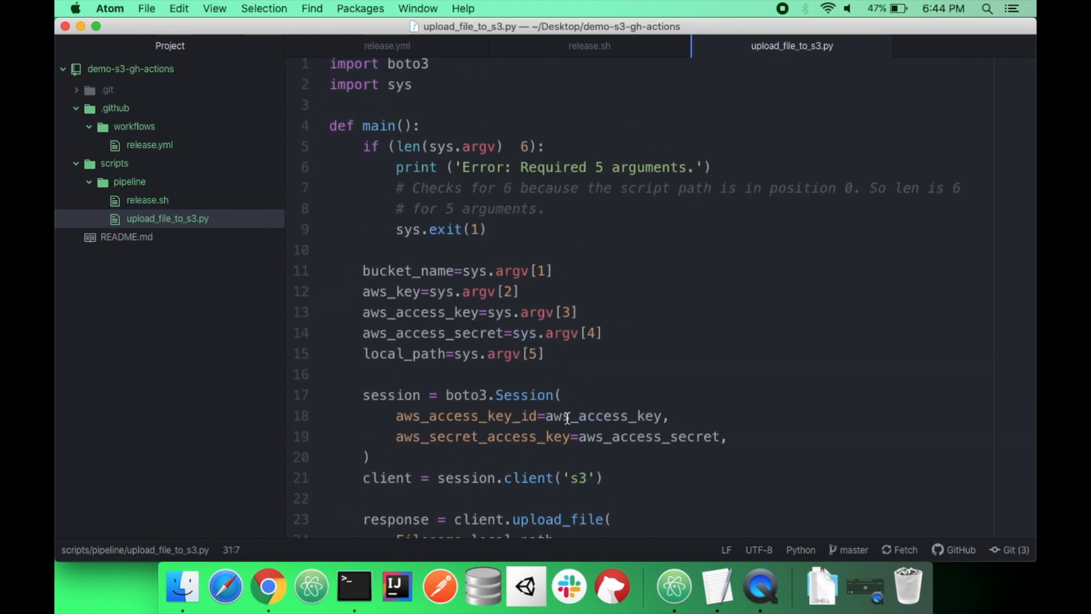
pyautogui.moveTo(614, 442)
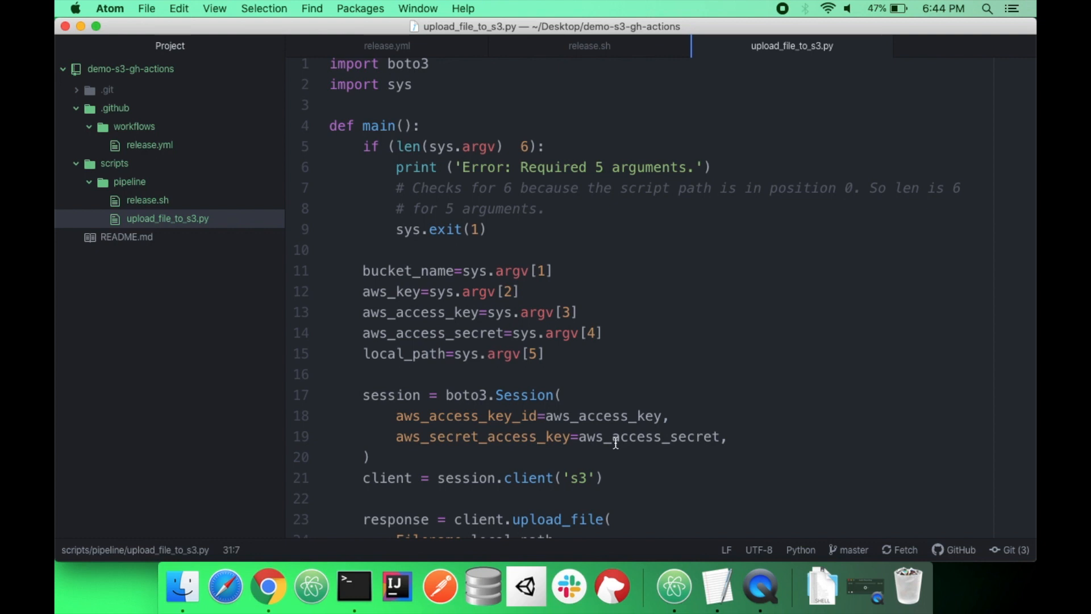
pyautogui.scroll(-3)
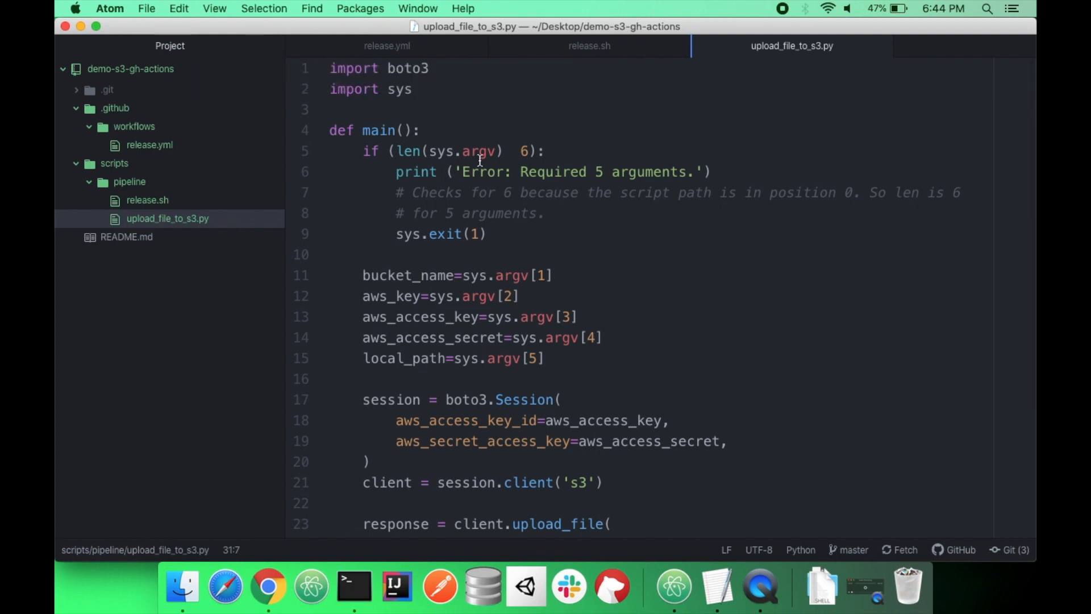
pyautogui.moveTo(591, 167)
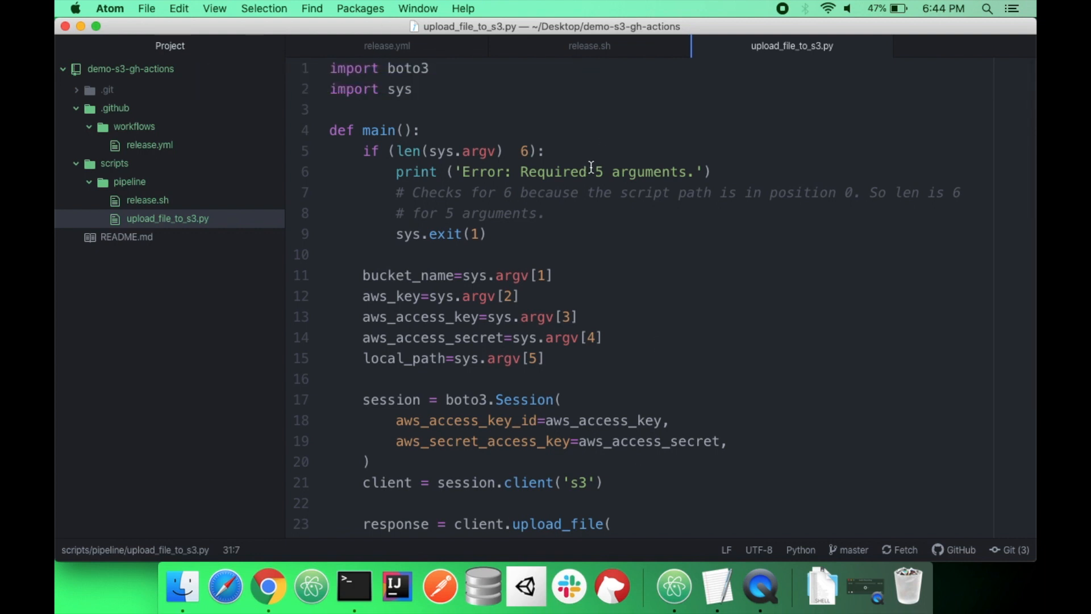
pyautogui.click(150, 145)
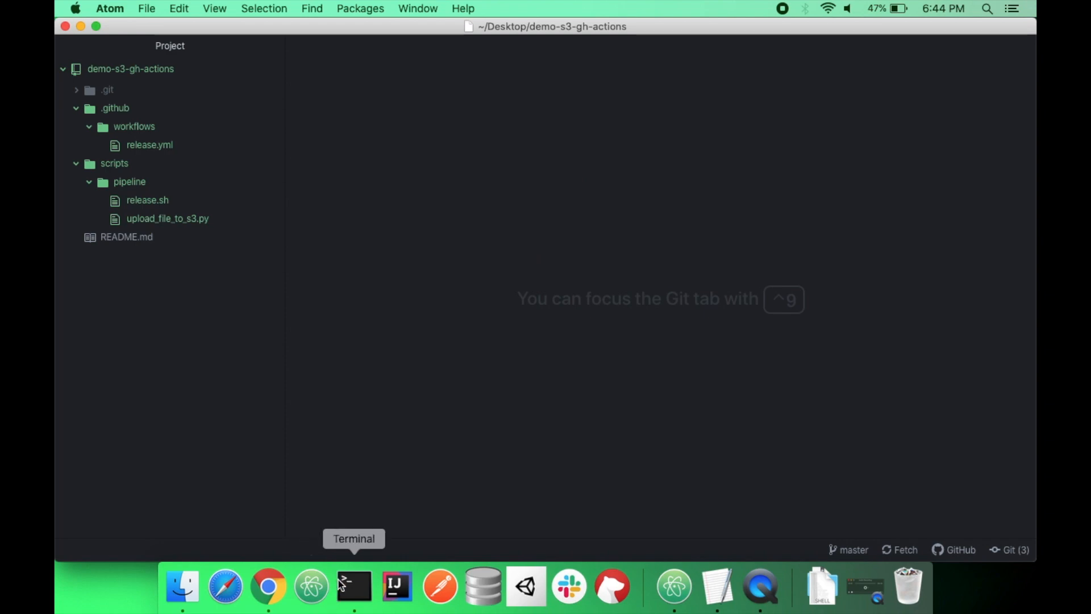
# Stage all new files and commit them with the message "Added a workflow"
pyautogui.click(354, 587)
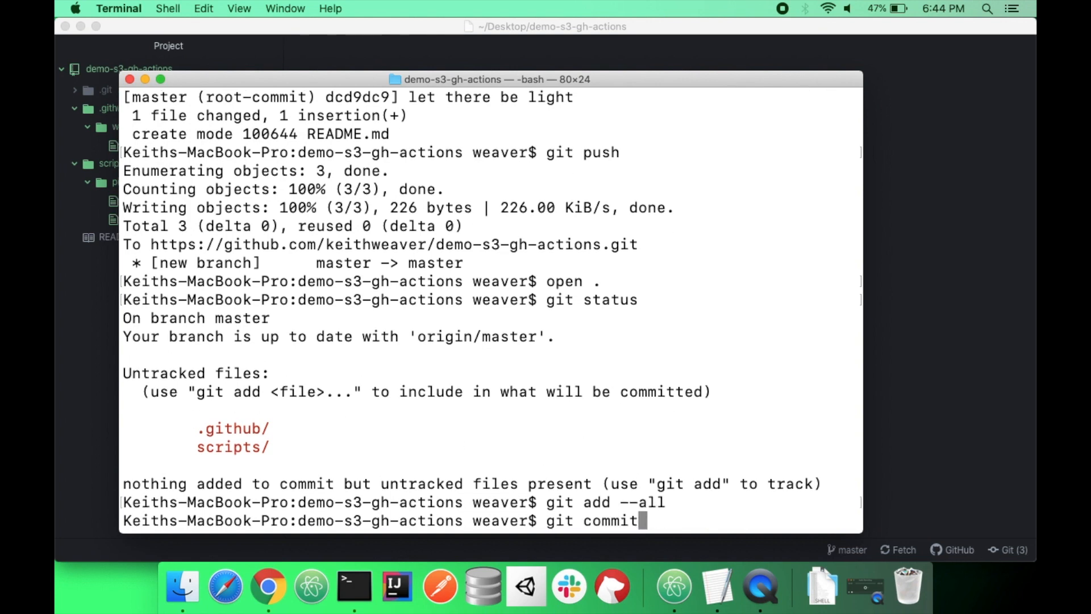
pyautogui.write('-m "Added a')
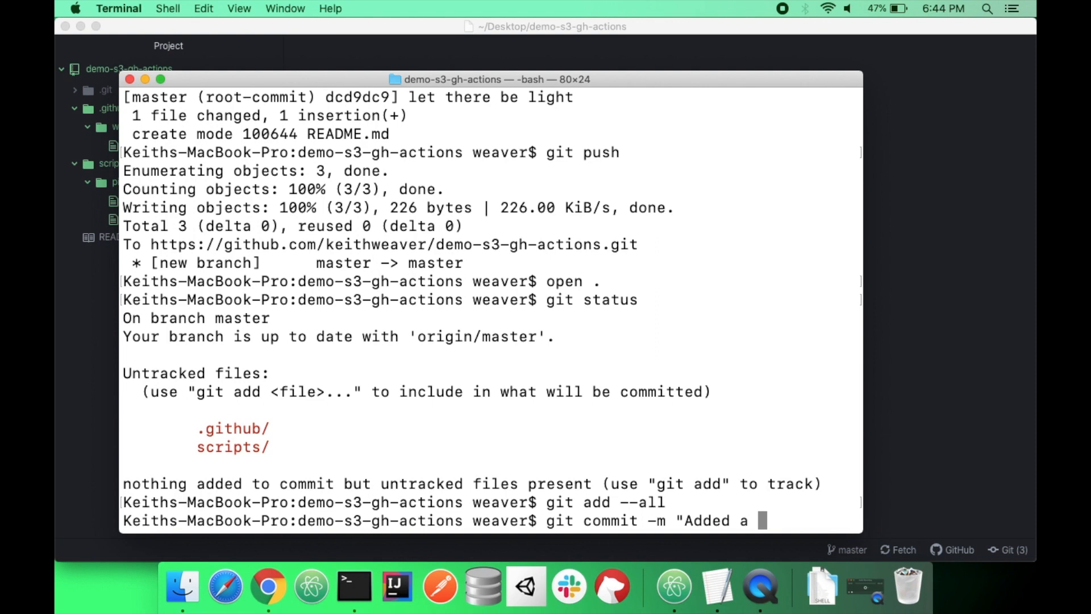
pyautogui.write('workl')
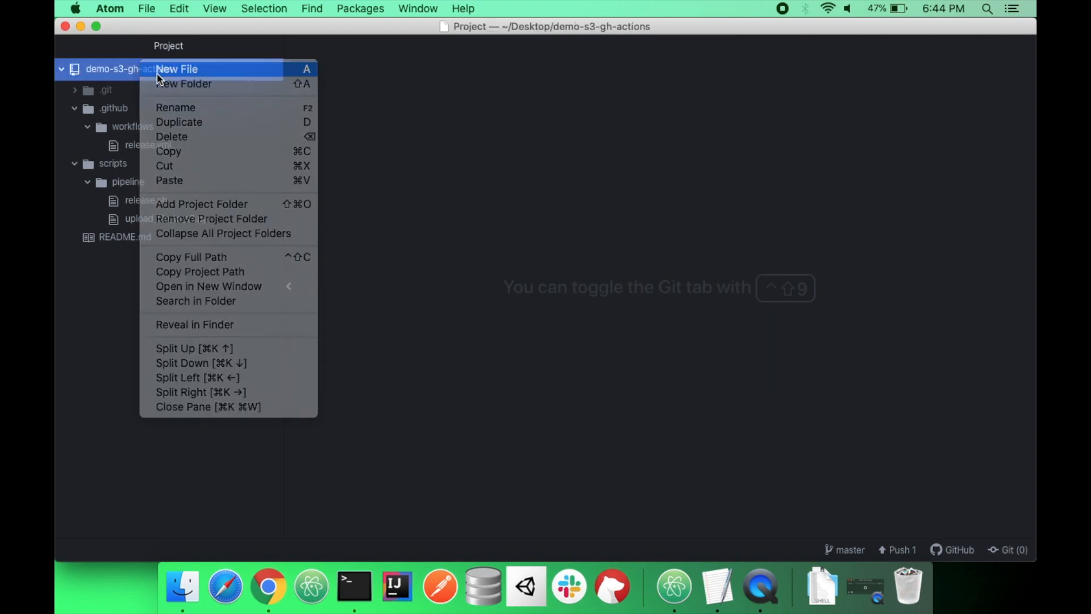
# Create main.py with def main(): print('Hello world') followed by a main() call
pyautogui.click(176, 68)
pyautogui.write('def main():')
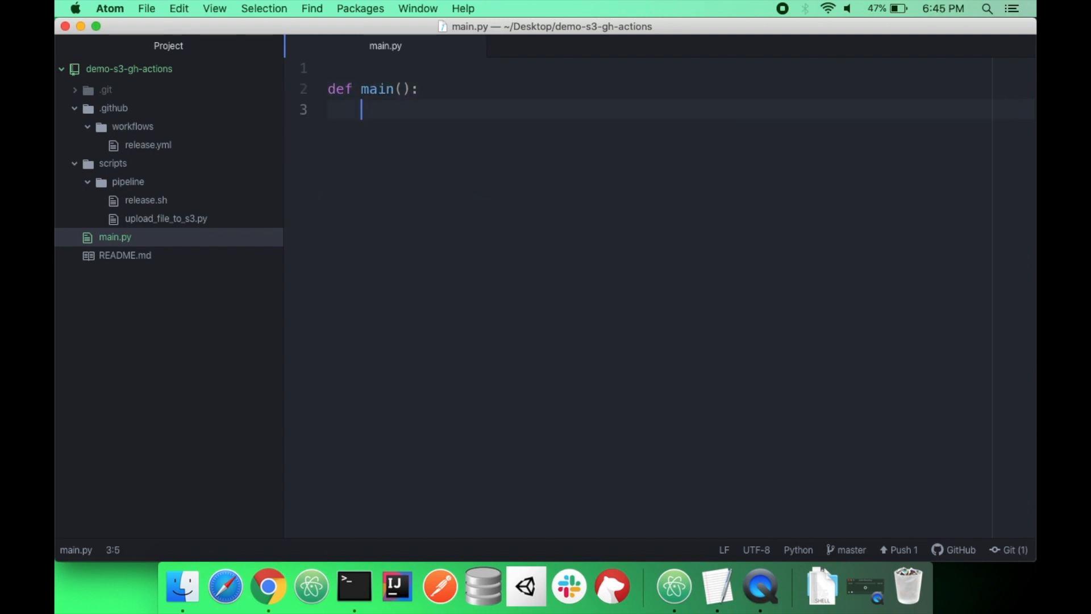
pyautogui.write("print ('He')")
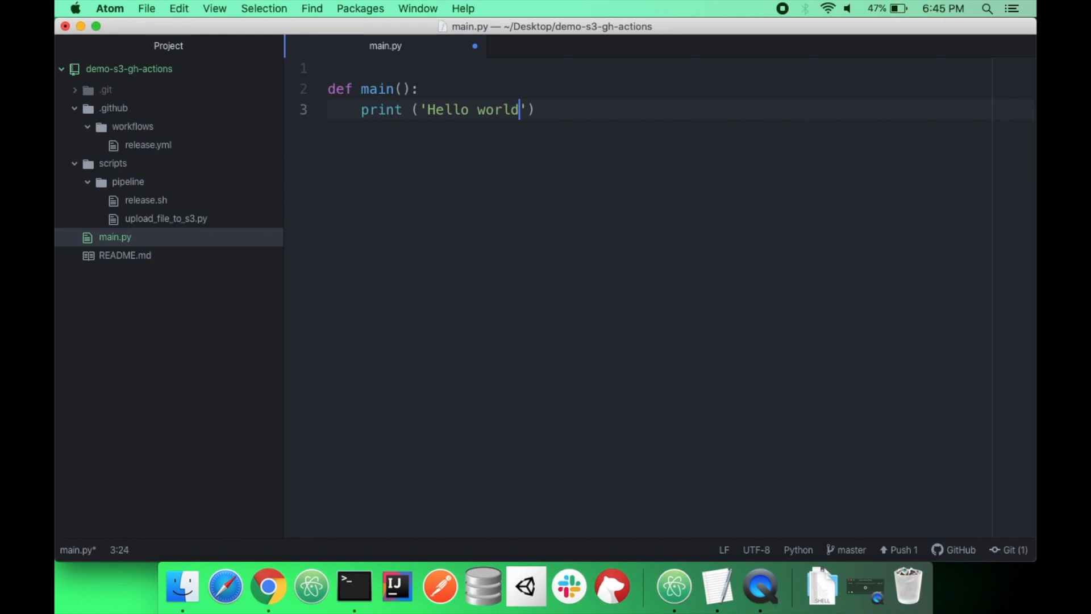
pyautogui.press('Enter')
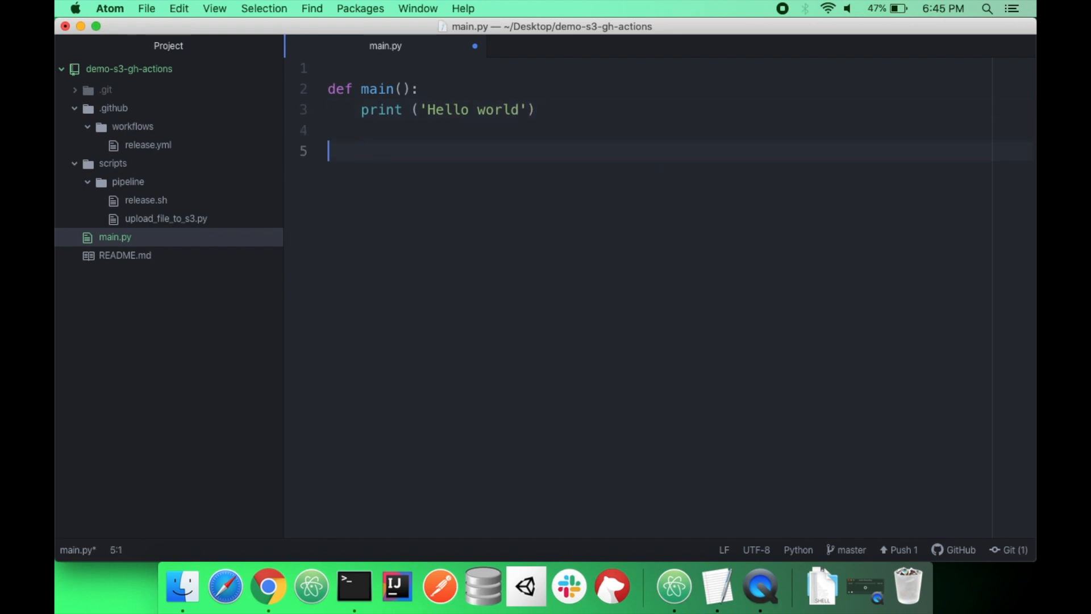
pyautogui.write('main()')
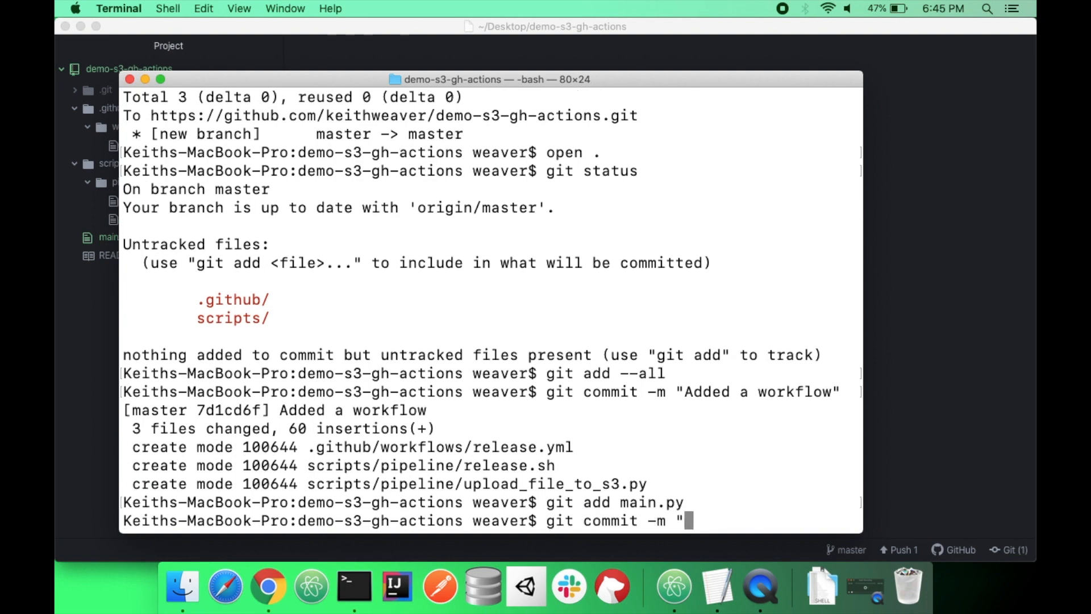
# Commit main.py as "Added to the code", git push, and check the GitHub repository page in Chrome
pyautogui.write('Added to the code')
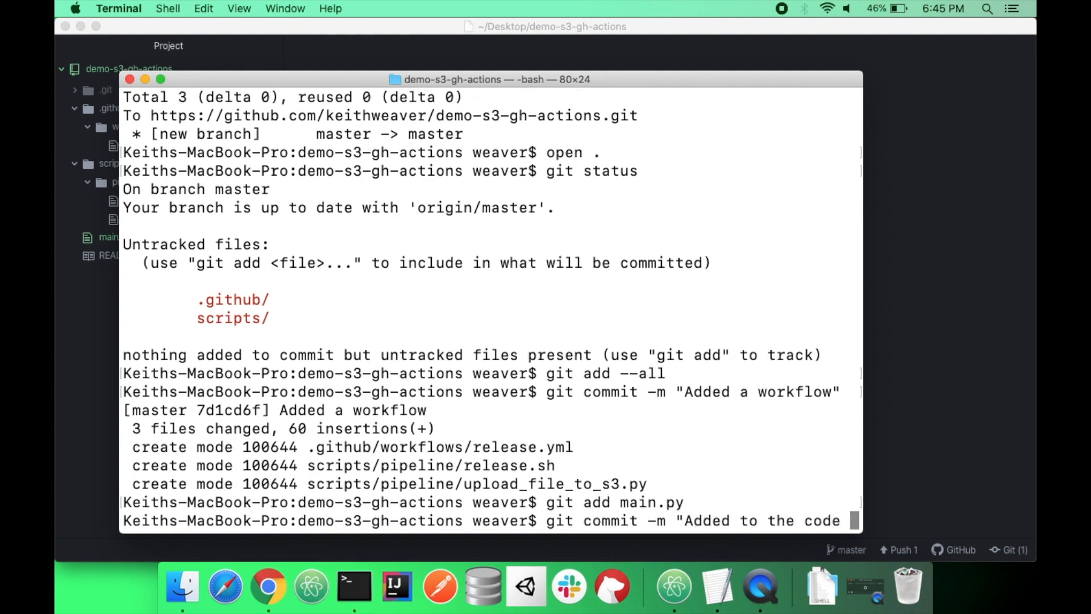
pyautogui.write('git push')
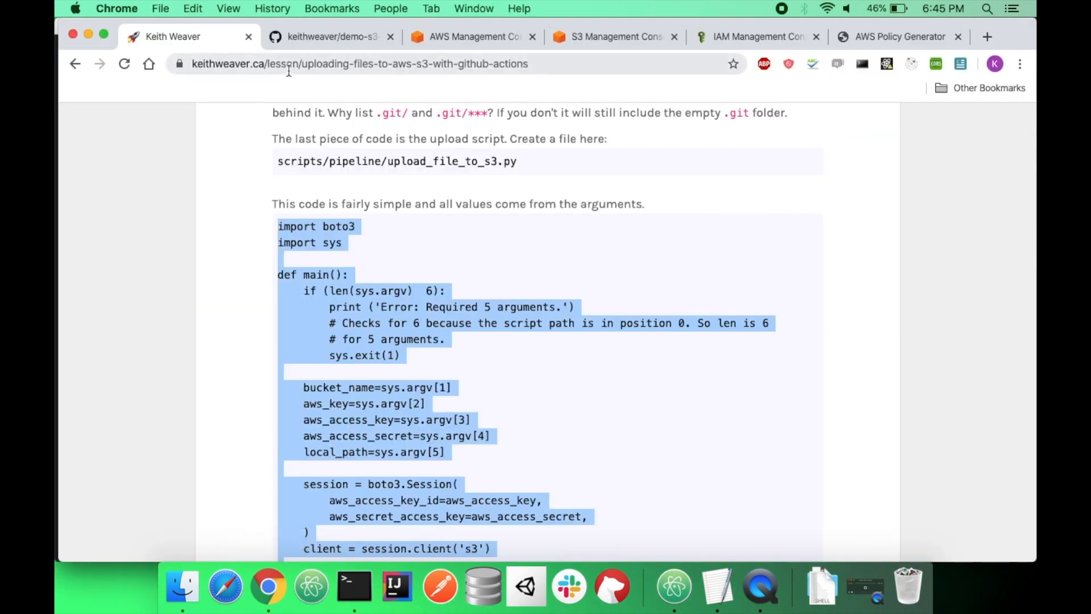
pyautogui.click(330, 36)
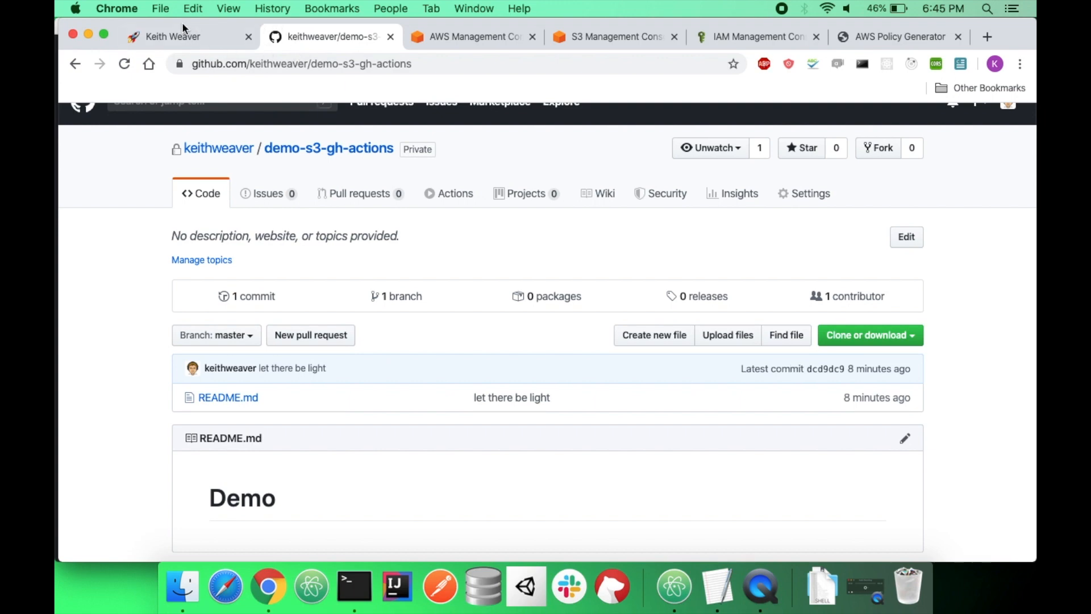
pyautogui.click(170, 35)
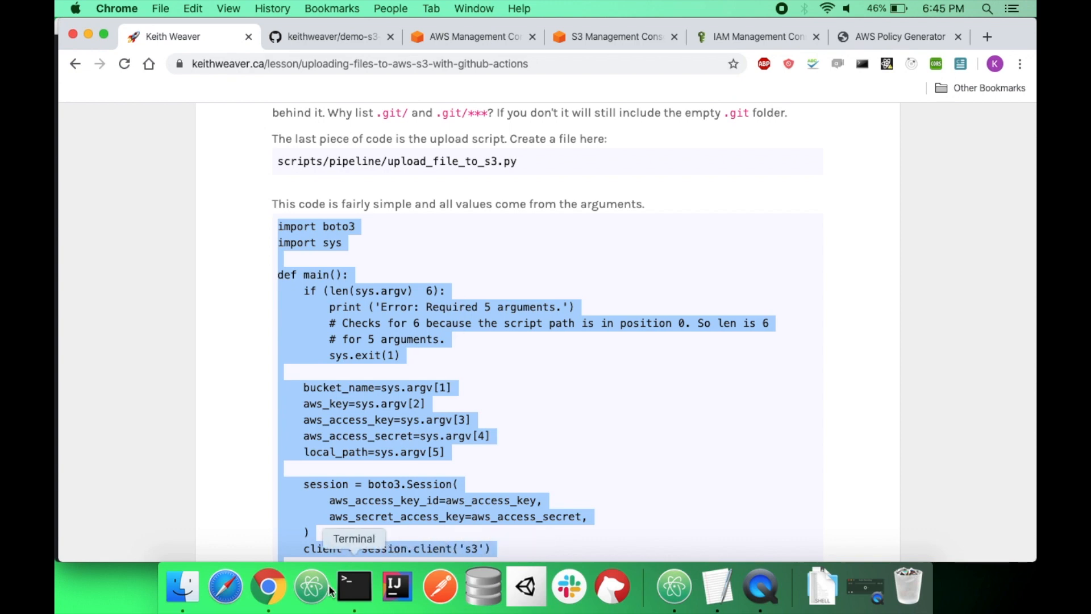
pyautogui.moveTo(352, 599)
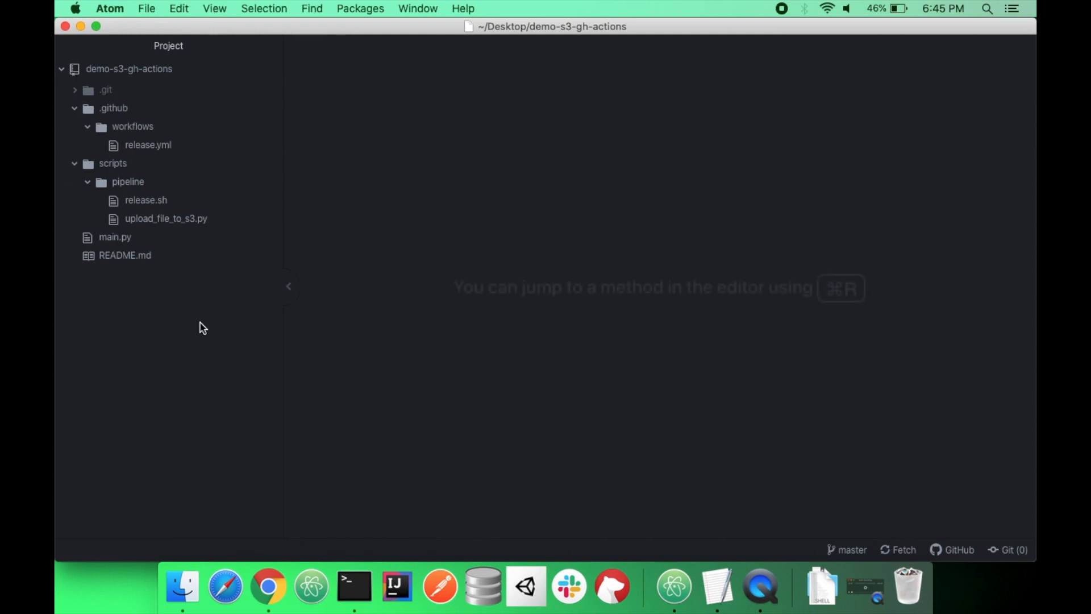
pyautogui.click(268, 586)
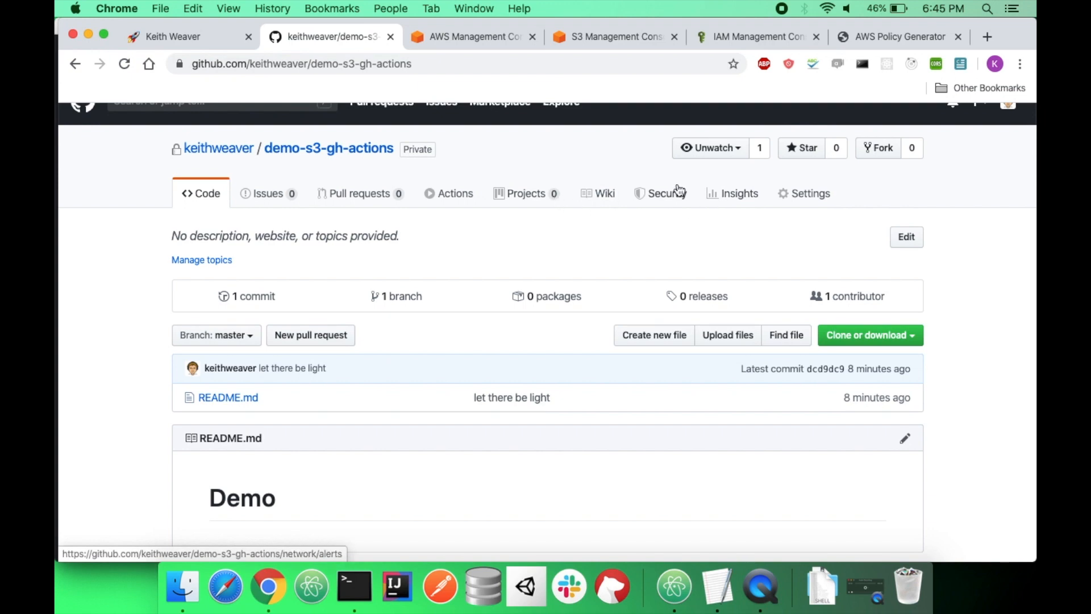
# View the failed ReleaseCI run's Release to S3 log with the SyntaxError, then return to Atom
pyautogui.click(453, 193)
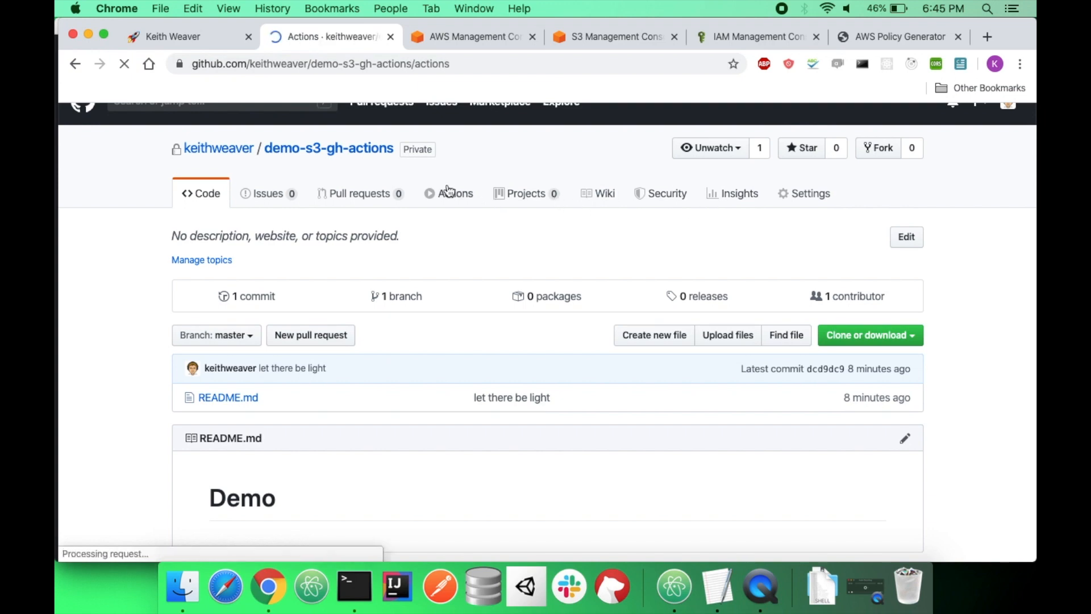
pyautogui.click(453, 193)
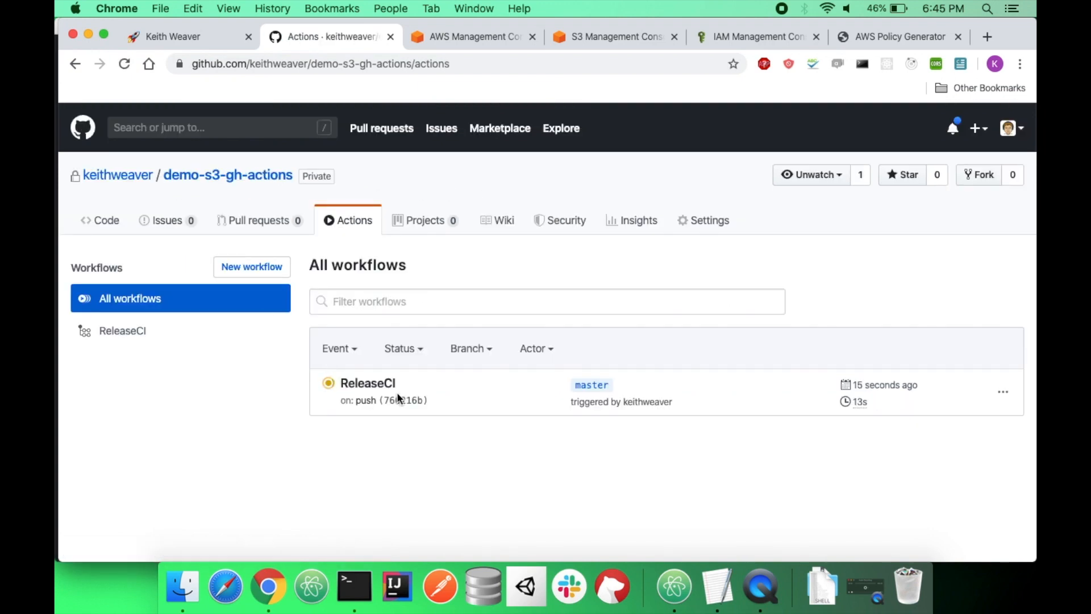
pyautogui.click(368, 383)
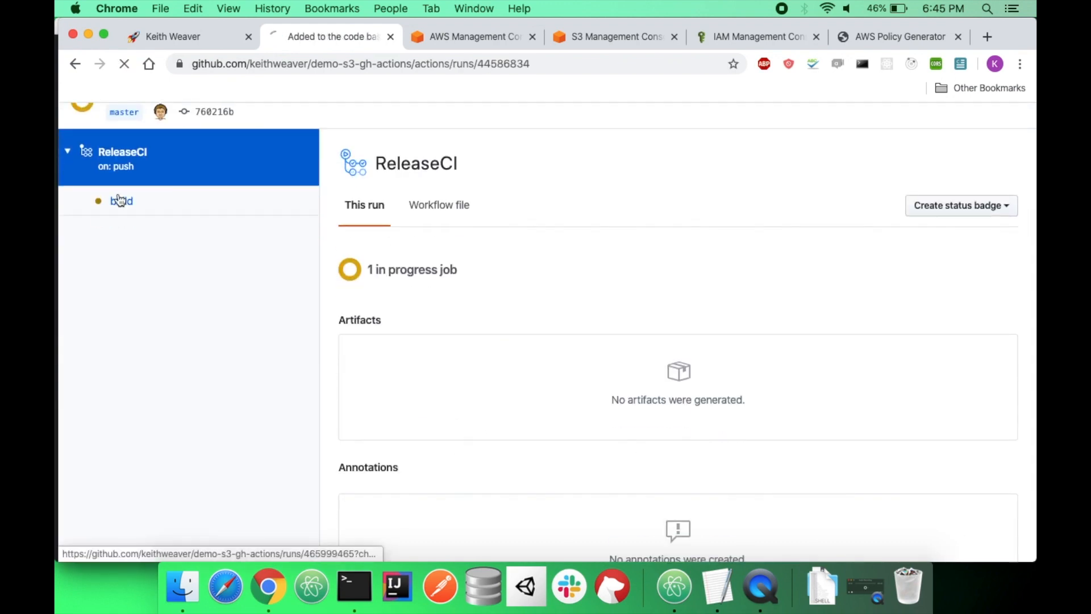
pyautogui.click(119, 199)
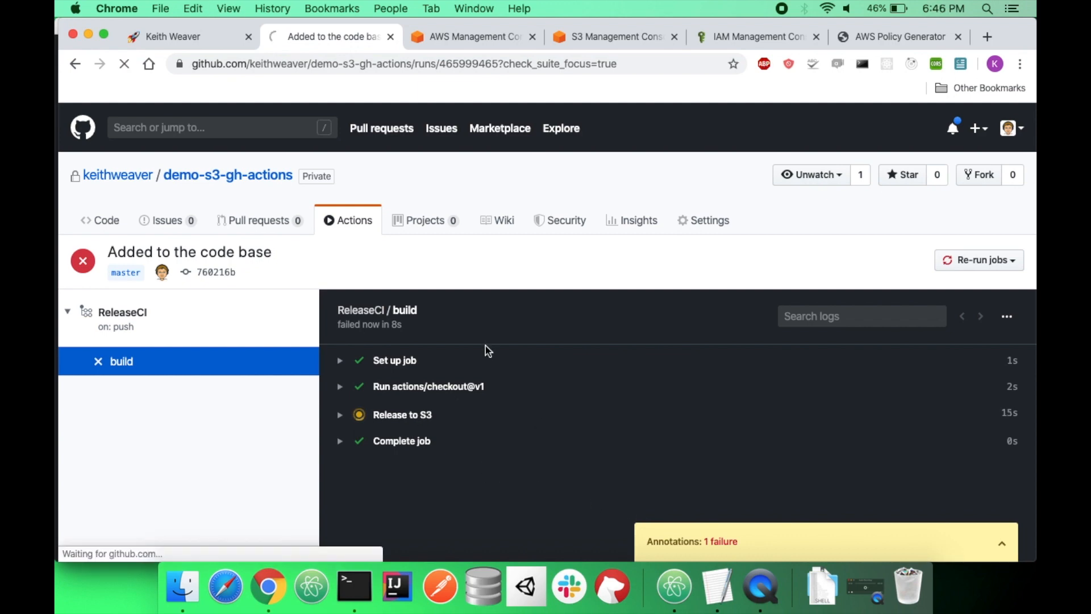
pyautogui.click(402, 415)
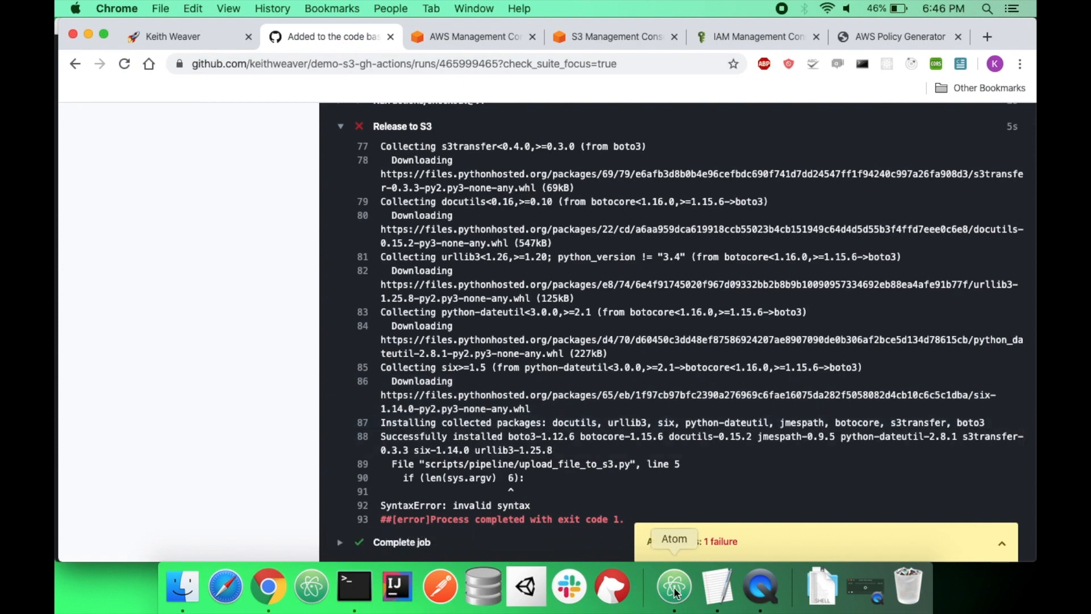
pyautogui.click(673, 585)
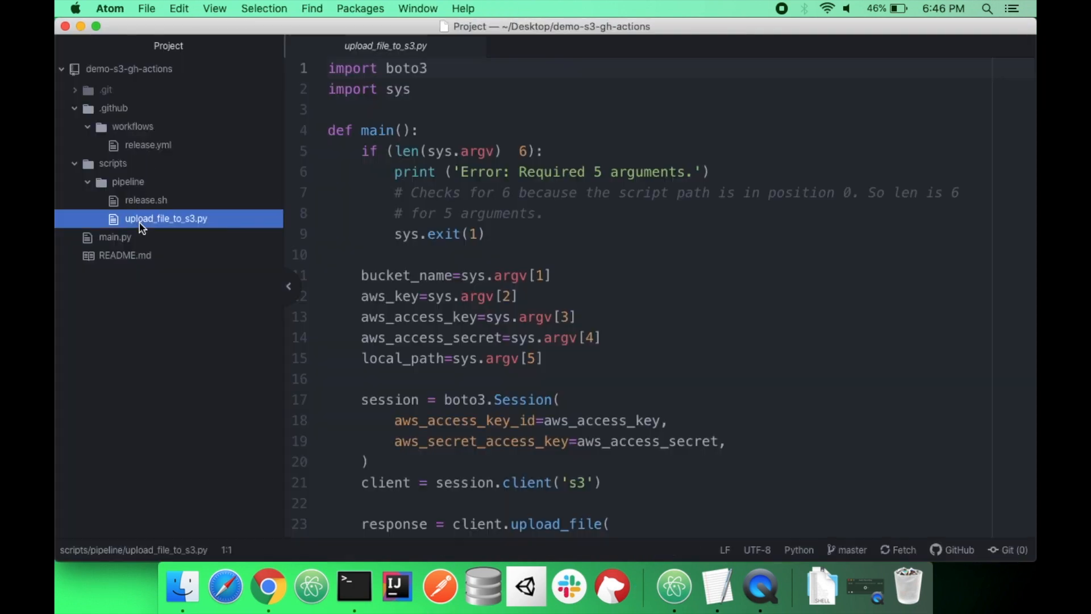
# Insert the missing < on line 5 so it checks len(sys.argv) < 6
pyautogui.click(505, 152)
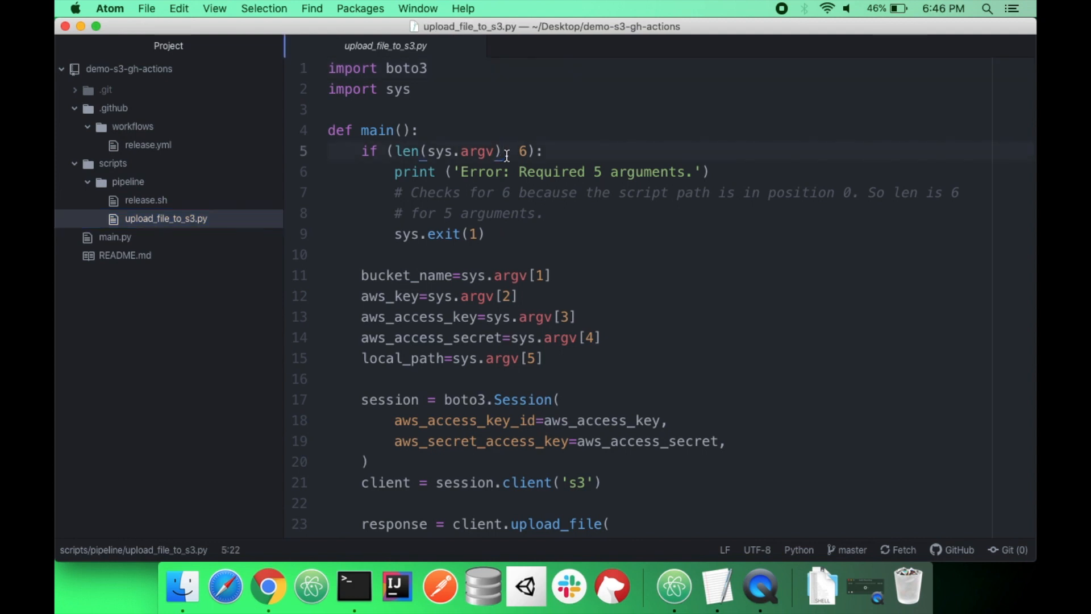
pyautogui.write('<')
pyautogui.write('git ad')
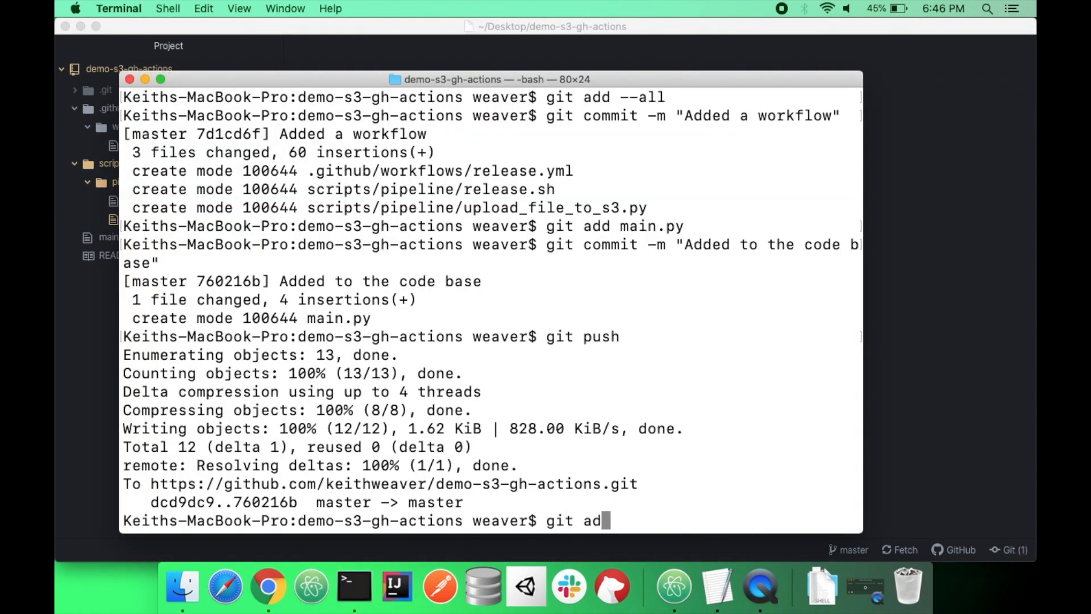
# Commit the change with message "Bug fix" and return to Chrome
pyautogui.write('git commit -m')
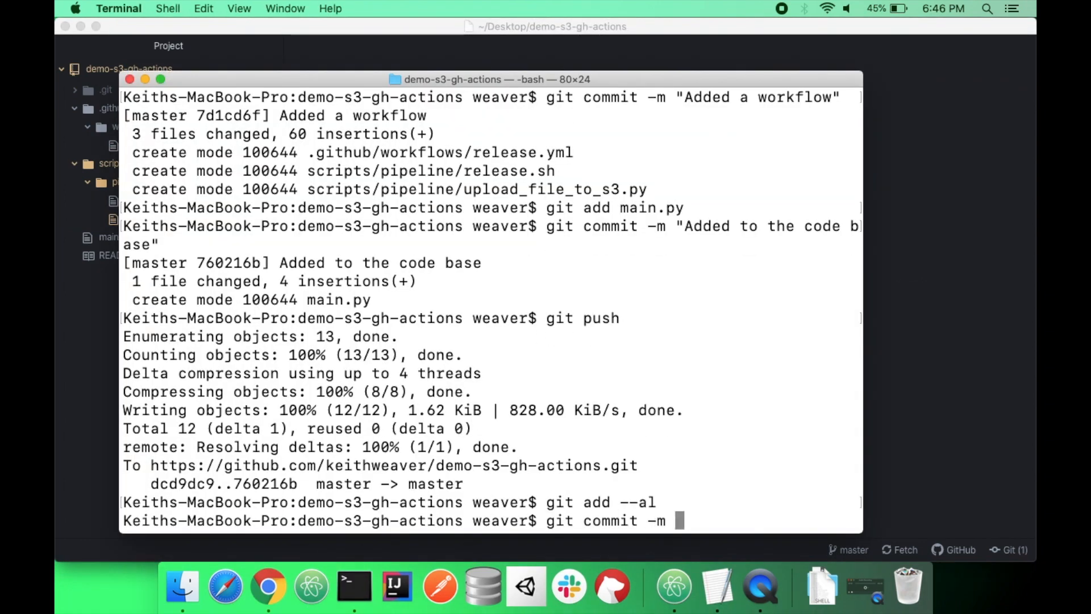
pyautogui.write('"Bug fix"')
pyautogui.write('git push')
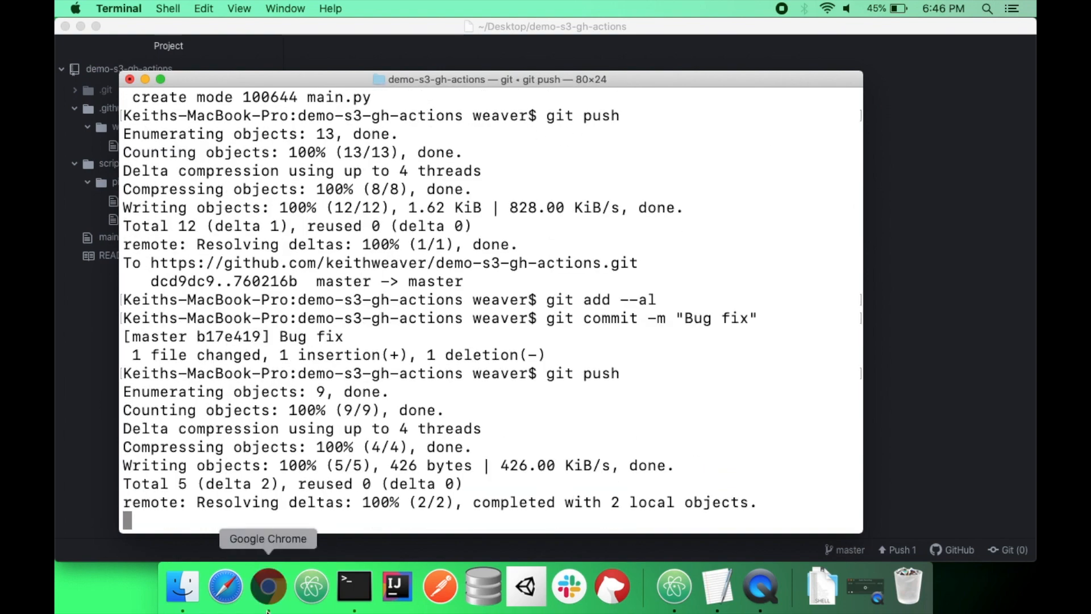
pyautogui.click(268, 587)
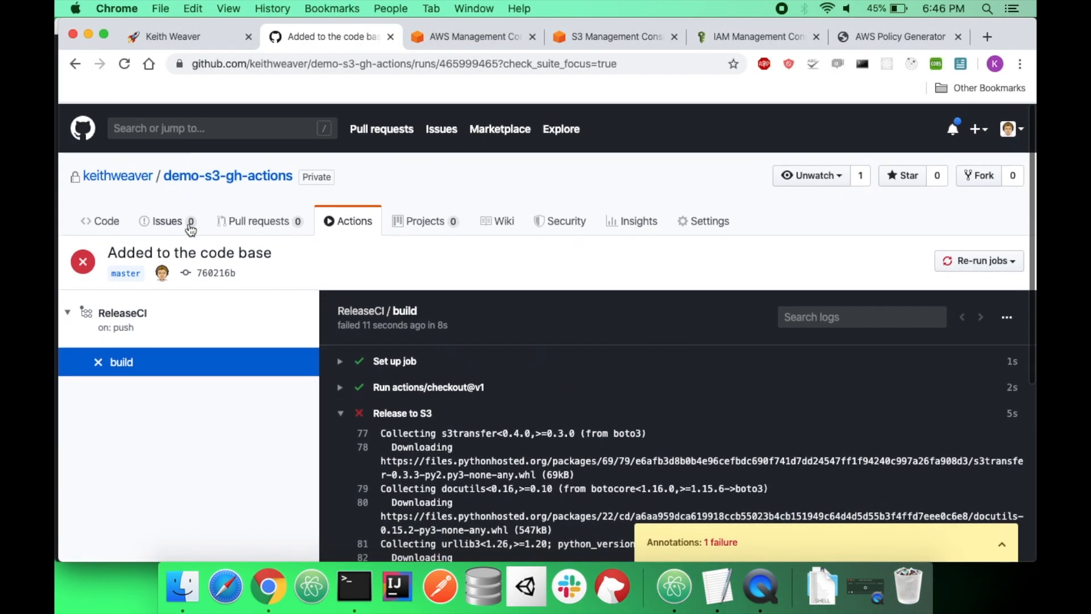
# From the Actions list, view the new Bug fix ReleaseCI run's build job log
pyautogui.click(354, 221)
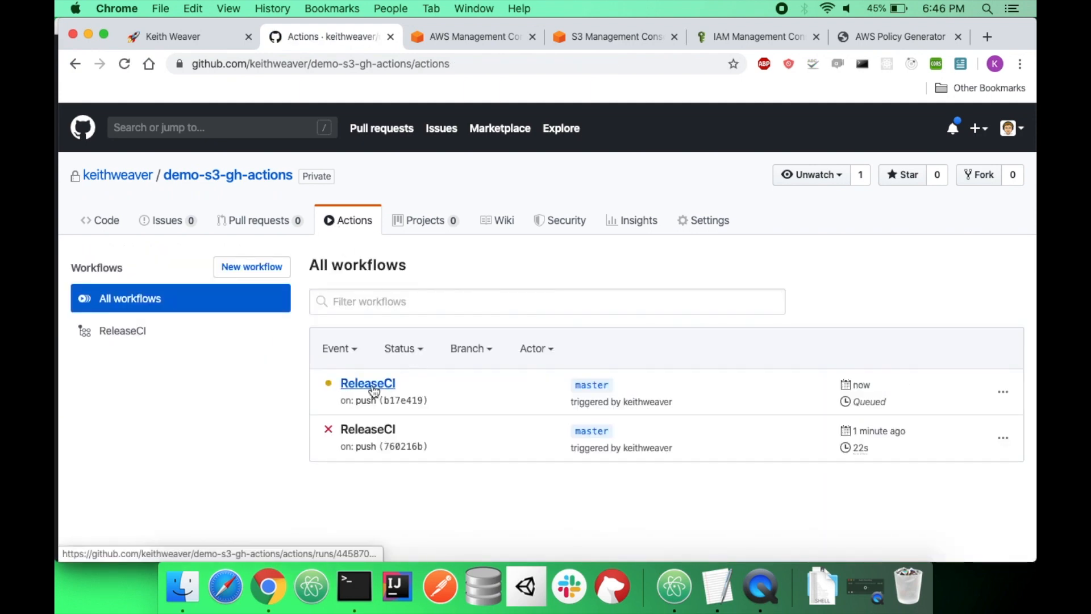
pyautogui.click(368, 383)
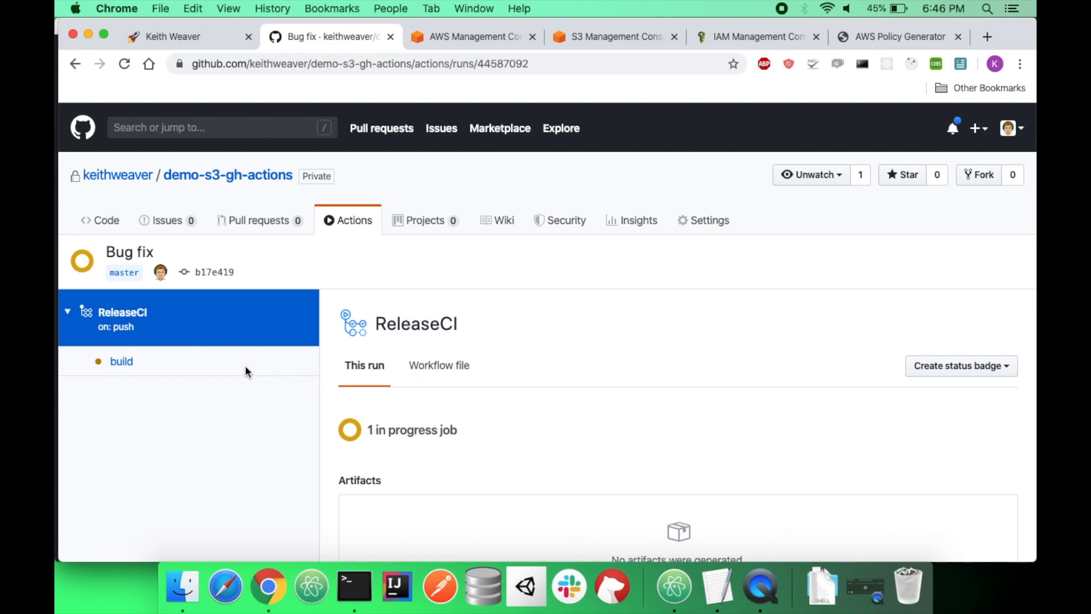
pyautogui.click(120, 362)
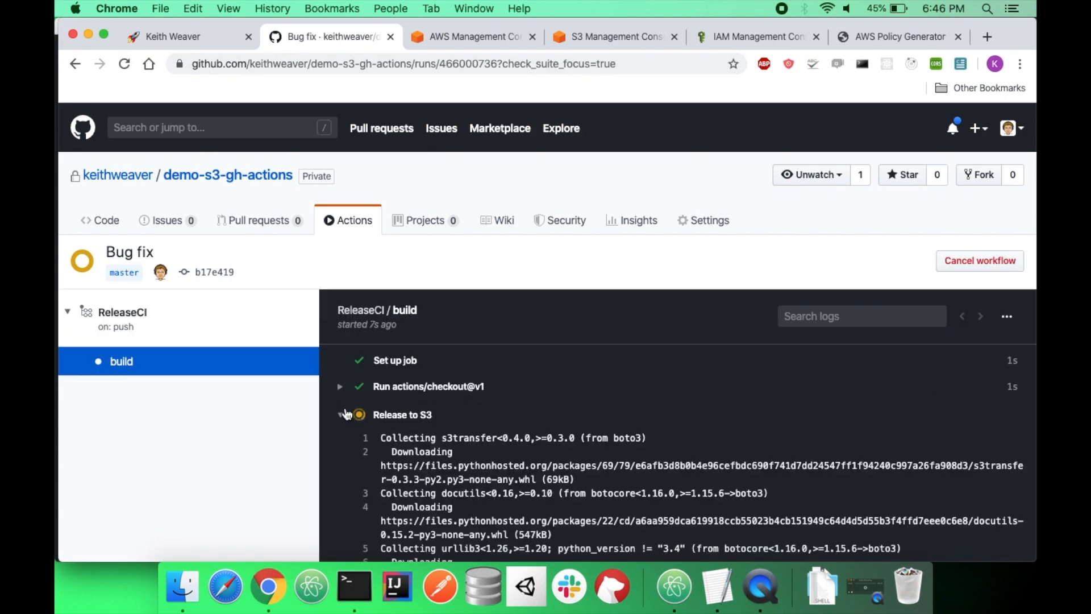
# Read through the Release to S3 log showing myapp.zip packaged, then move to the S3 bucket page
pyautogui.scroll(-3)
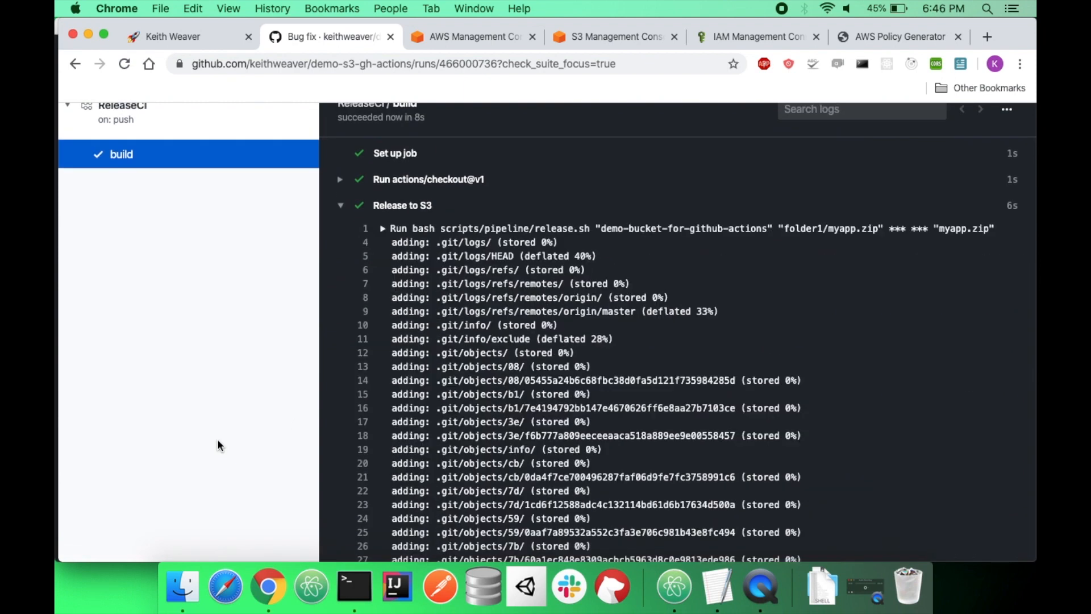
pyautogui.scroll(-3)
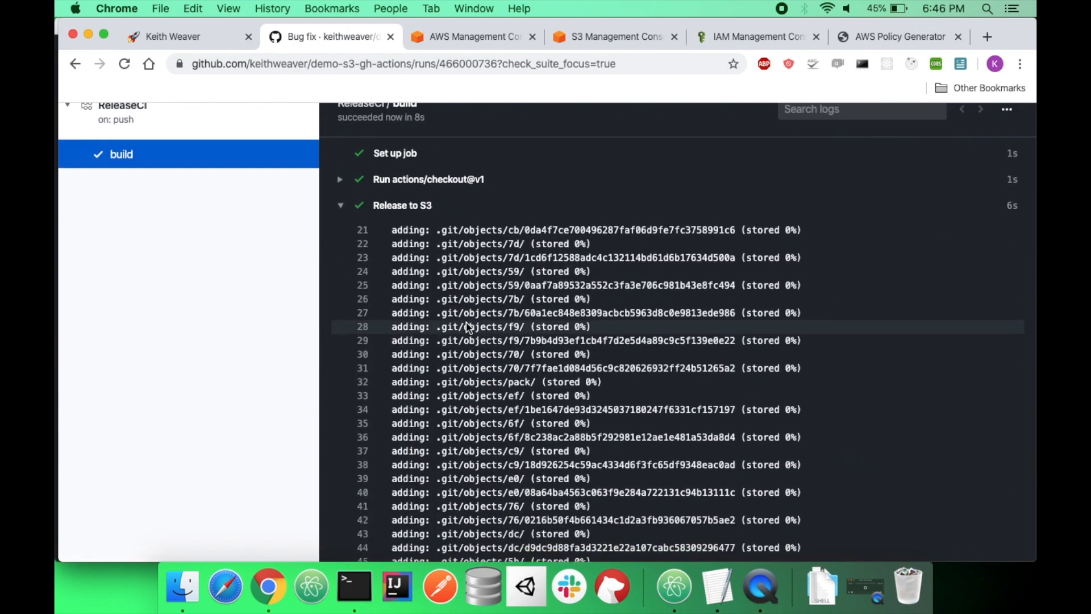
pyautogui.scroll(-3)
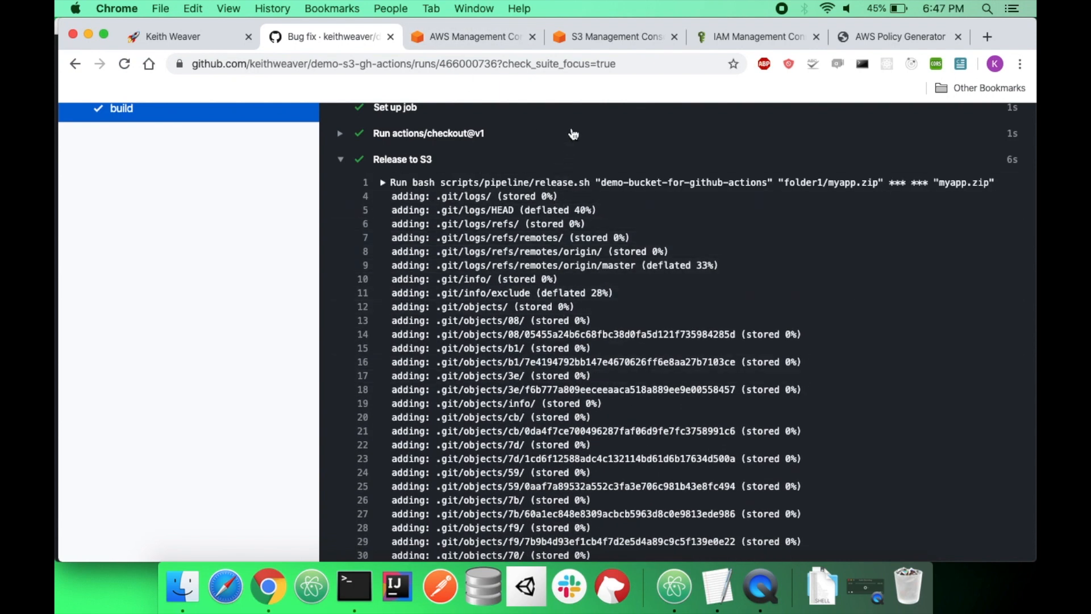
pyautogui.click(609, 36)
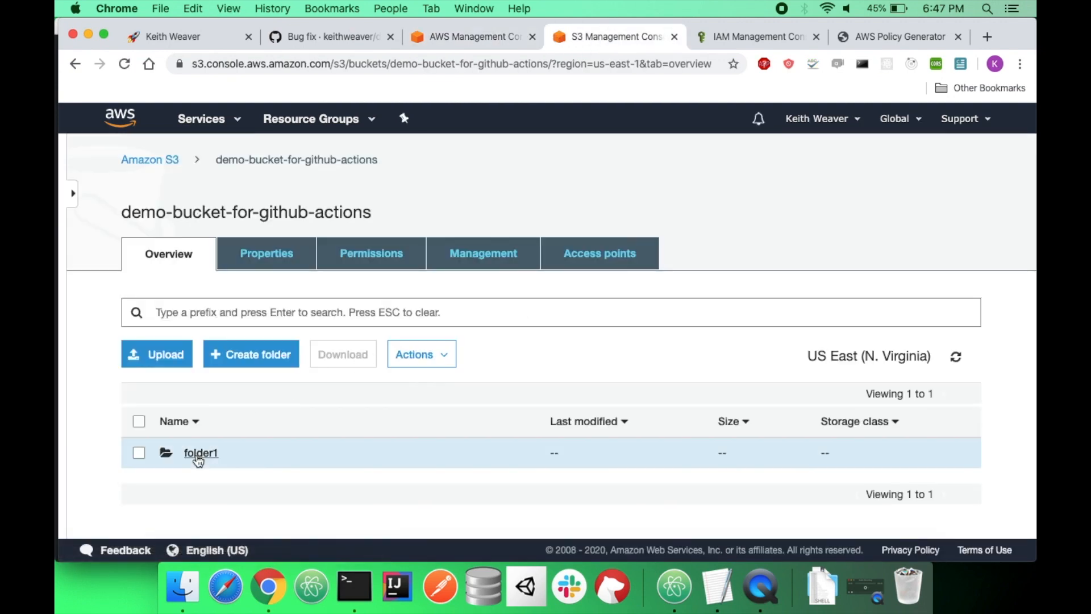
# Inside folder1 of the demo bucket, view the uploaded myapp.zip object
pyautogui.click(200, 452)
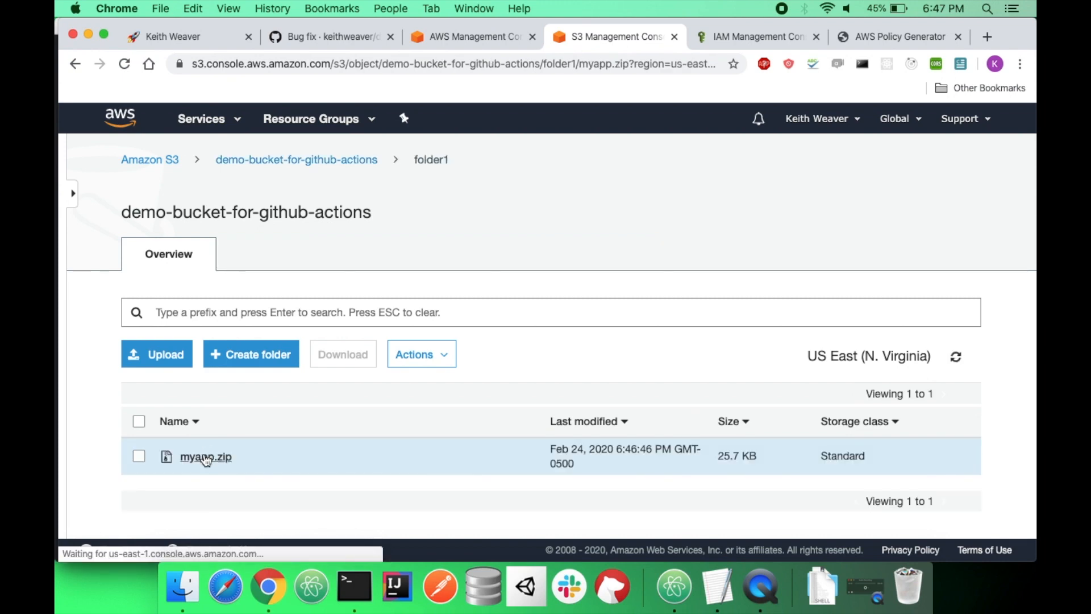
pyautogui.click(204, 457)
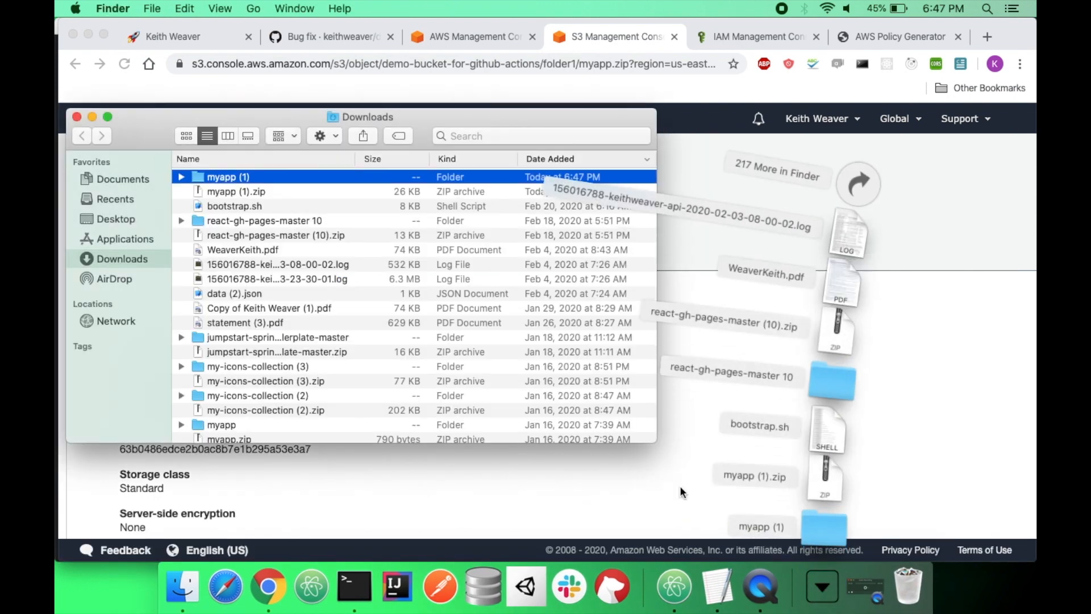
# View the unzipped myapp (1) folder's contents in Downloads
pyautogui.doubleClick(227, 176)
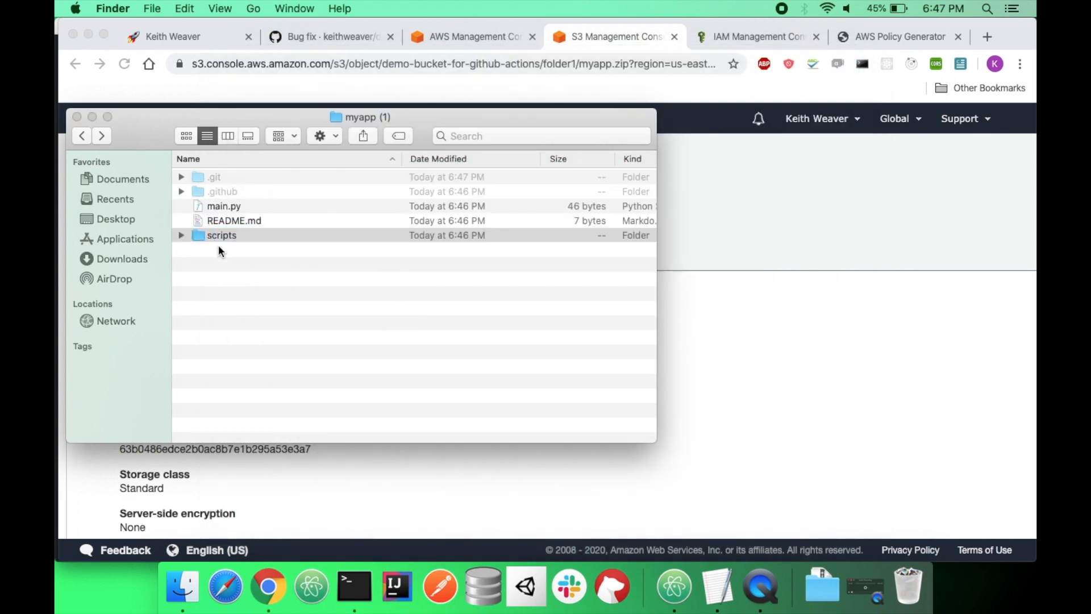
pyautogui.doubleClick(220, 235)
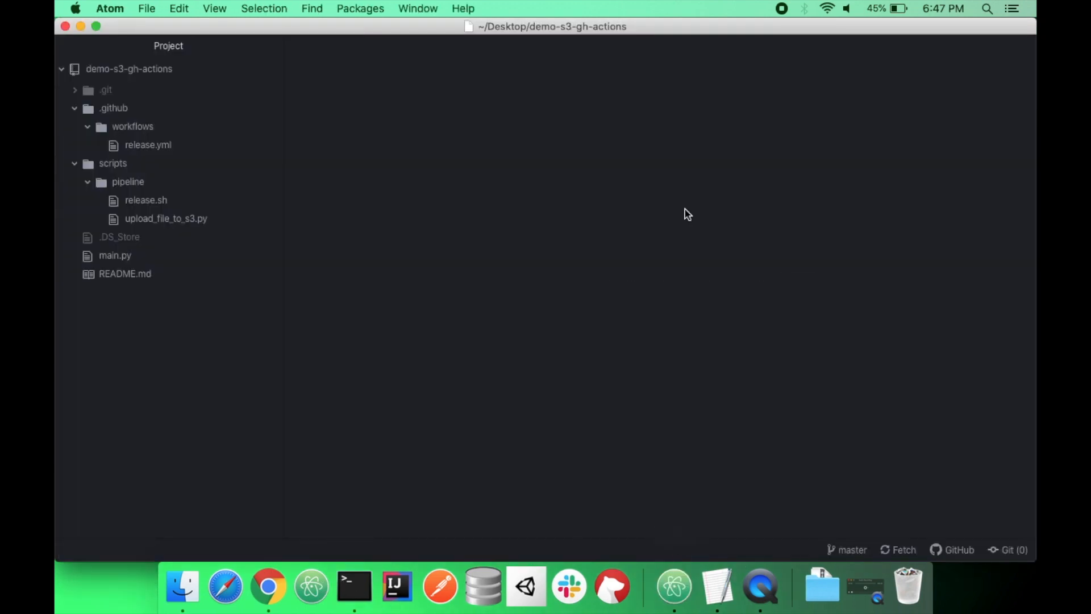
# Look at release.sh in the project tree, then return to Chrome on the myapp.zip S3 page
pyautogui.click(145, 200)
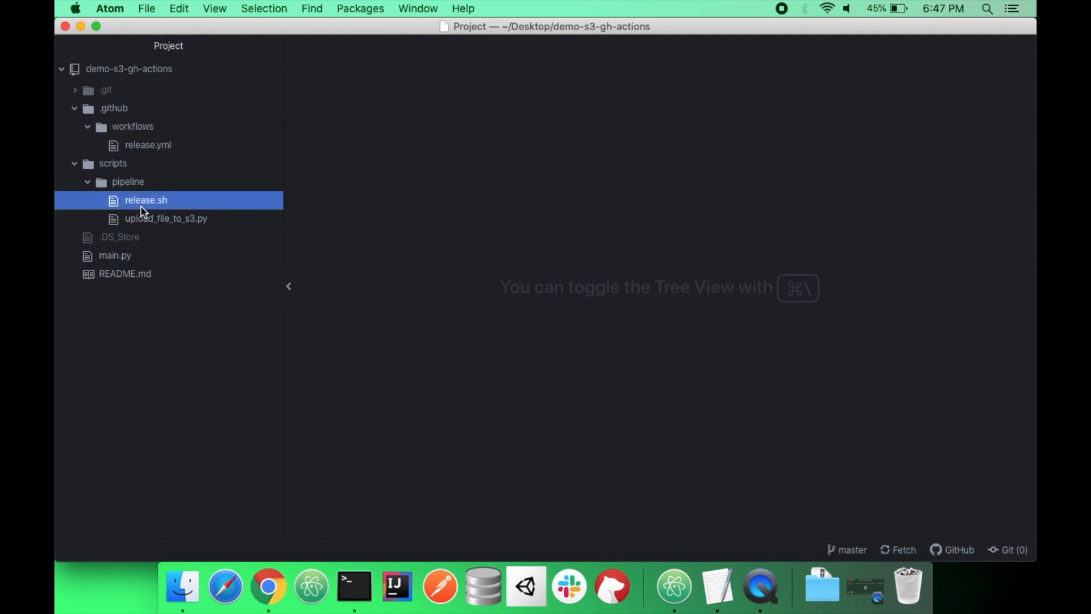
pyautogui.doubleClick(145, 200)
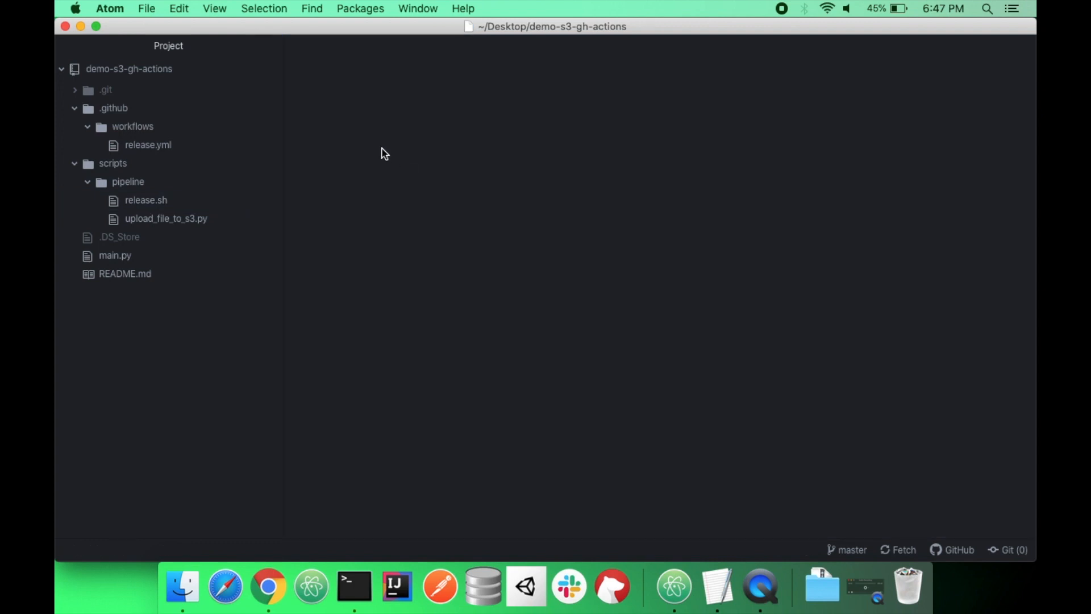
pyautogui.moveTo(268, 599)
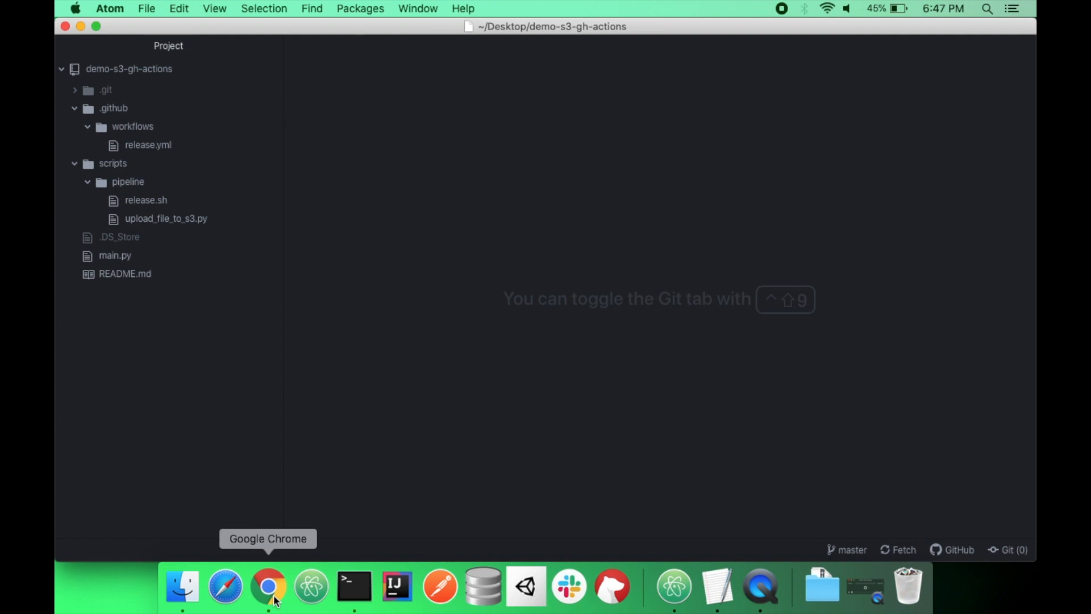
pyautogui.click(268, 599)
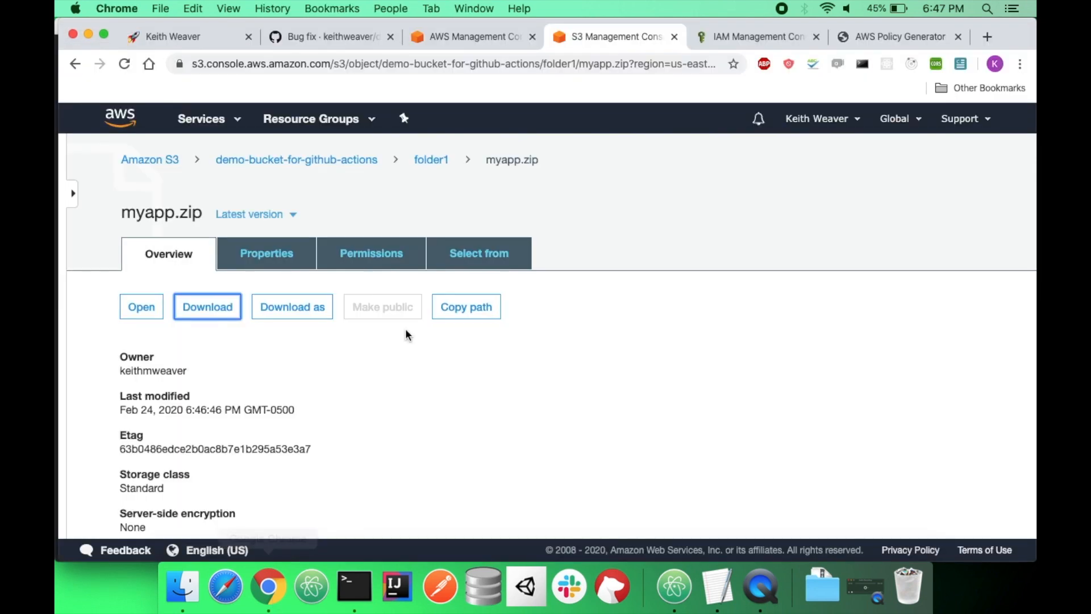